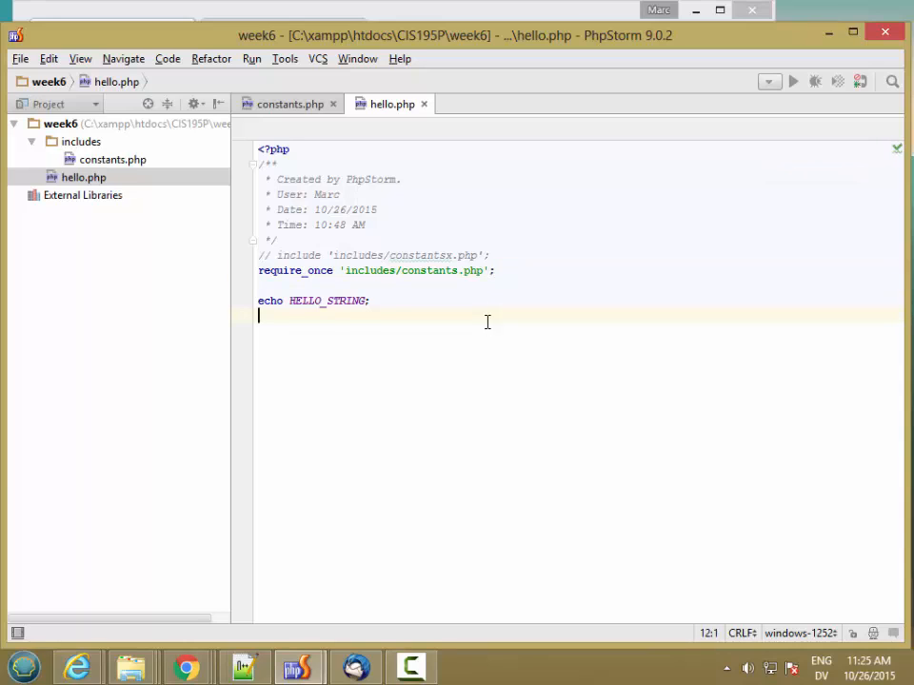
pyautogui.moveTo(190, 232)
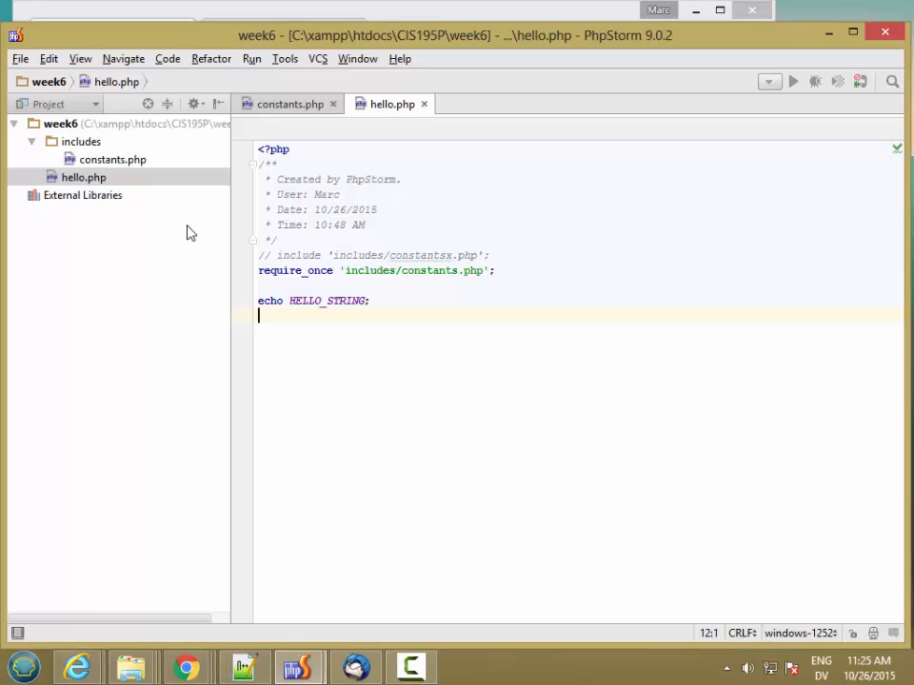
pyautogui.moveTo(141, 187)
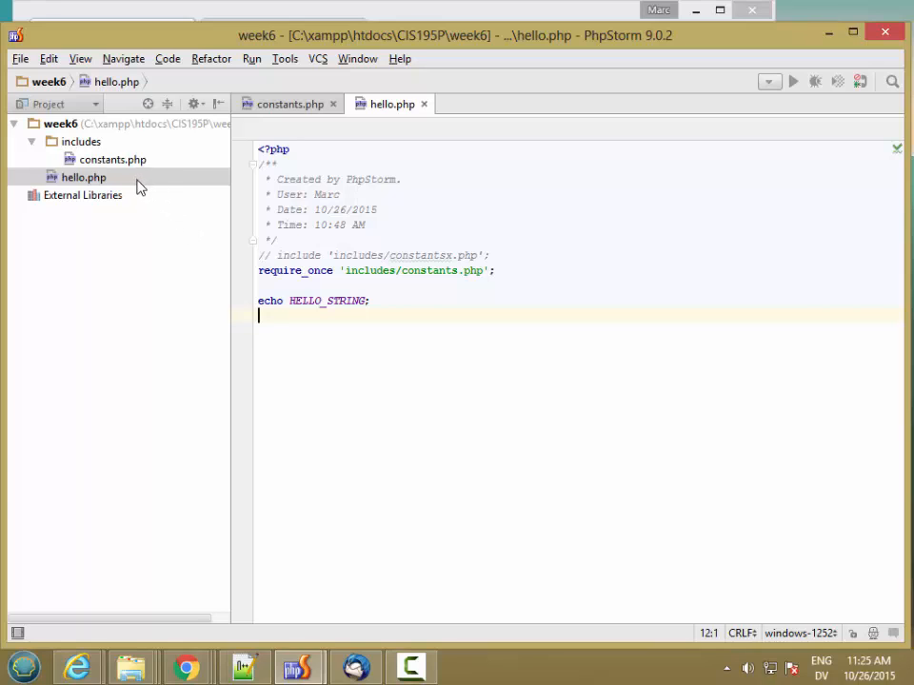
pyautogui.moveTo(91, 153)
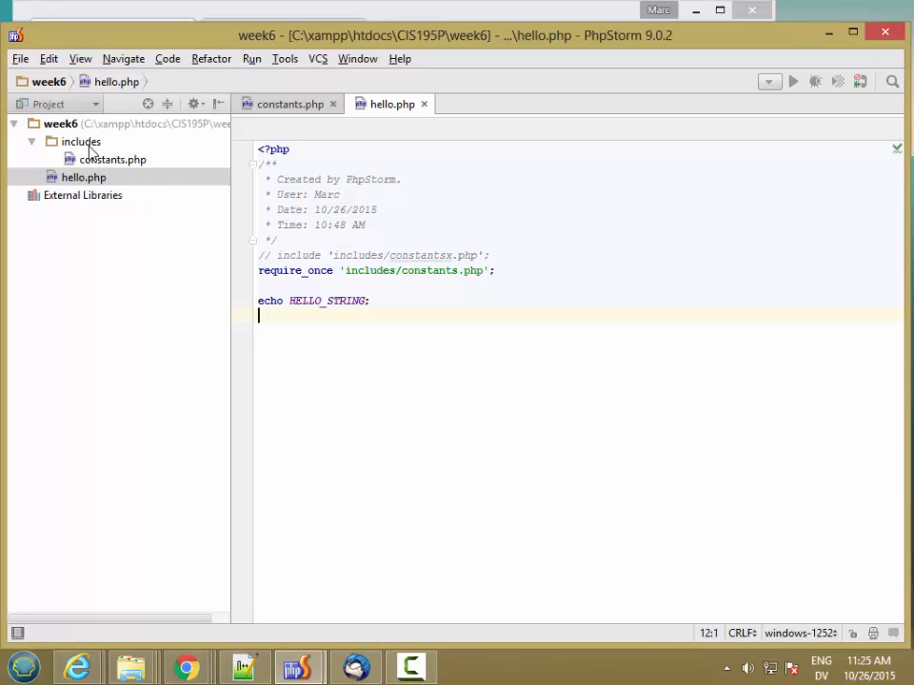
pyautogui.moveTo(99, 175)
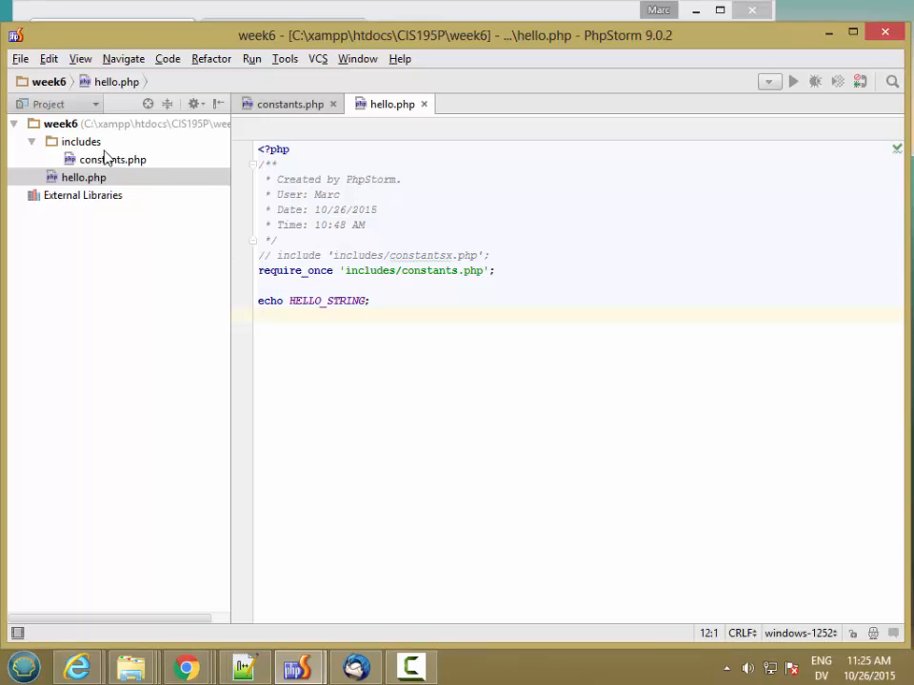
# Create a new PHP file form.php inside the includes folder
pyautogui.rightClick(80, 141)
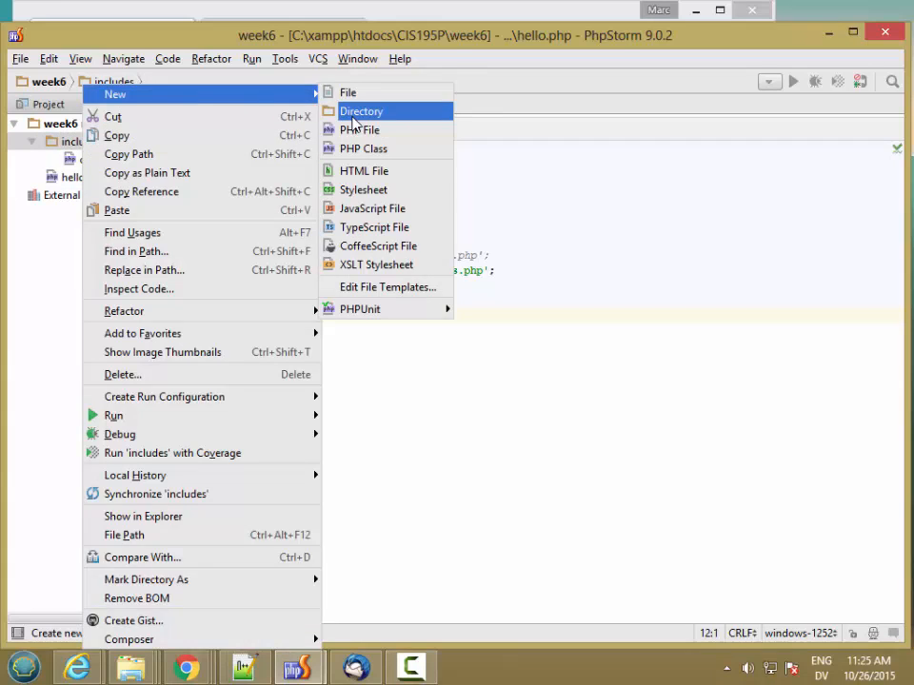
pyautogui.click(360, 130)
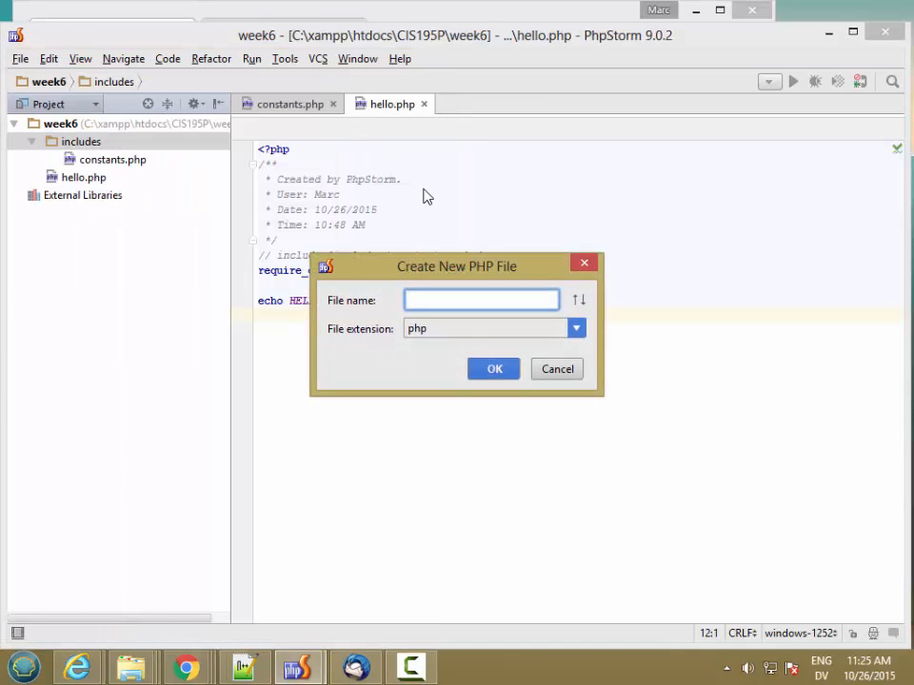
pyautogui.write('form.php')
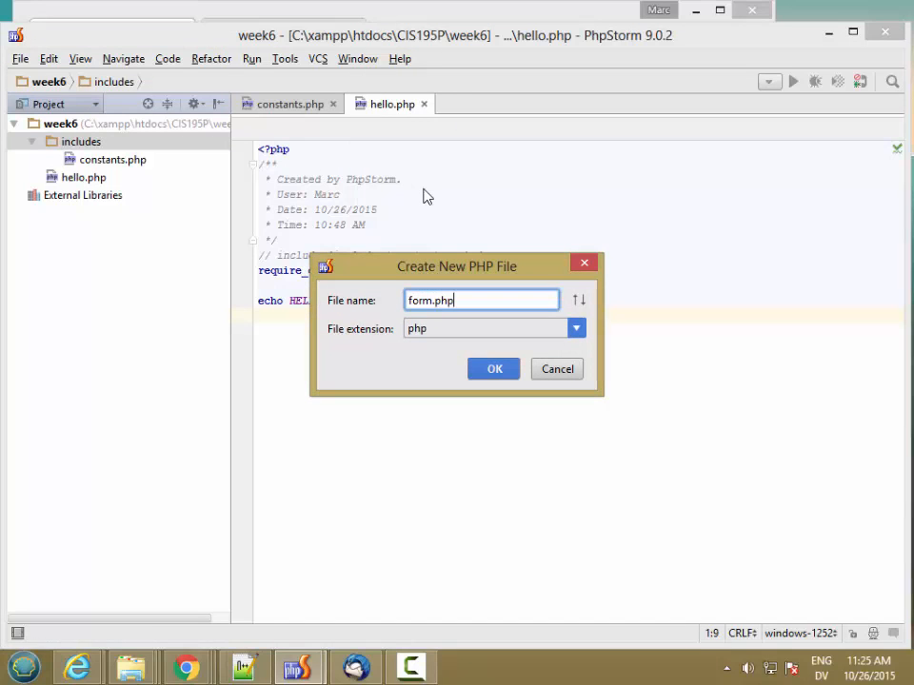
pyautogui.click(495, 370)
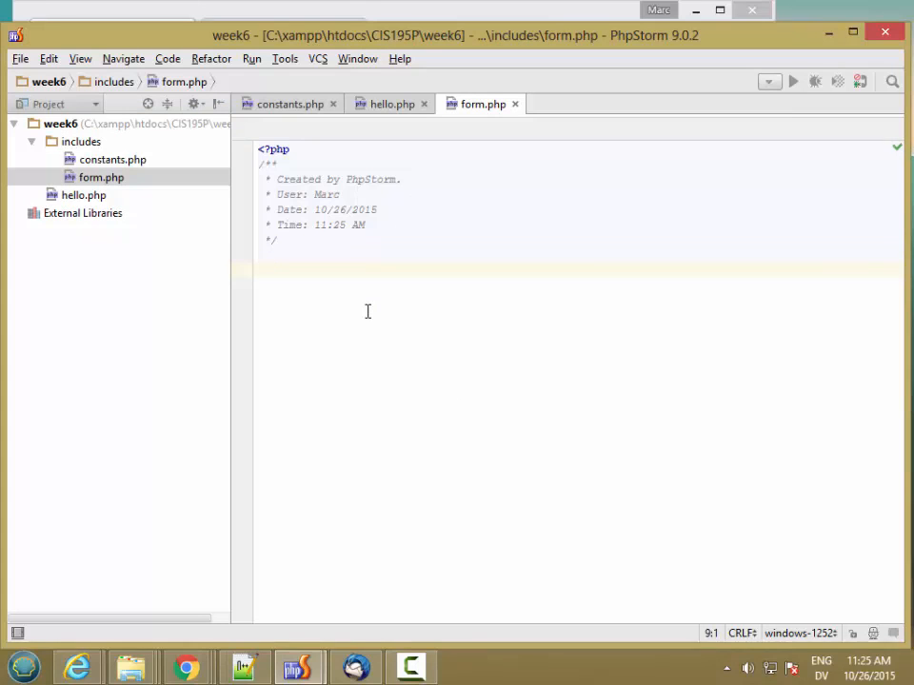
# Declare function output_form($method) in form.php
pyautogui.write('function')
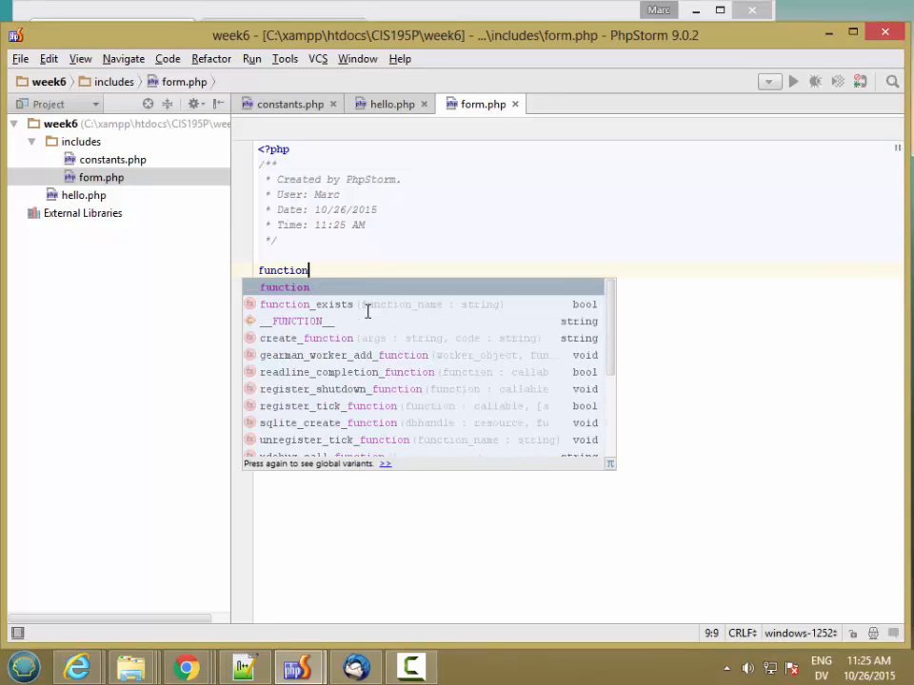
pyautogui.write('_cu')
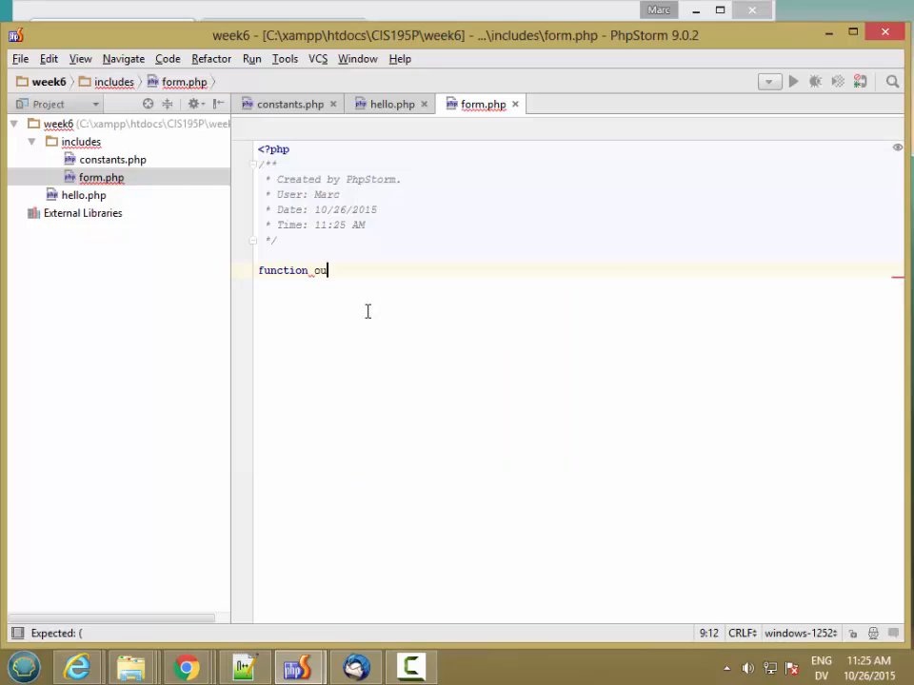
pyautogui.write('tput_form')
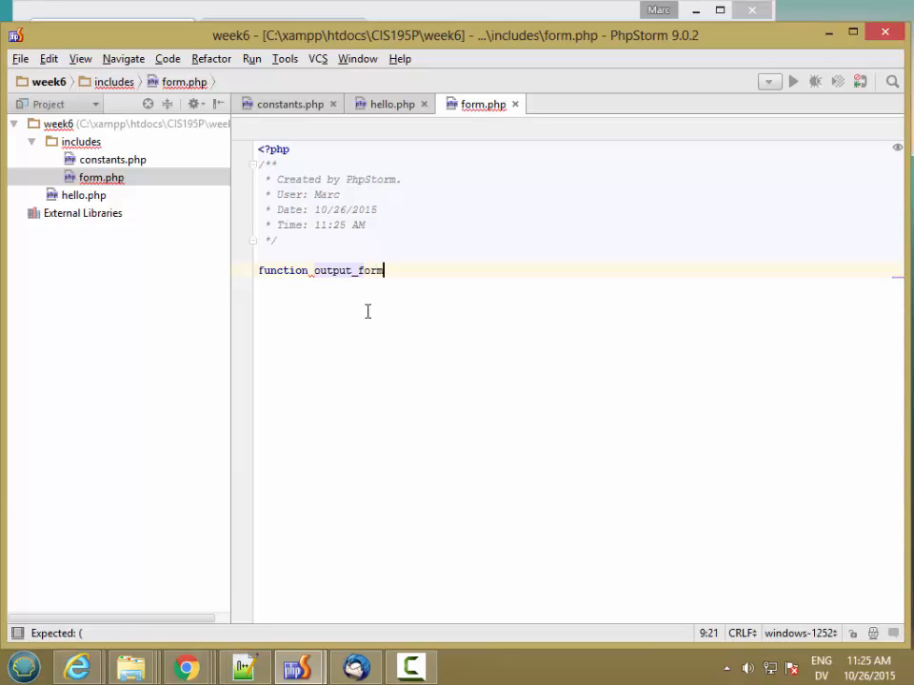
pyautogui.write('()')
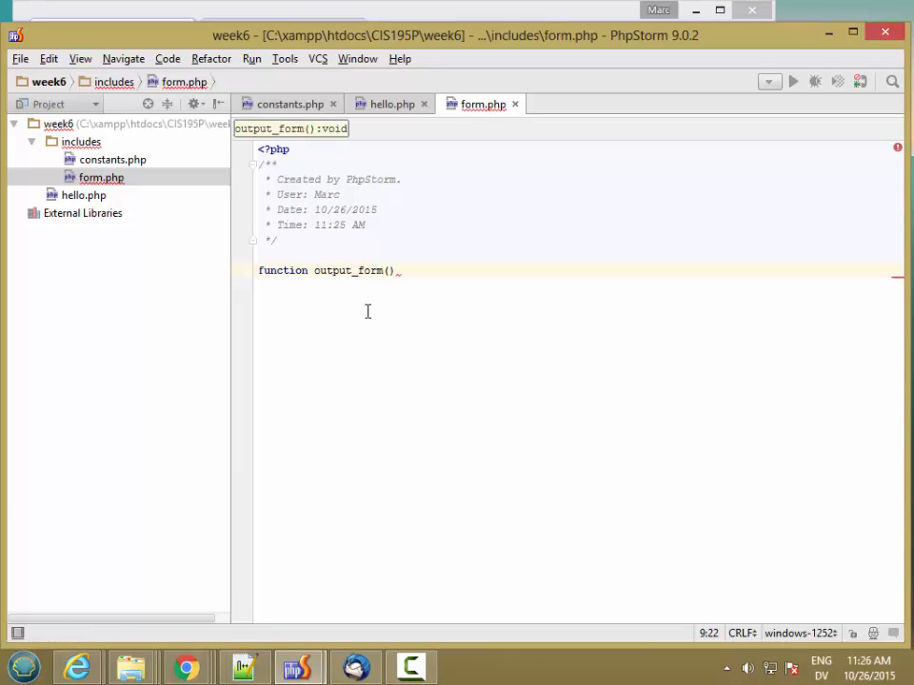
pyautogui.write('$method')
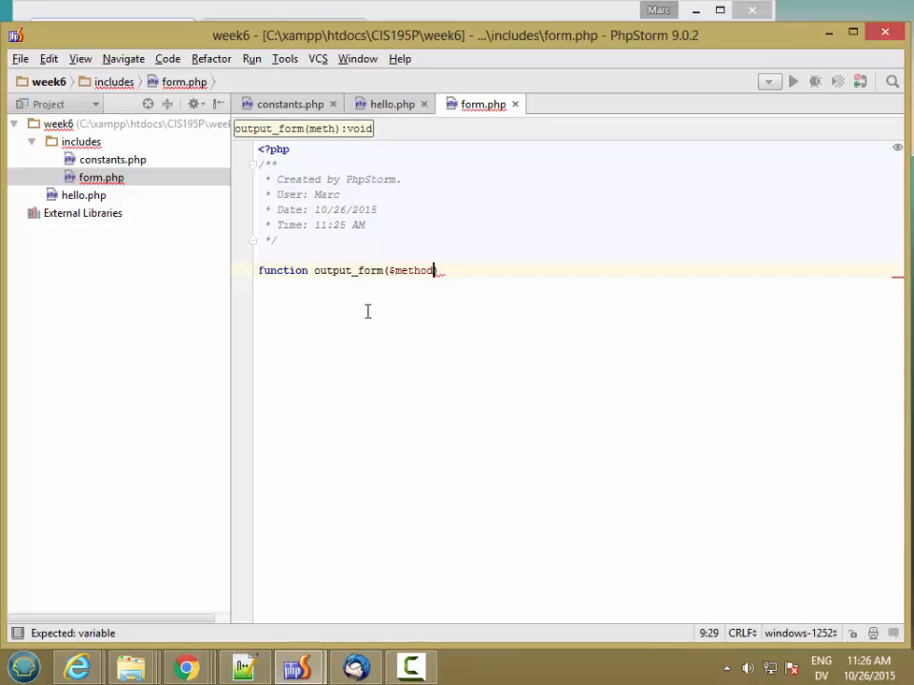
pyautogui.write(')')
pyautogui.write('{')
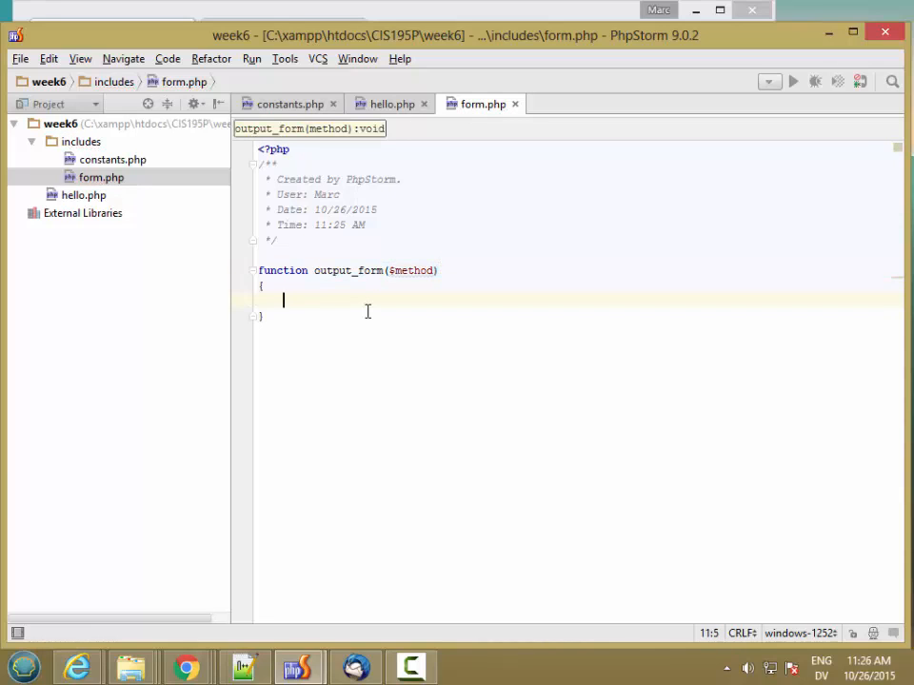
# Echo an opening <form> tag with method='{$method}' and action='{$action}'
pyautogui.write('echo')
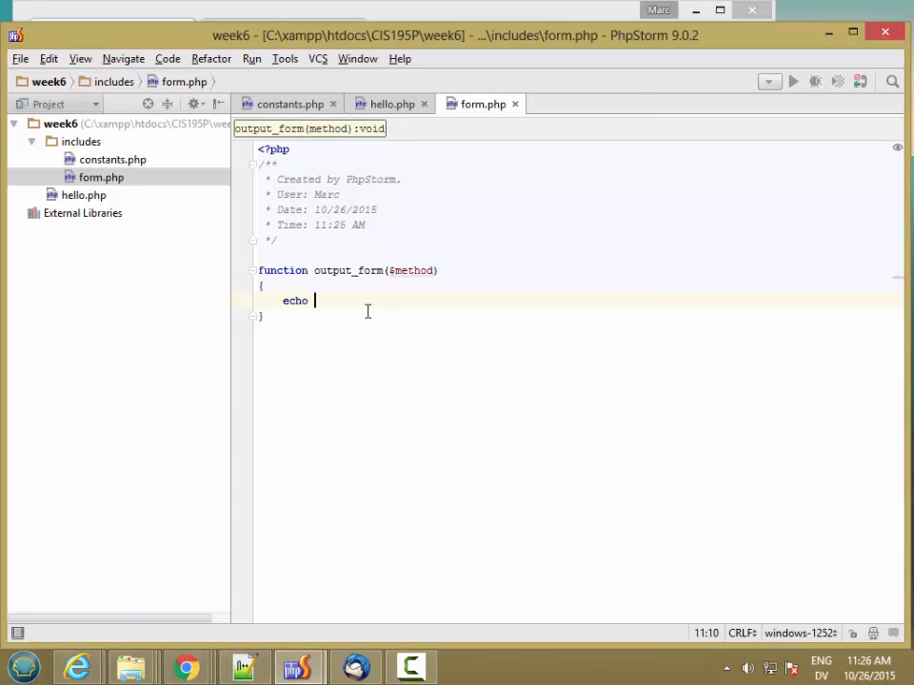
pyautogui.write('"')
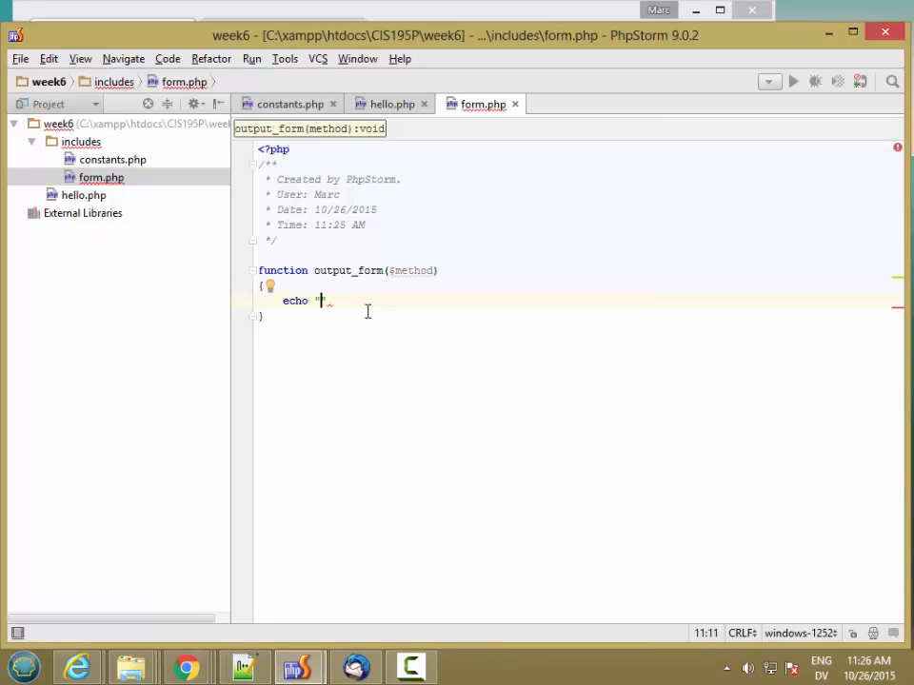
pyautogui.write('<')
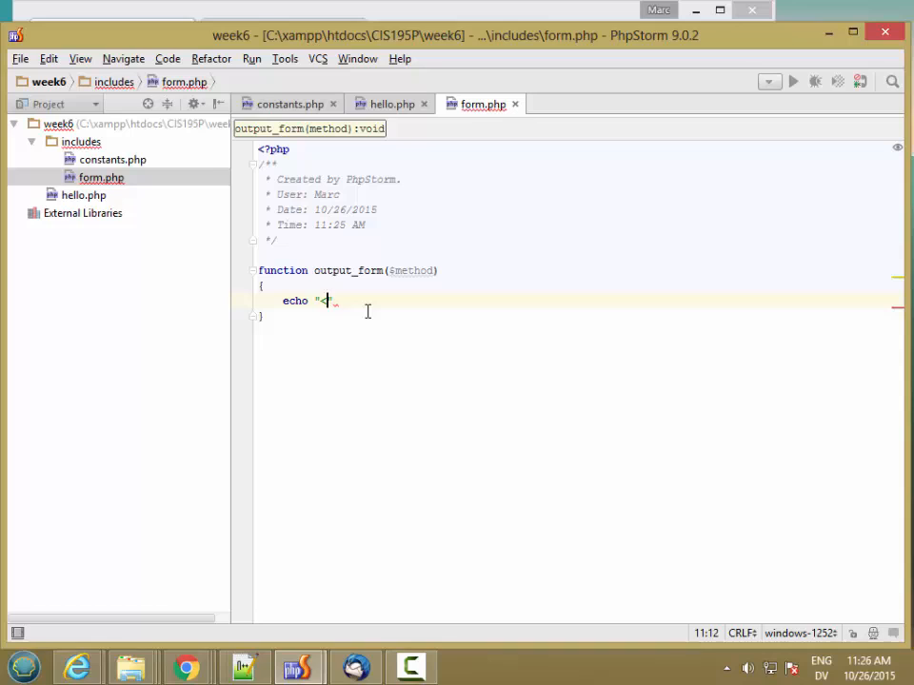
pyautogui.write('form')
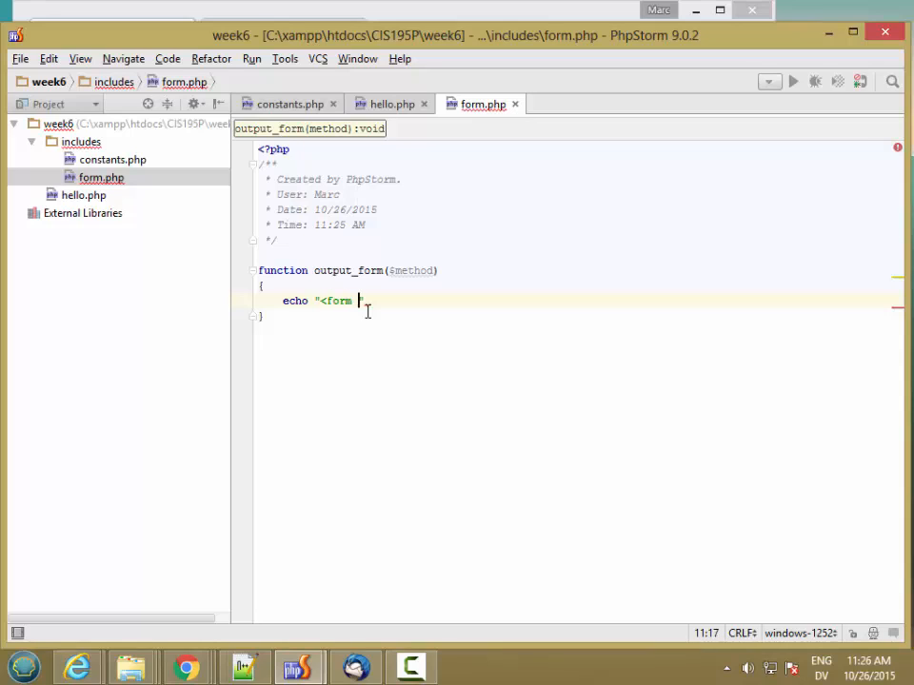
pyautogui.write('method"')
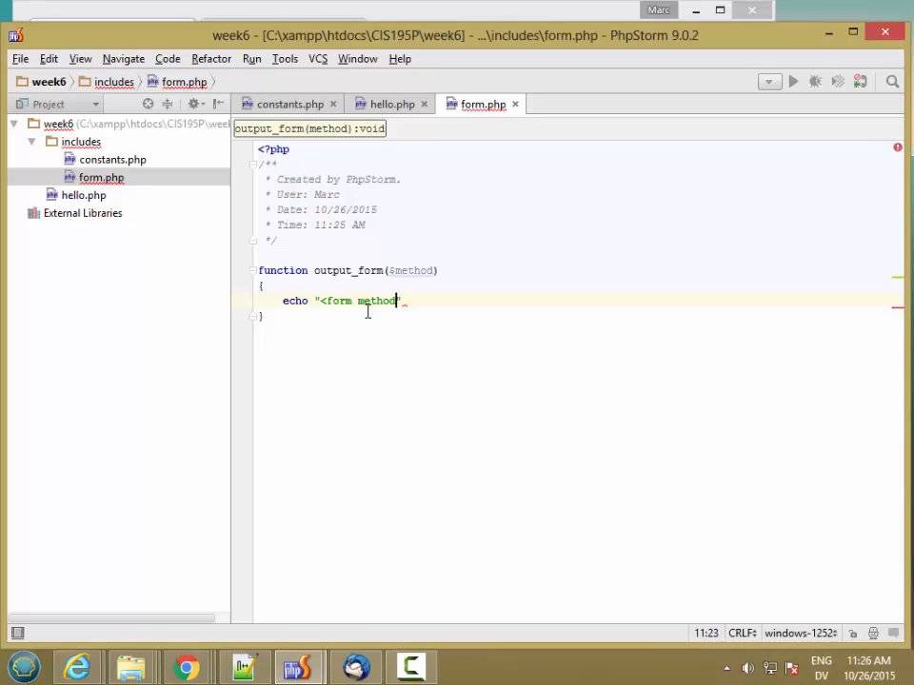
pyautogui.write('=')
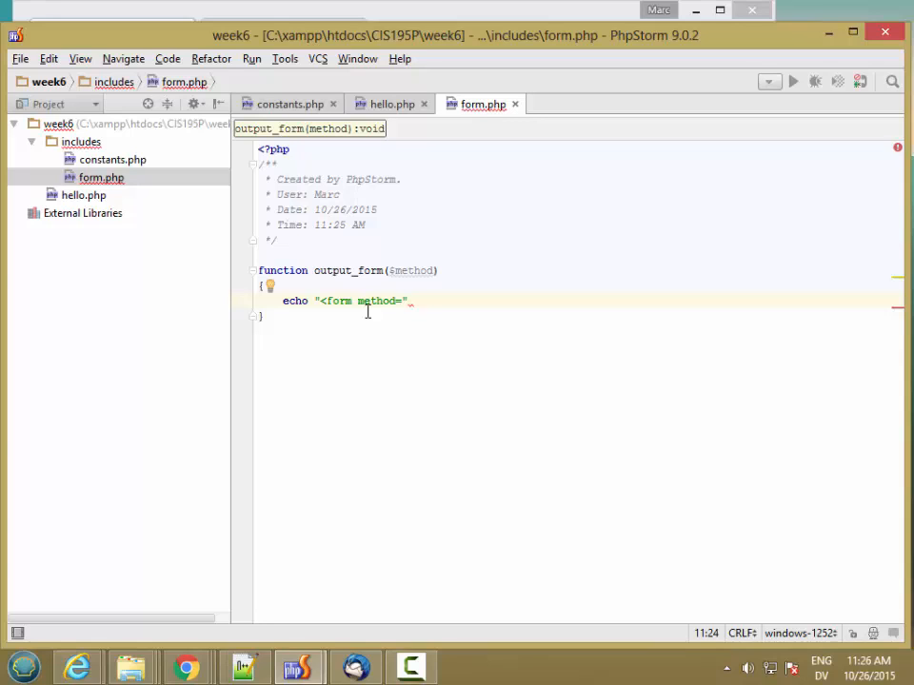
pyautogui.write("{$method}'")
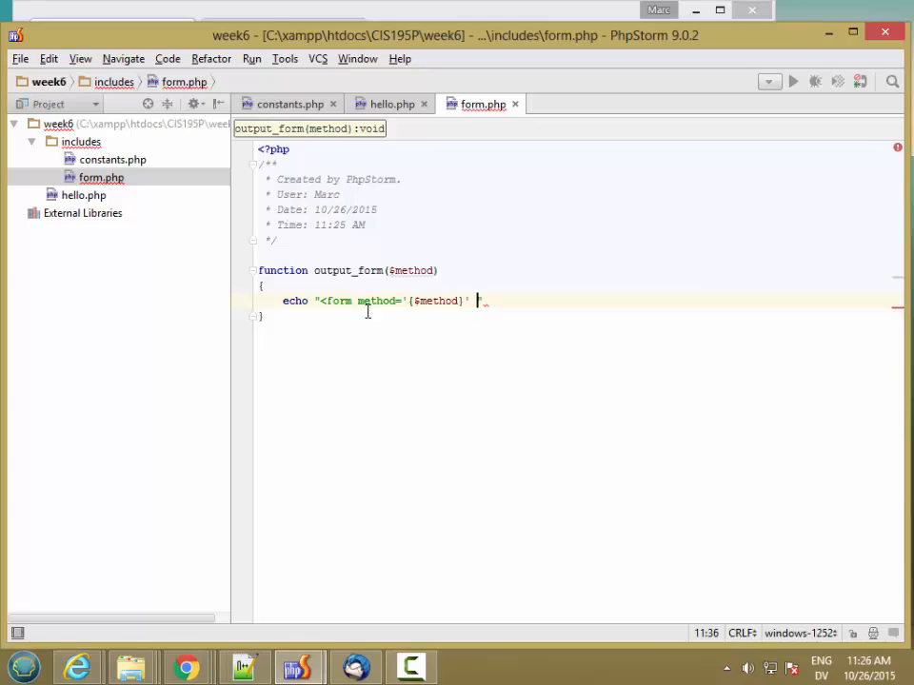
pyautogui.write('action')
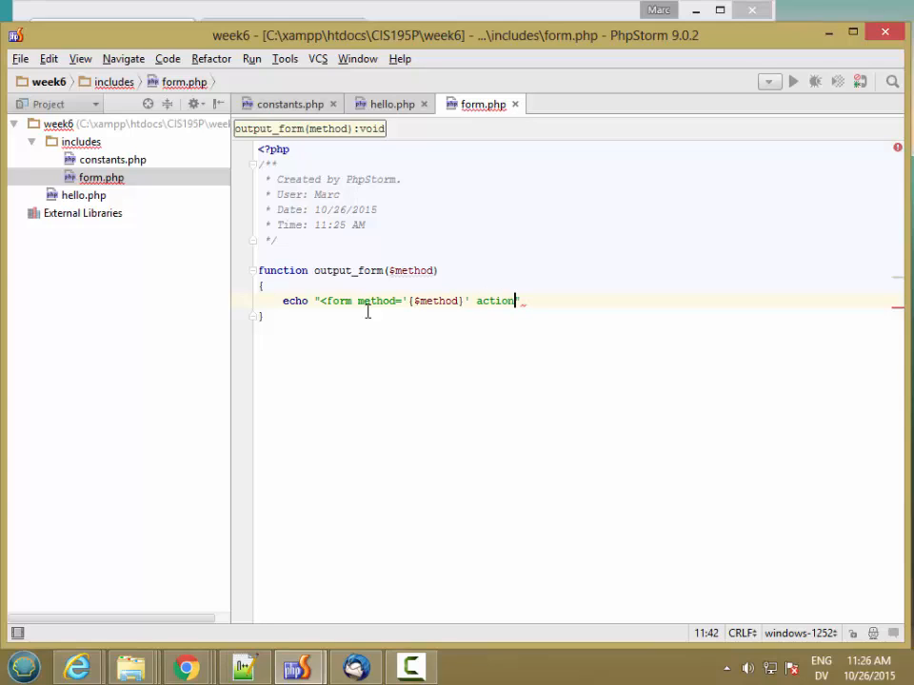
pyautogui.write("='")
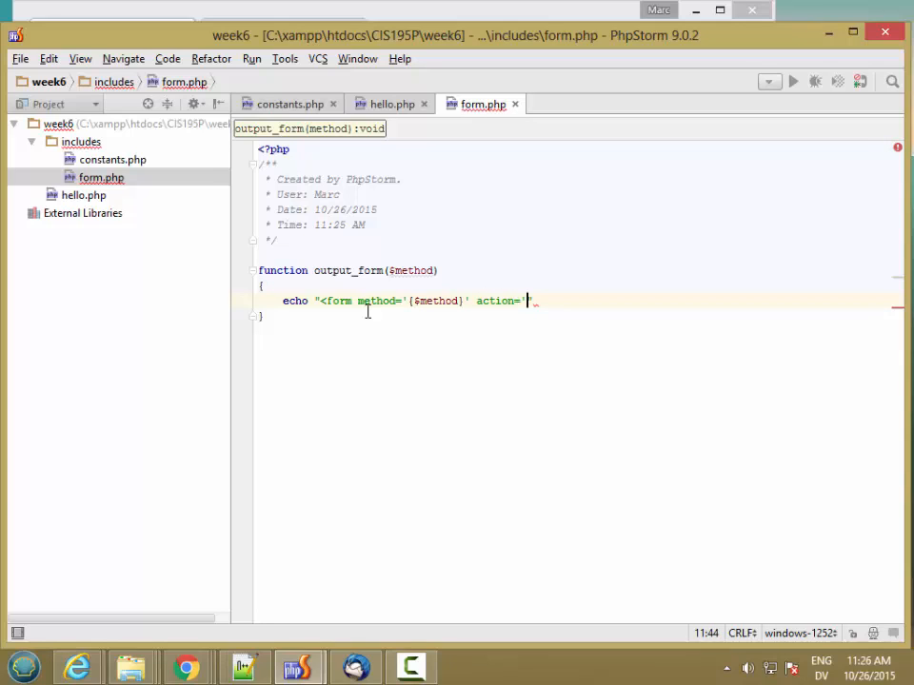
pyautogui.write('{')
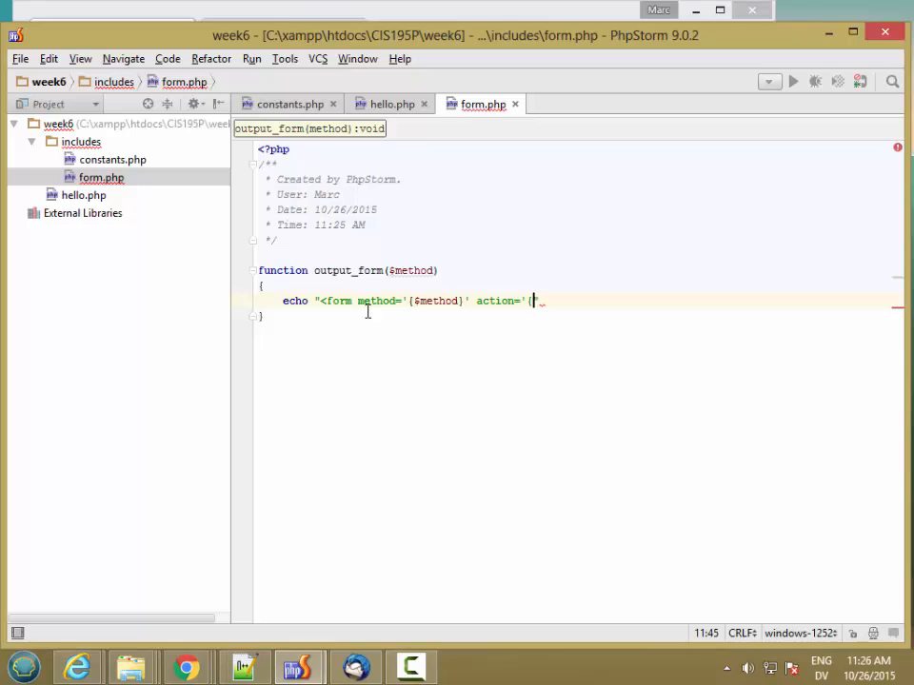
pyautogui.write('{$act')
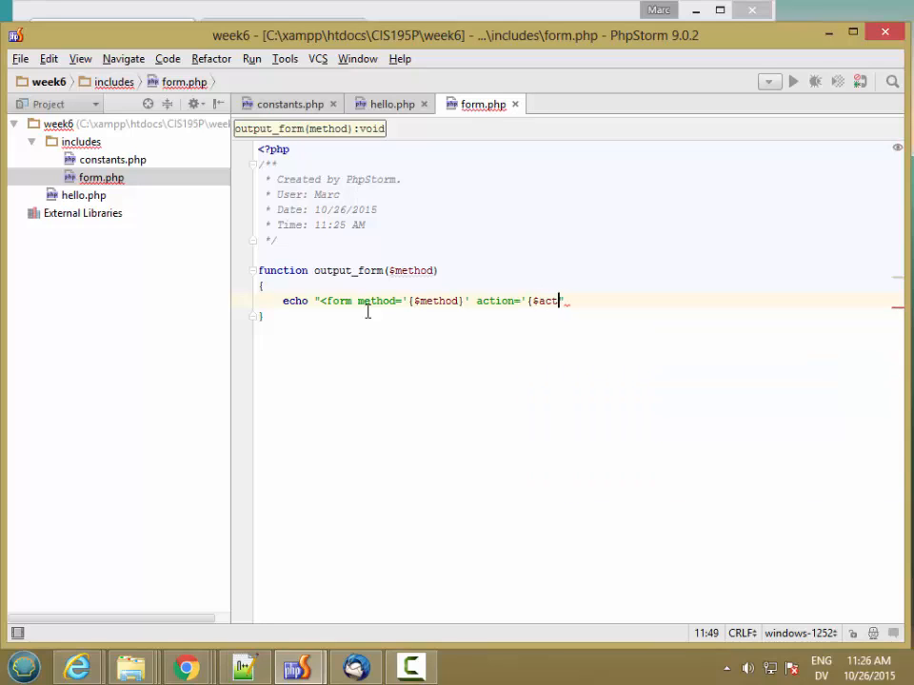
pyautogui.write("ion}'")
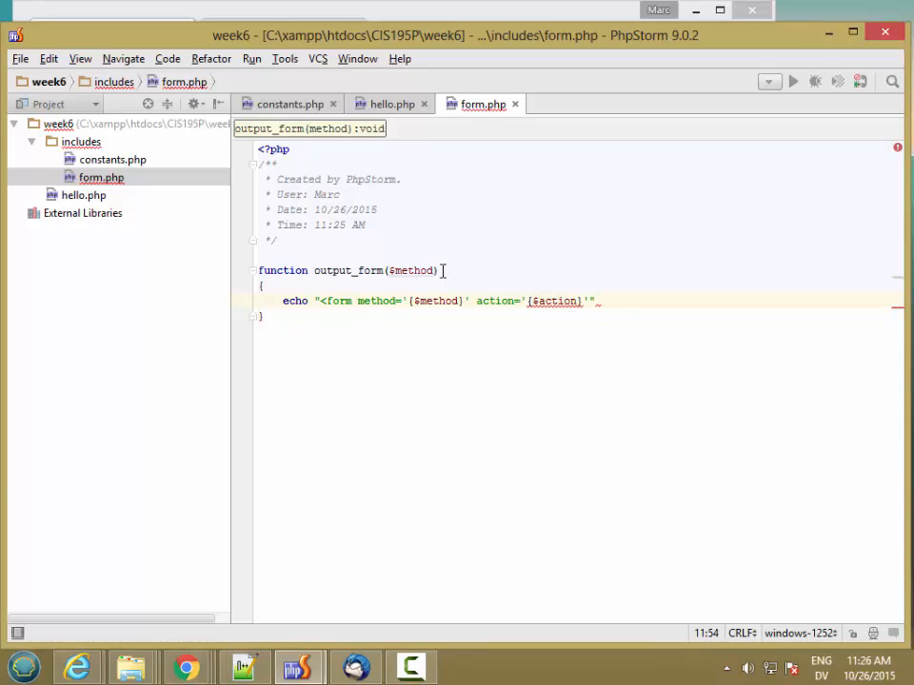
# Add the $action parameter and finish the echo with the closing > and semicolon
pyautogui.write(', $action')
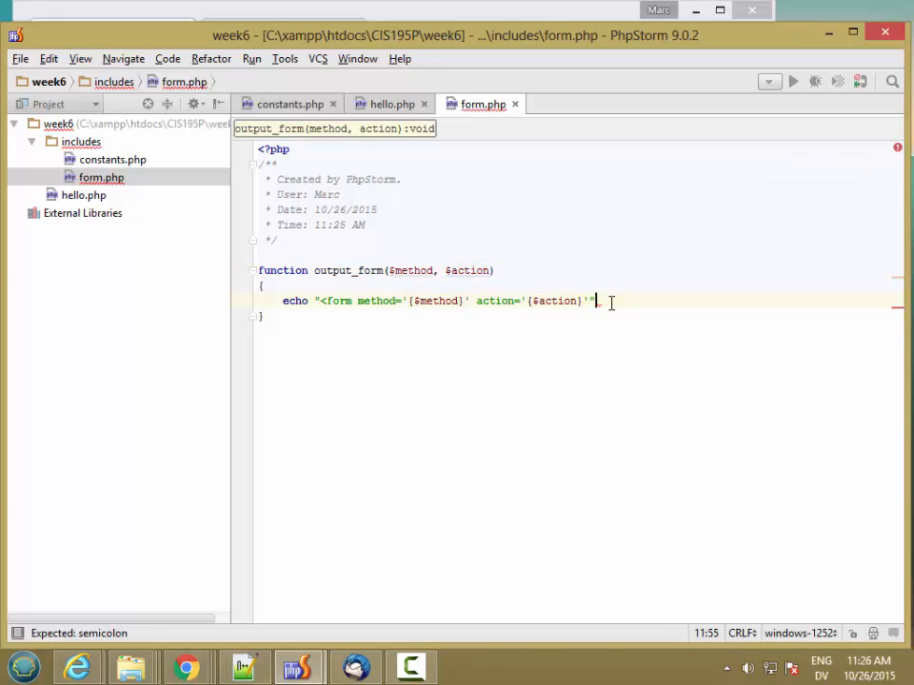
pyautogui.write('>')
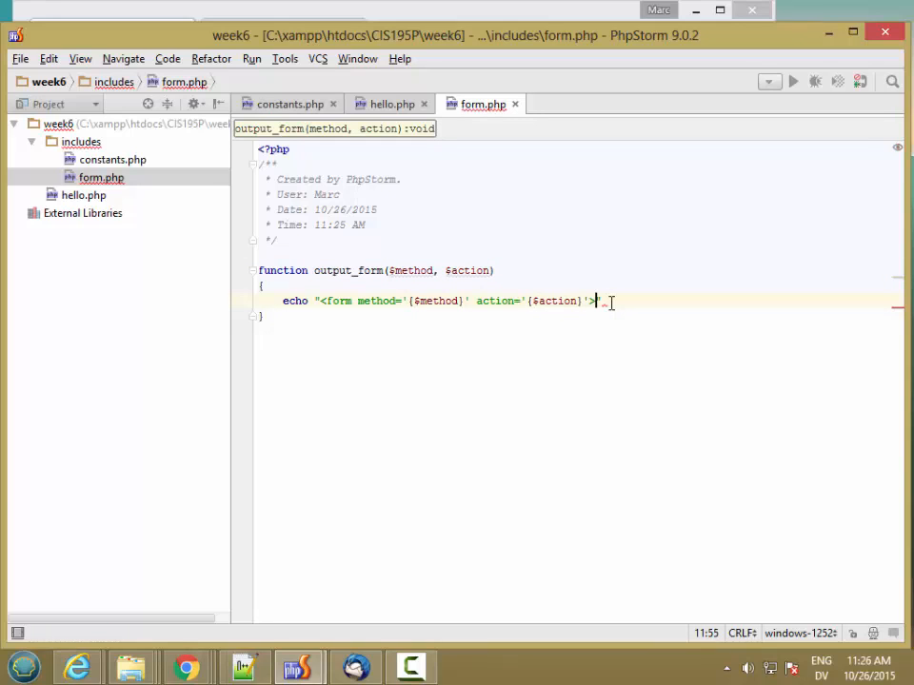
pyautogui.write('";')
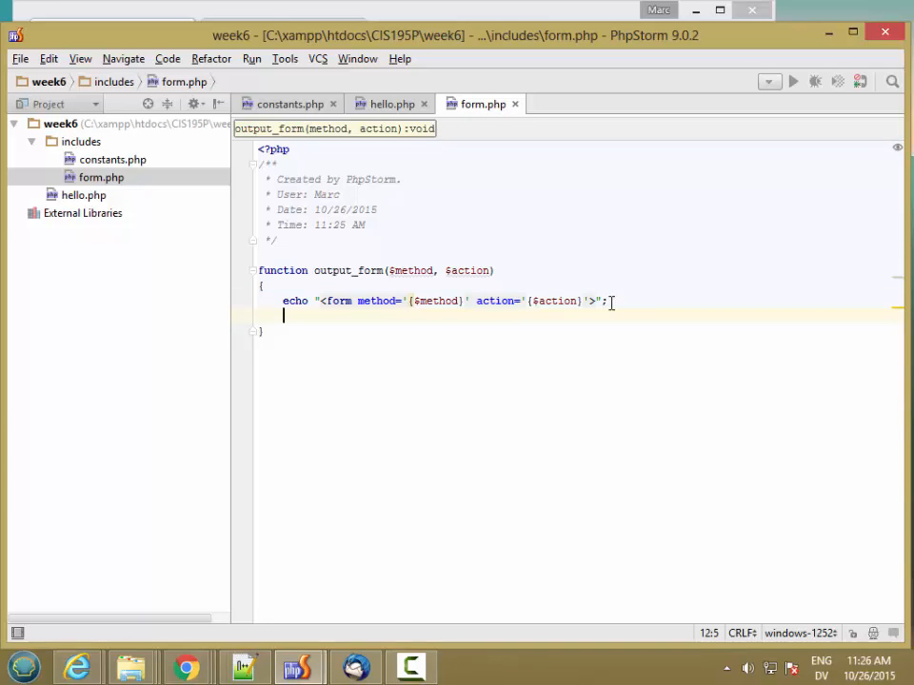
# Echo a text input named with USER_INPUT_KEY, ending the echoed lines with \n
pyautogui.write('echo "   "')
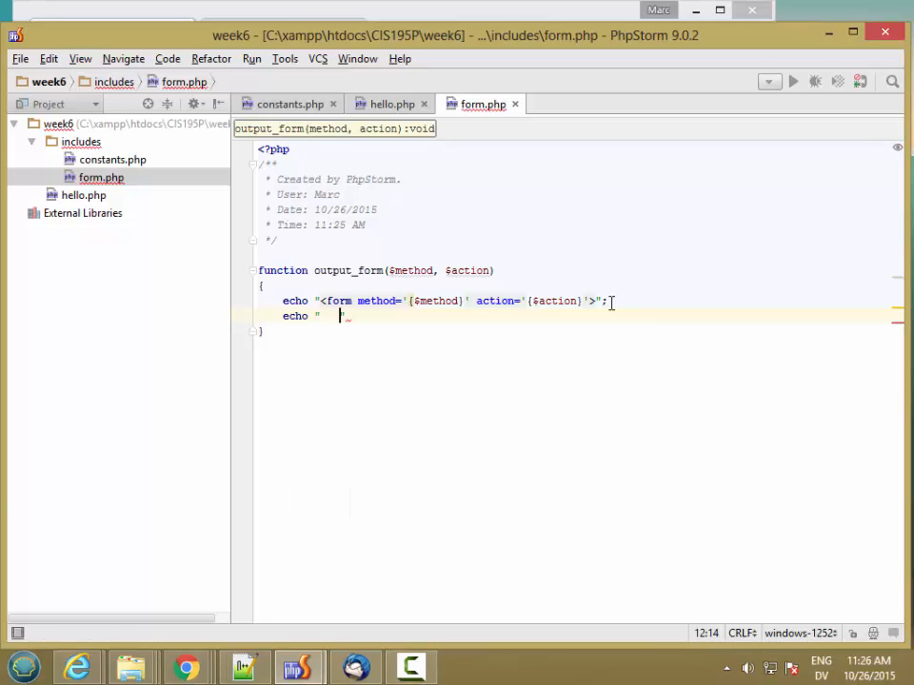
pyautogui.write('<')
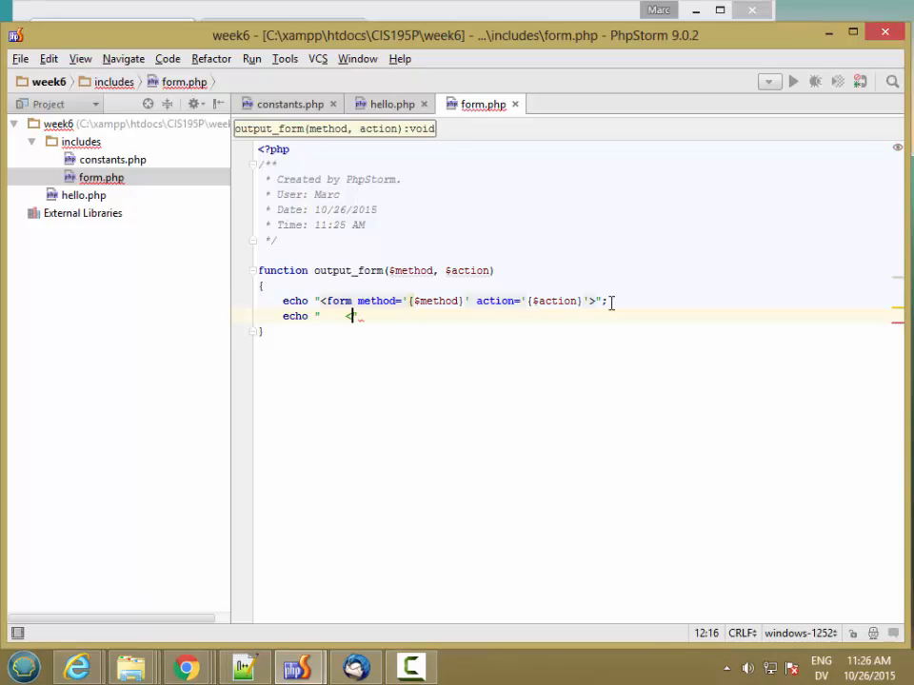
pyautogui.write("<input type='t")
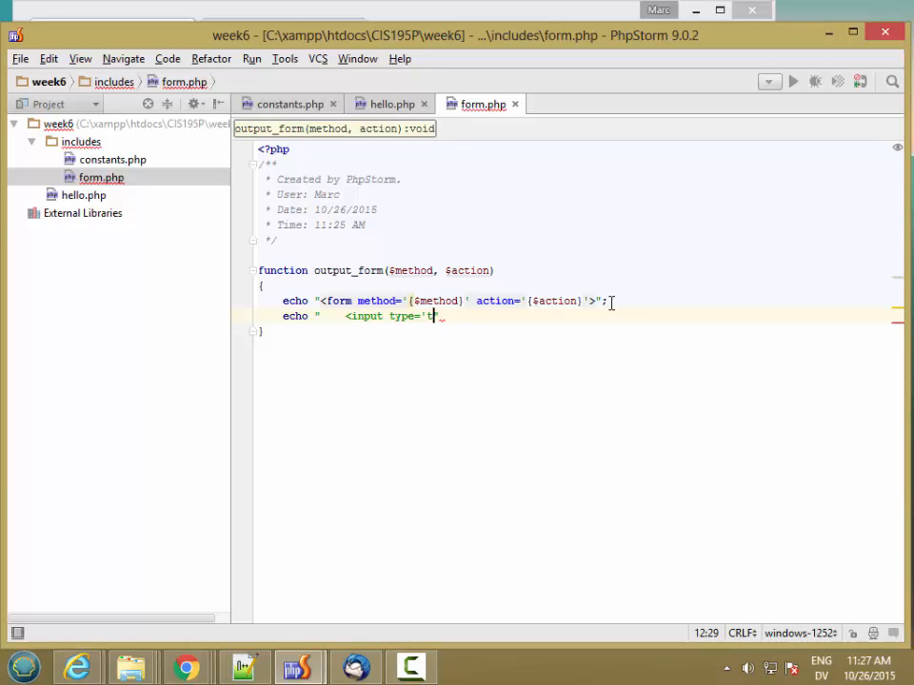
pyautogui.write("ext'")
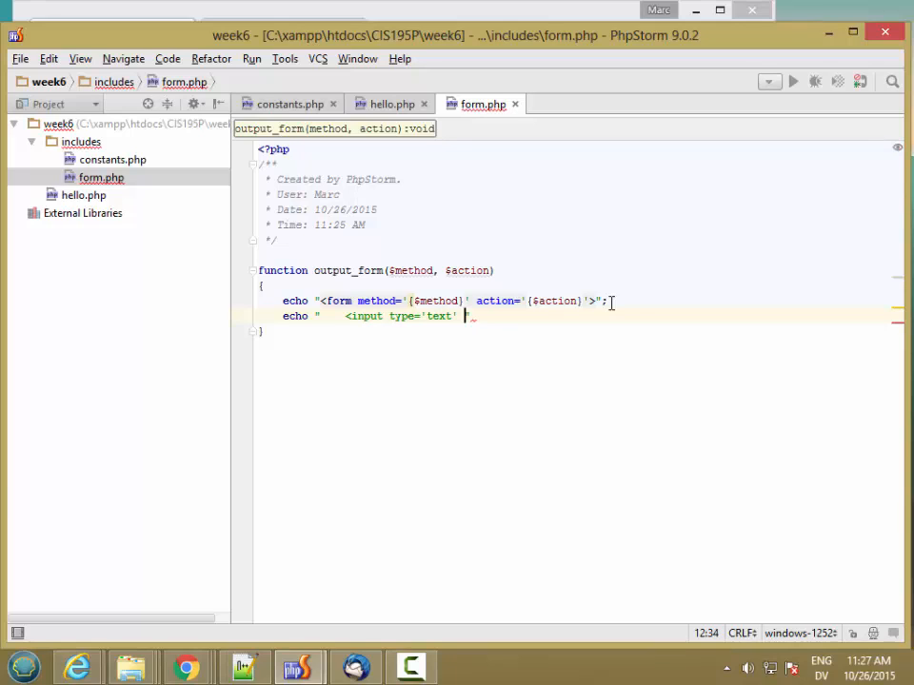
pyautogui.write("name='")
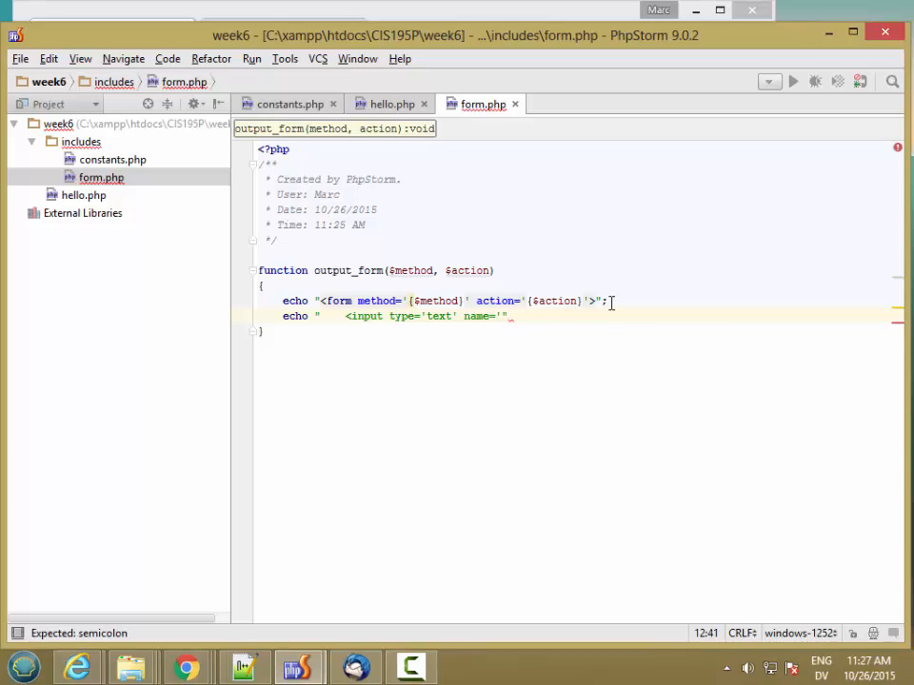
pyautogui.write('.')
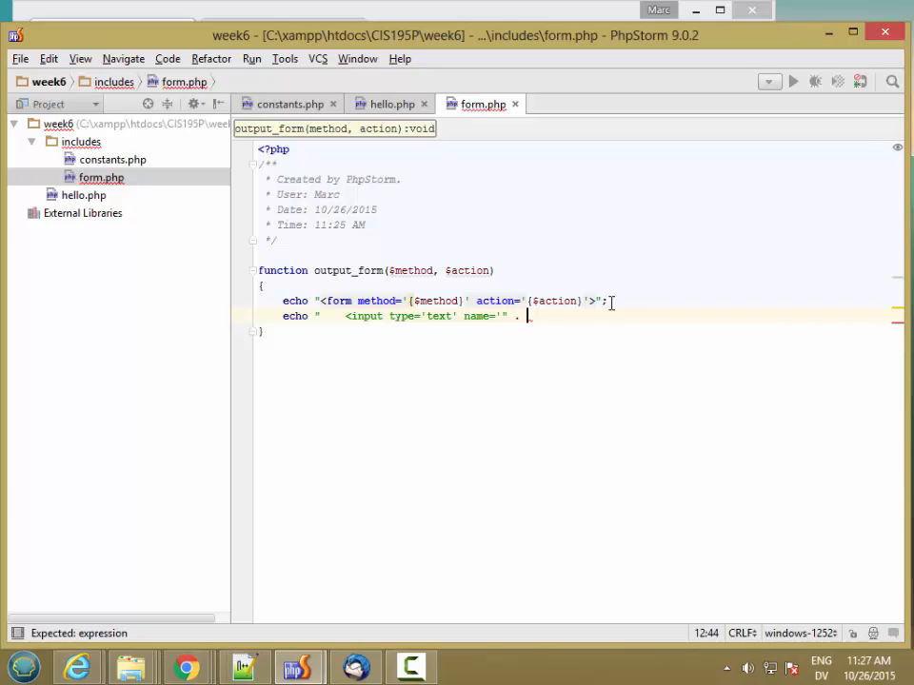
pyautogui.write('USER_INPUT')
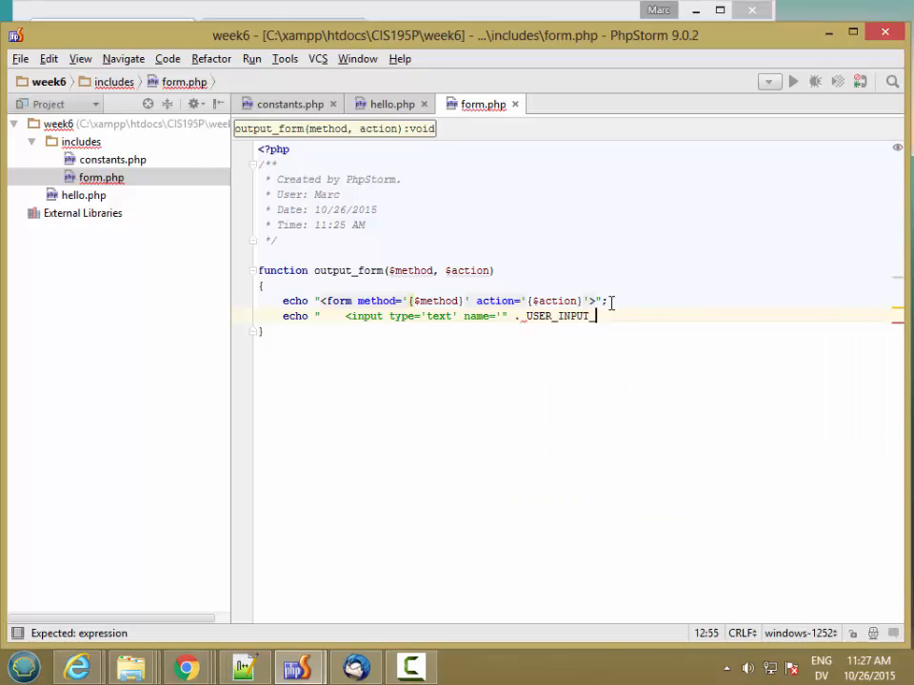
pyautogui.write('_KEY')
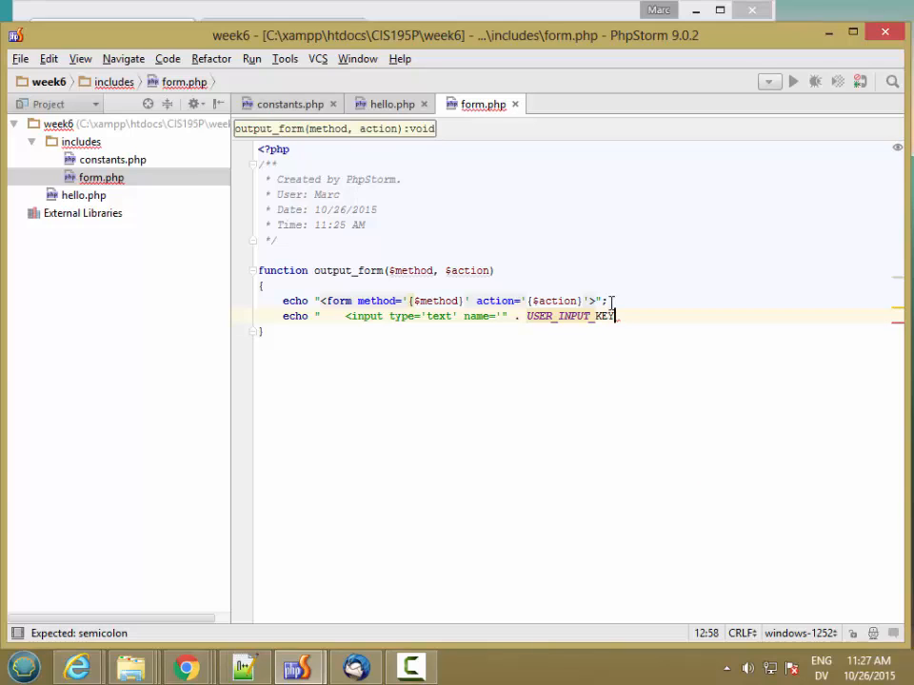
pyautogui.write('.')
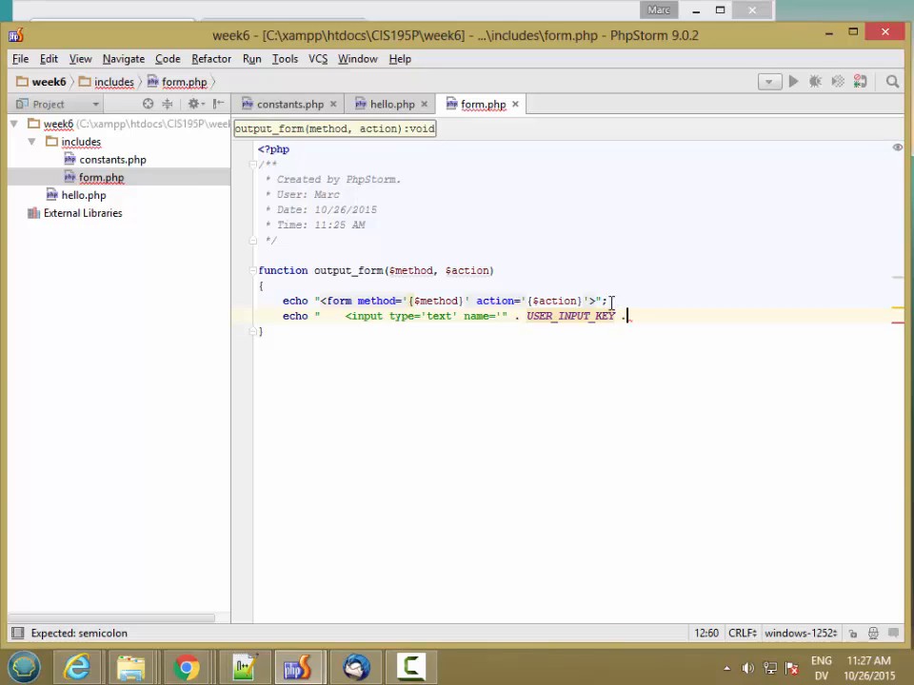
pyautogui.write('"\'"')
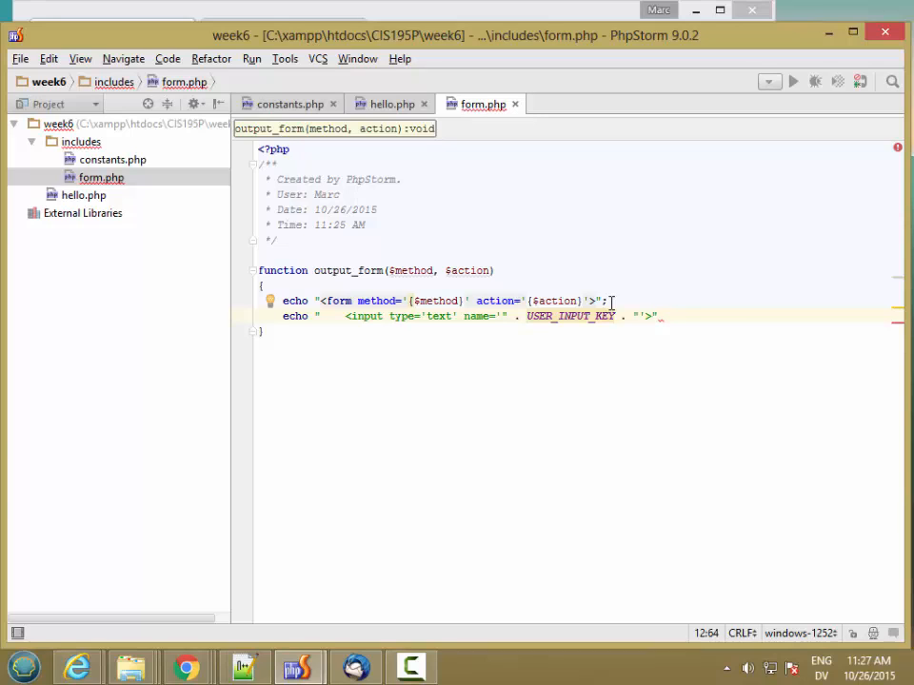
pyautogui.write('\\n')
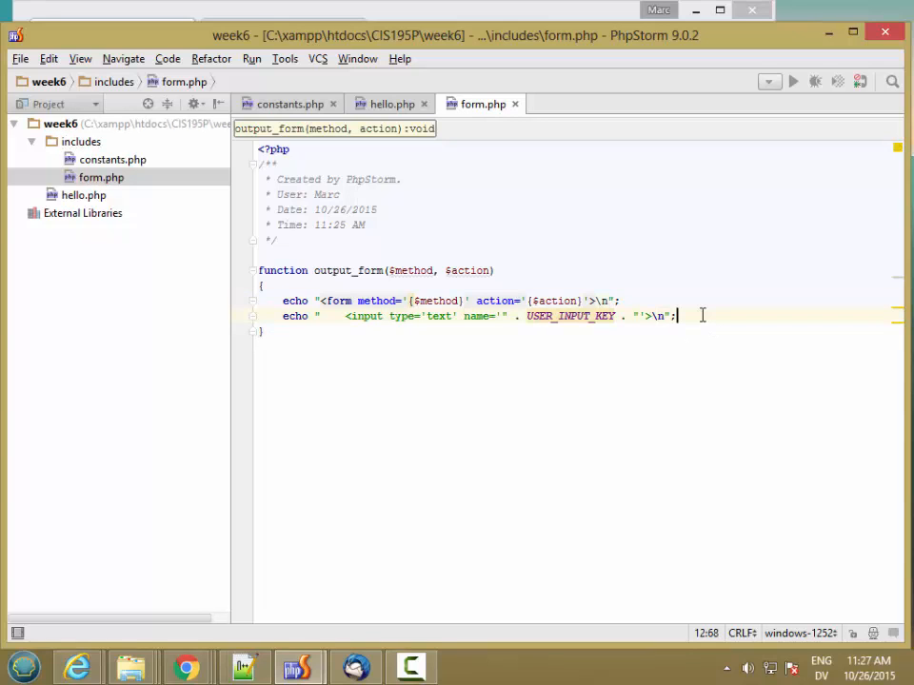
# Echo a submit input with value SUBMIT followed by a newline
pyautogui.write('echo "   "')
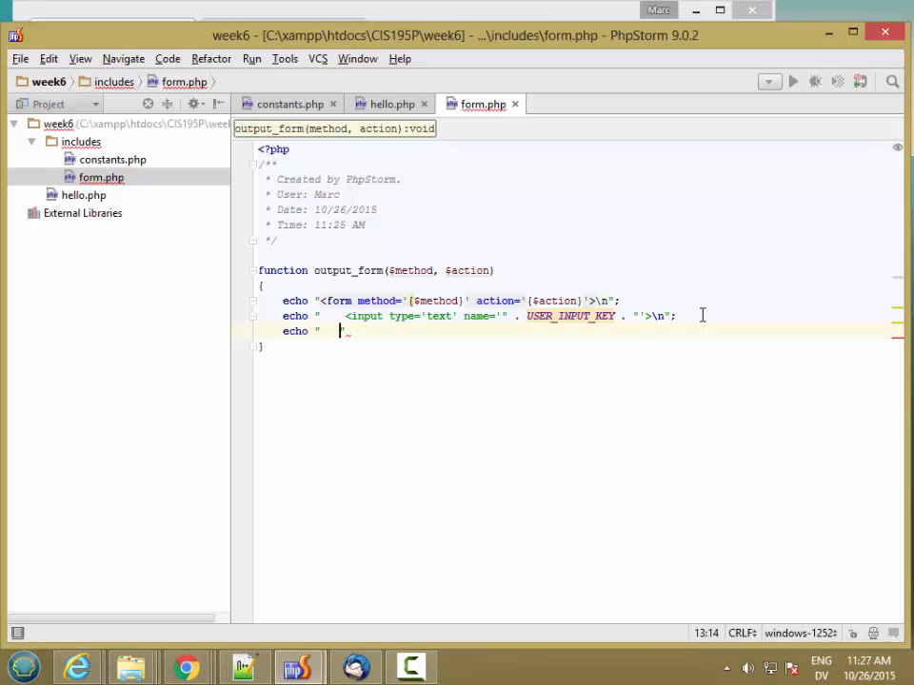
pyautogui.write('<input t')
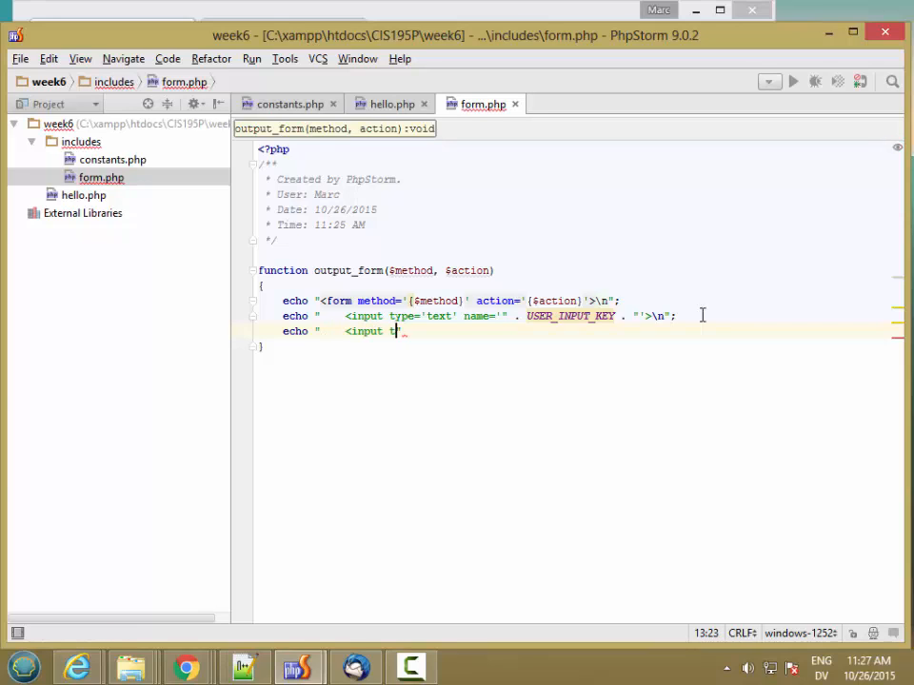
pyautogui.write("type='submit'")
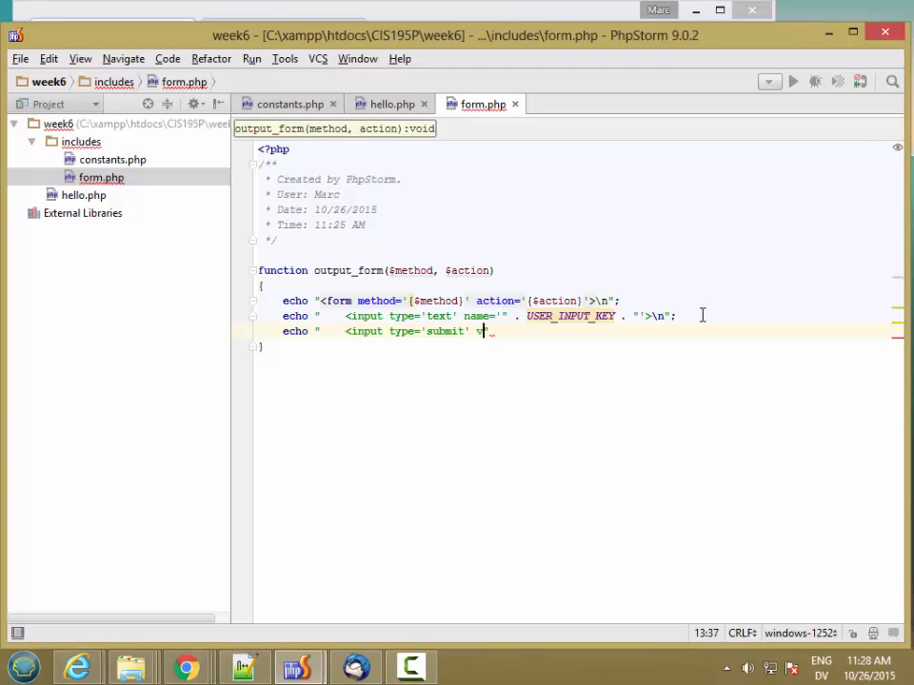
pyautogui.write("value='SUBMIT")
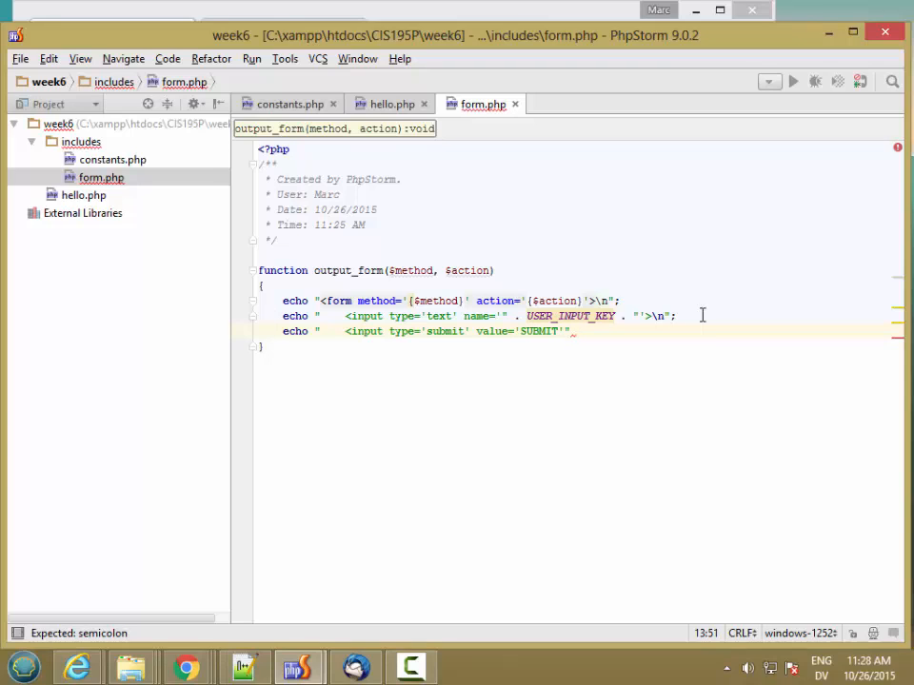
pyautogui.write('>\\n')
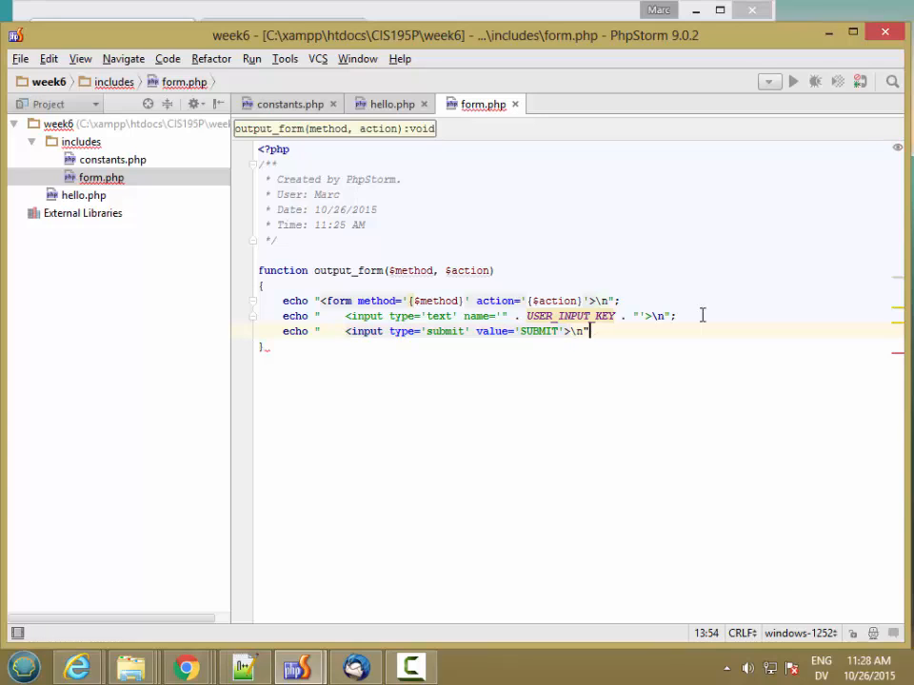
# Echo the closing </form> tag with a newline, then select USER_INPUT_KEY
pyautogui.press('BackSpace')
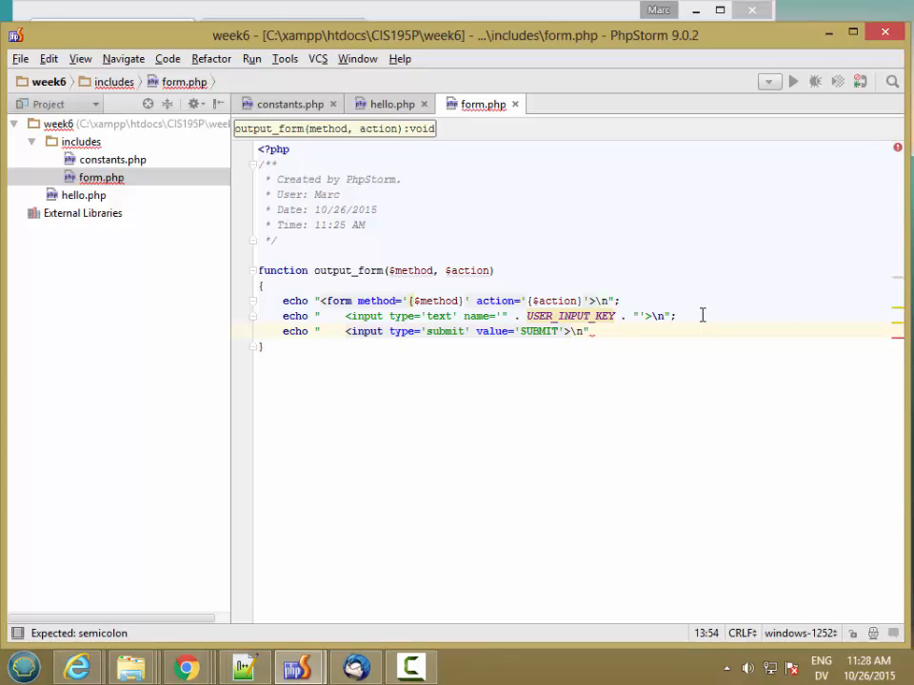
pyautogui.press('enter')
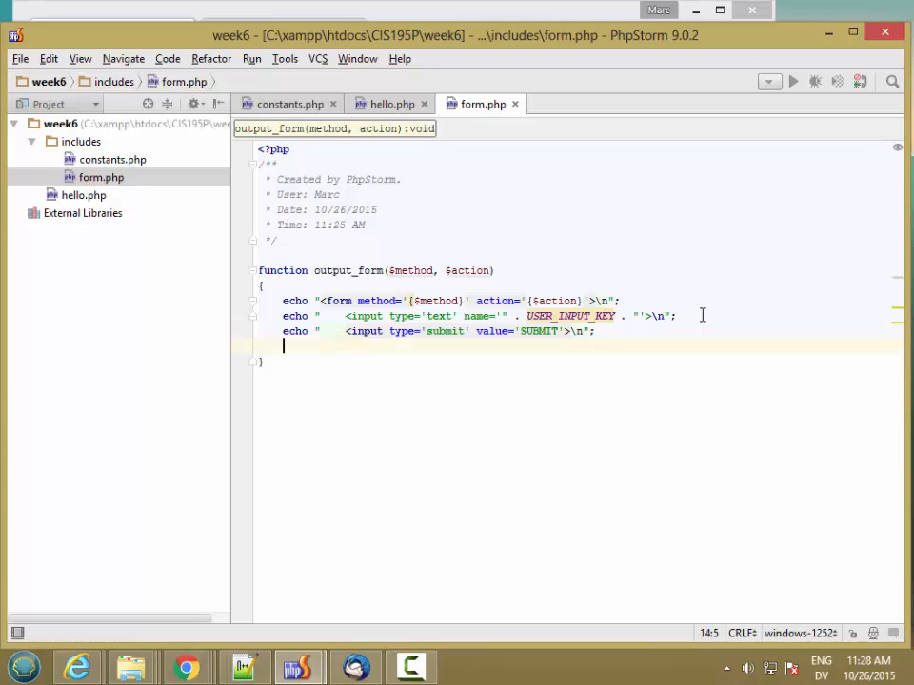
pyautogui.write('echo "</form')
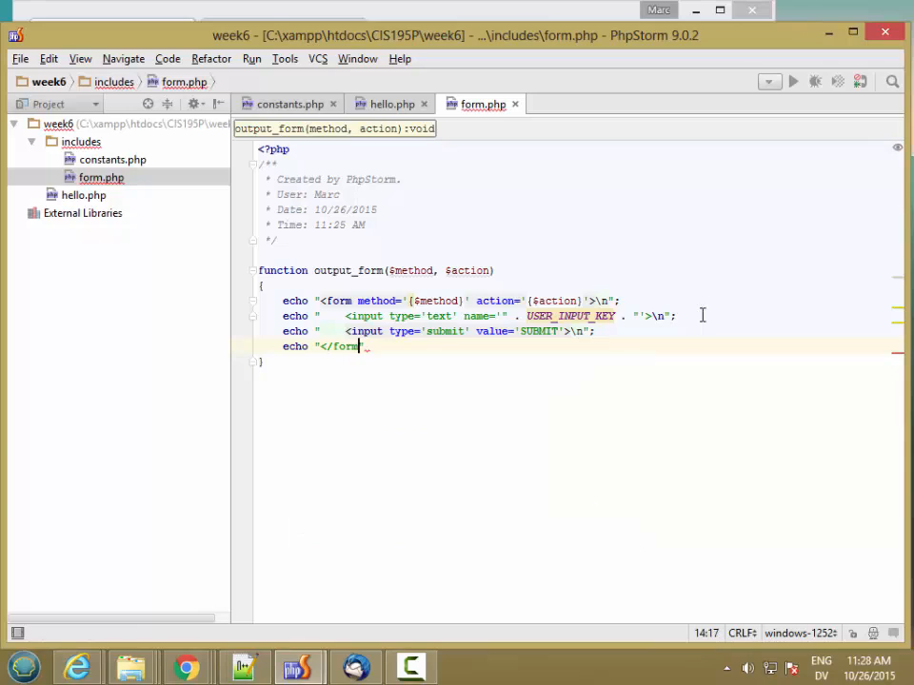
pyautogui.write('>\\n')
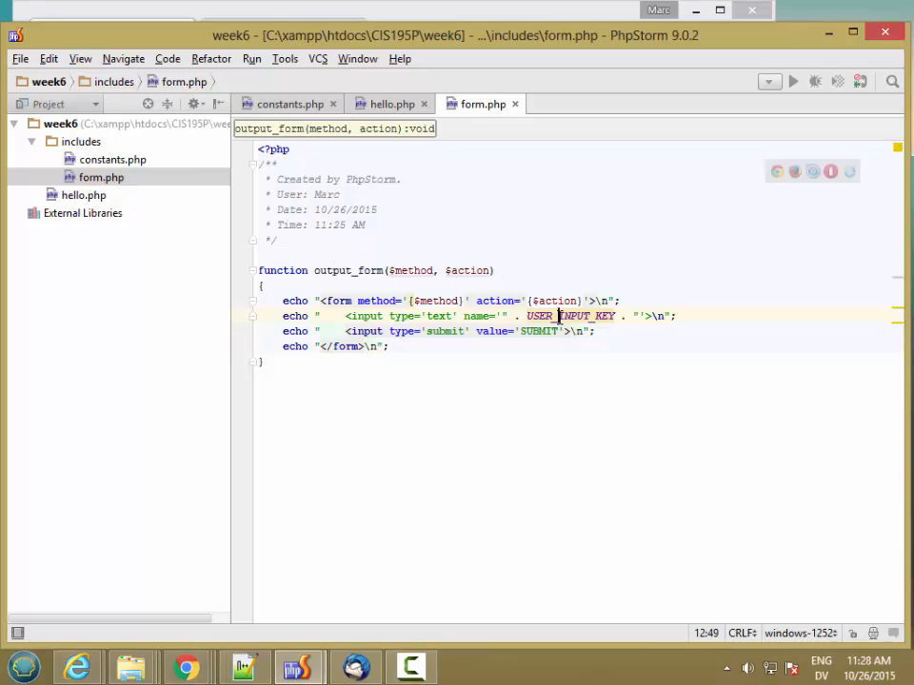
pyautogui.doubleClick(571, 316)
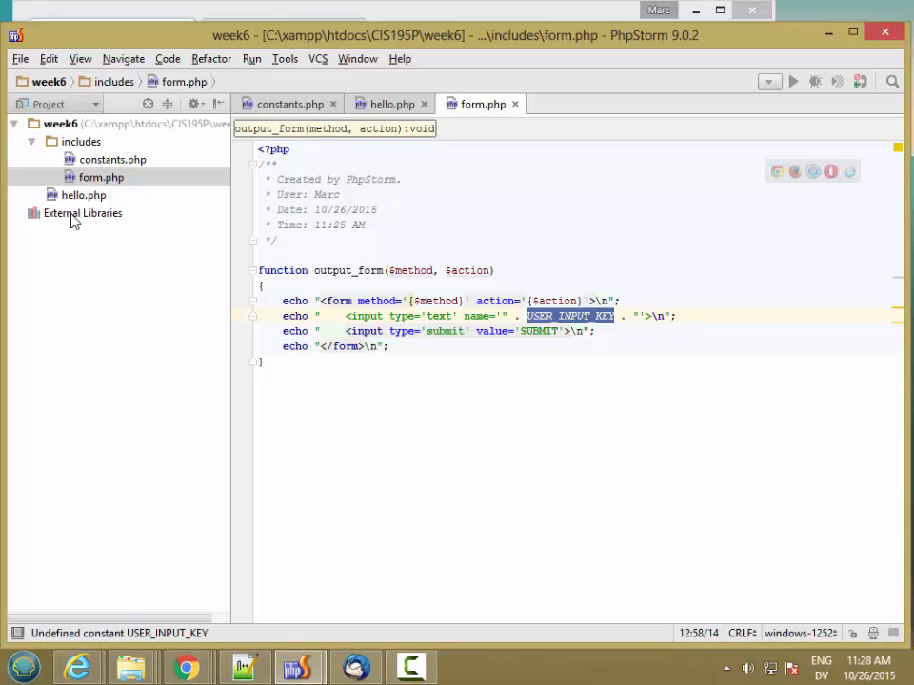
# In constants.php, define const USER_INPUT_KEY = 'user_input'
pyautogui.click(112, 159)
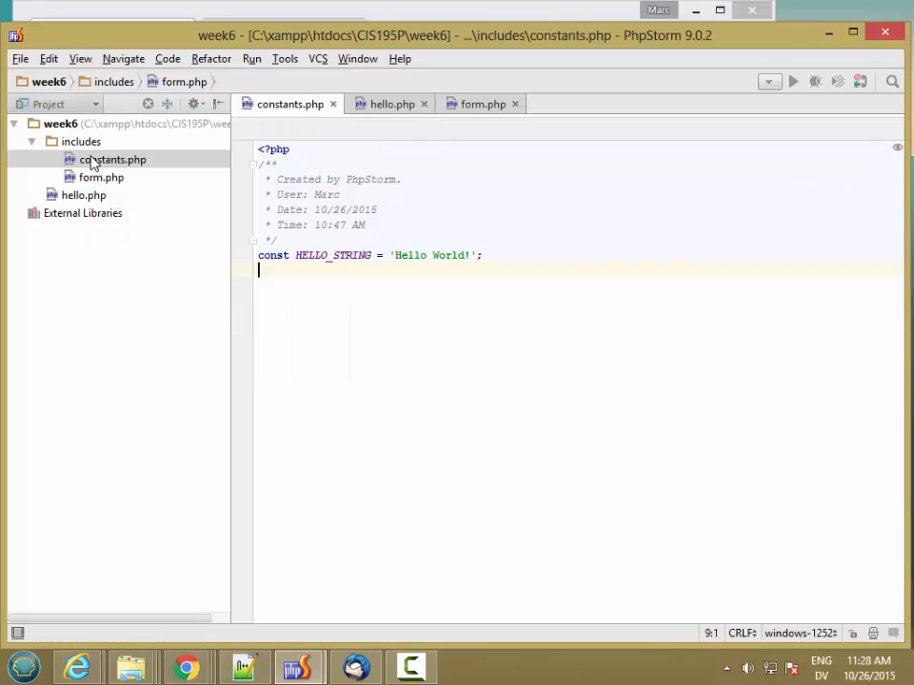
pyautogui.write('cons')
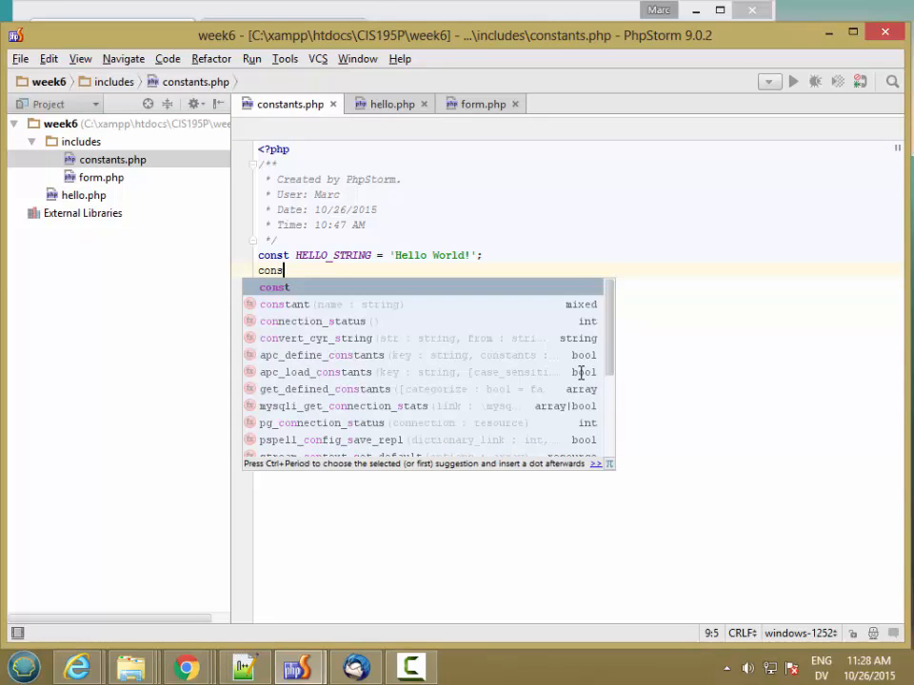
pyautogui.write('USER_INPUT')
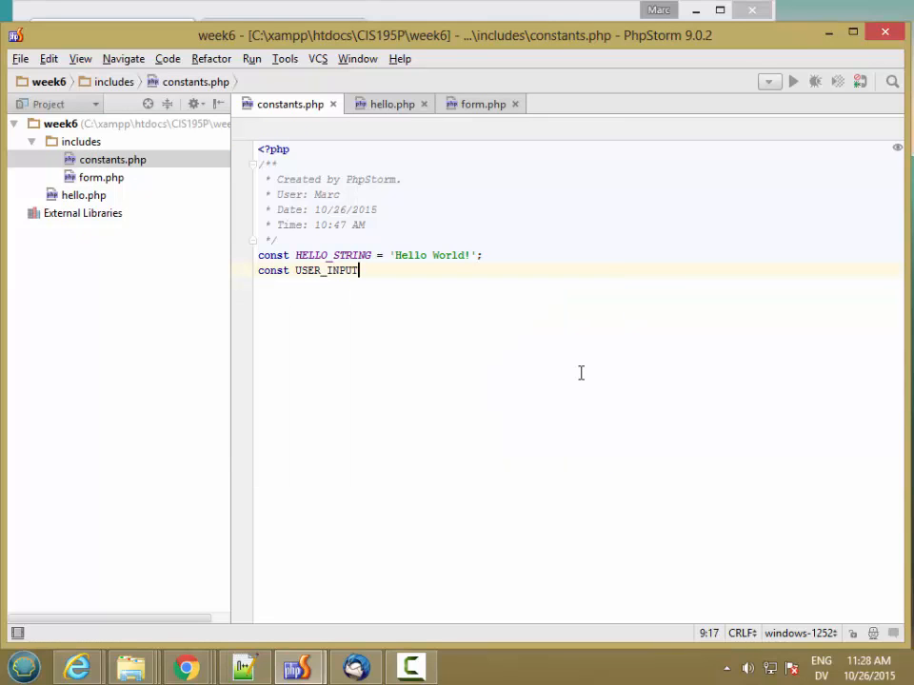
pyautogui.write('_KEY =')
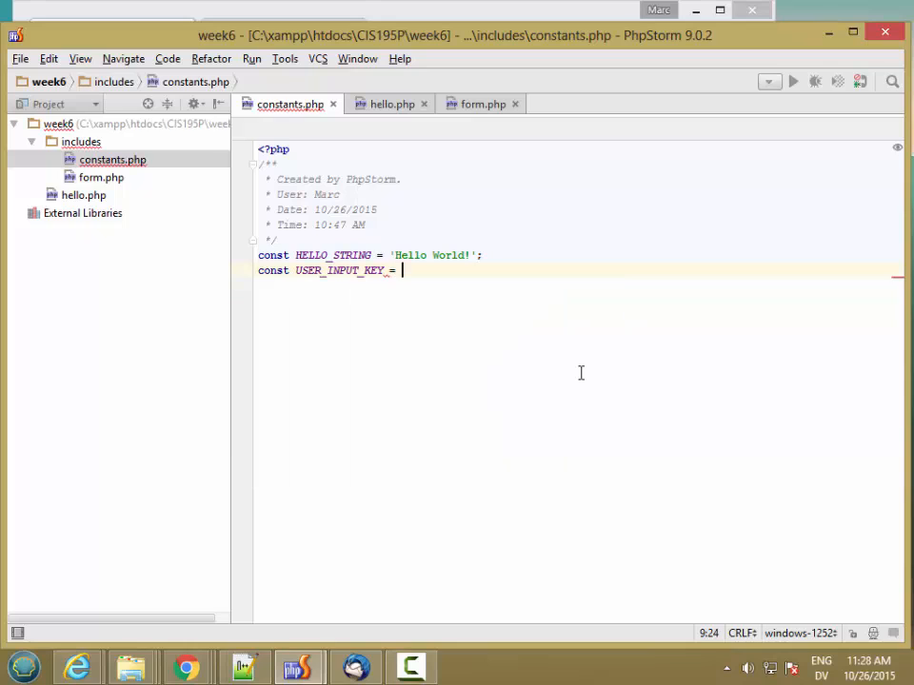
pyautogui.write("'")
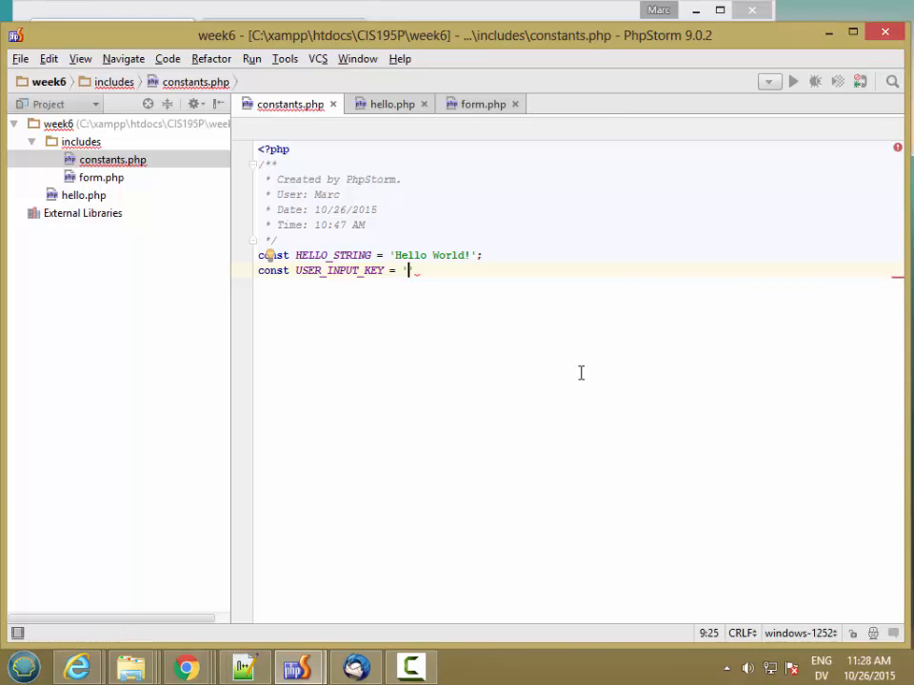
pyautogui.write('u')
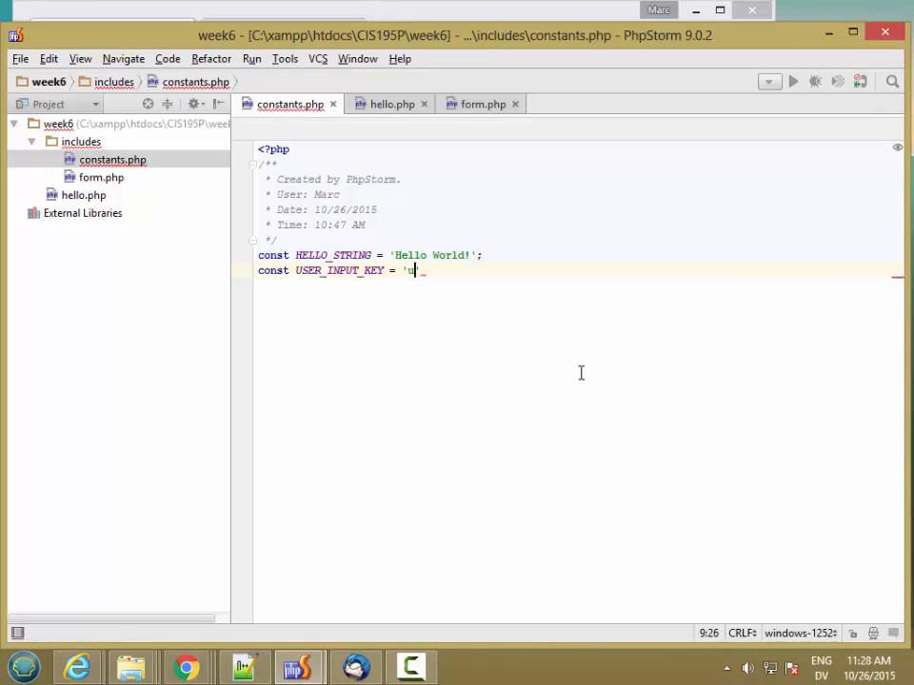
pyautogui.write("ser_input';")
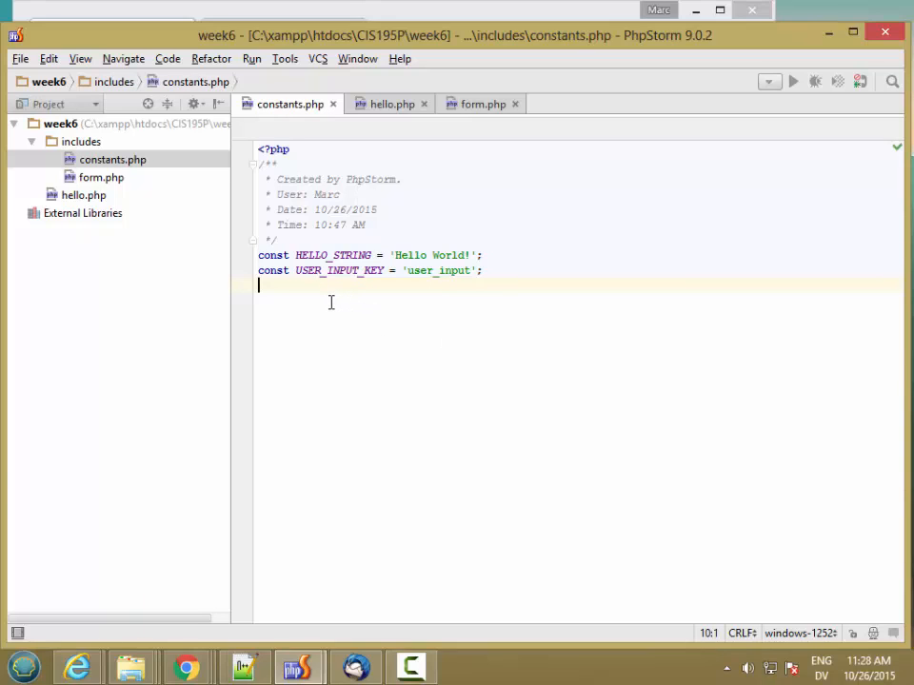
# Define const TARGET_PAGE = 'handle_input.php'
pyautogui.write('c')
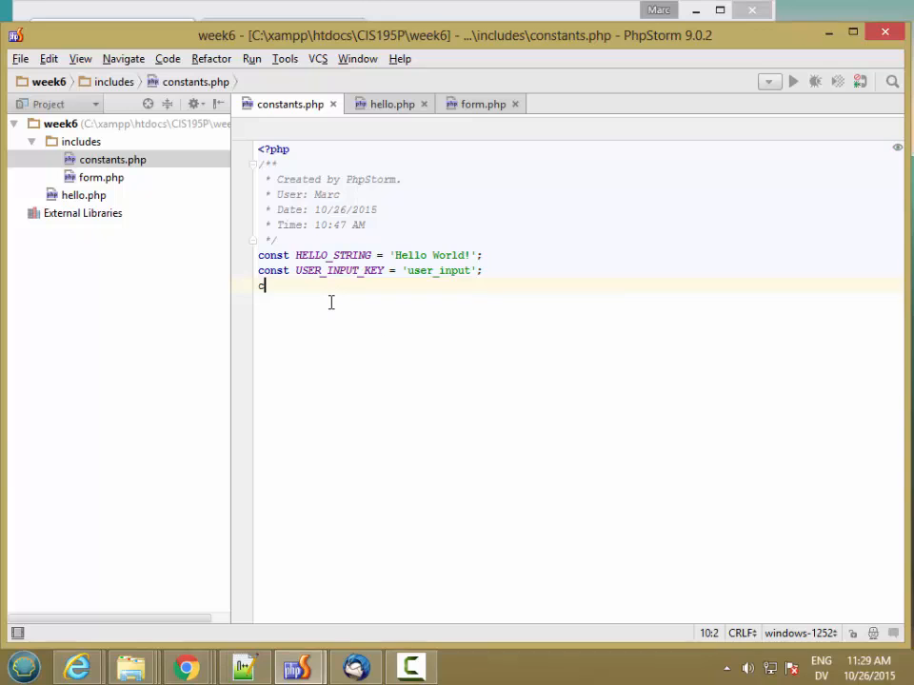
pyautogui.write('onst')
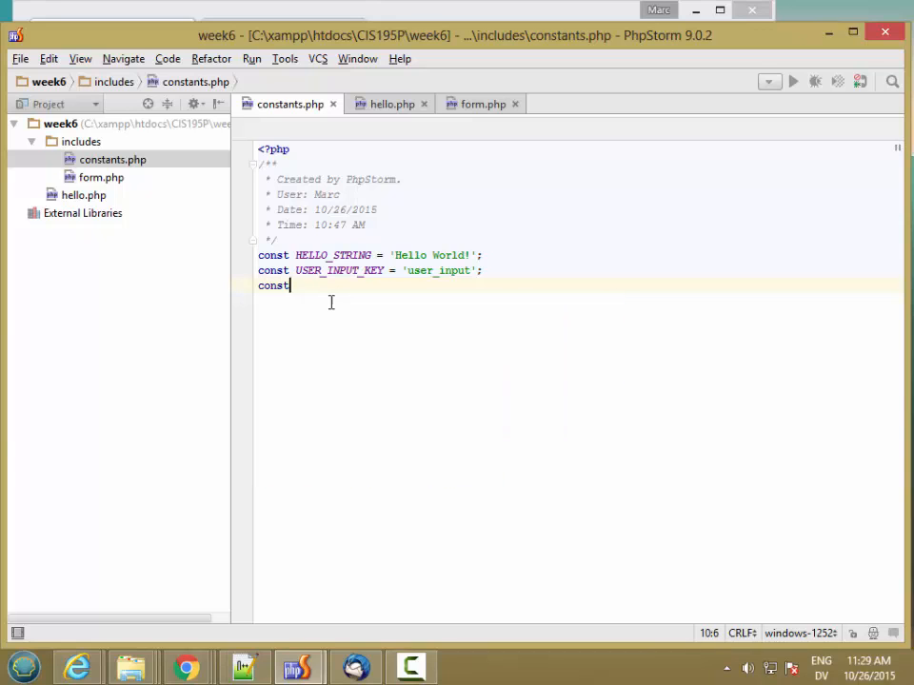
pyautogui.write('TARGET_PAG')
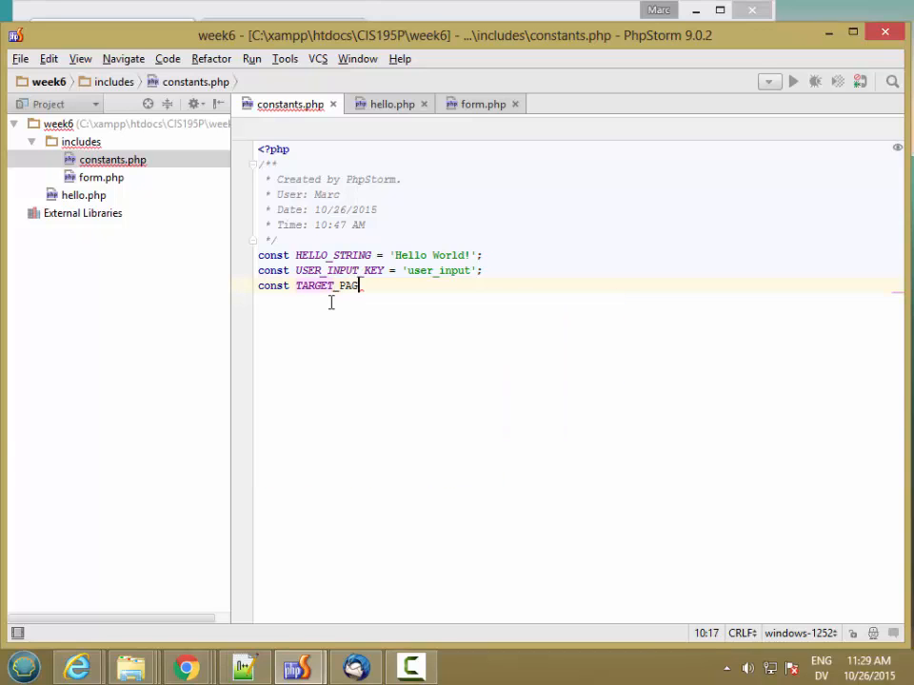
pyautogui.write('E =')
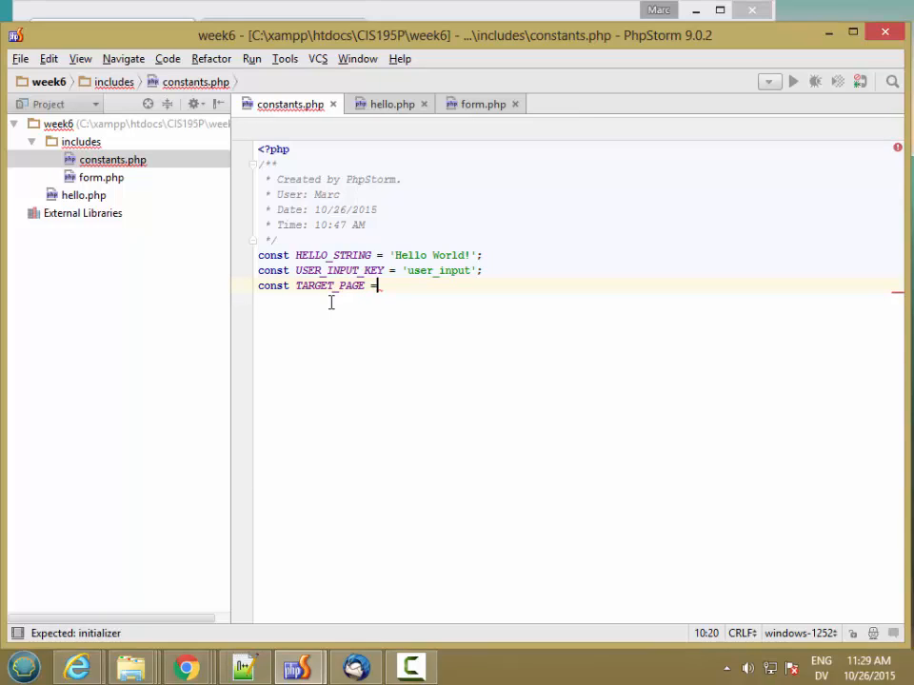
pyautogui.write("''")
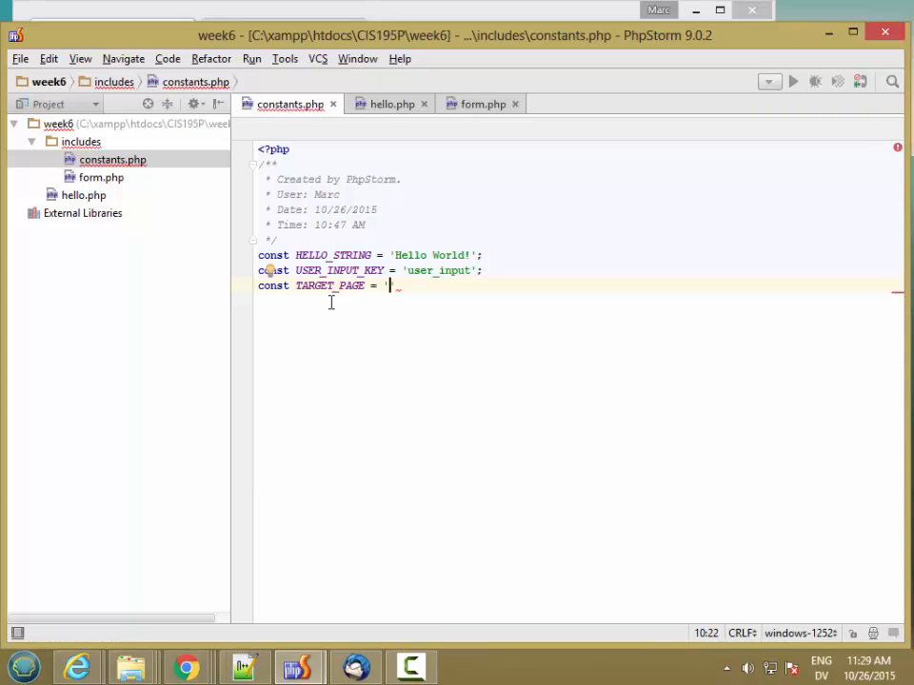
pyautogui.write('handl')
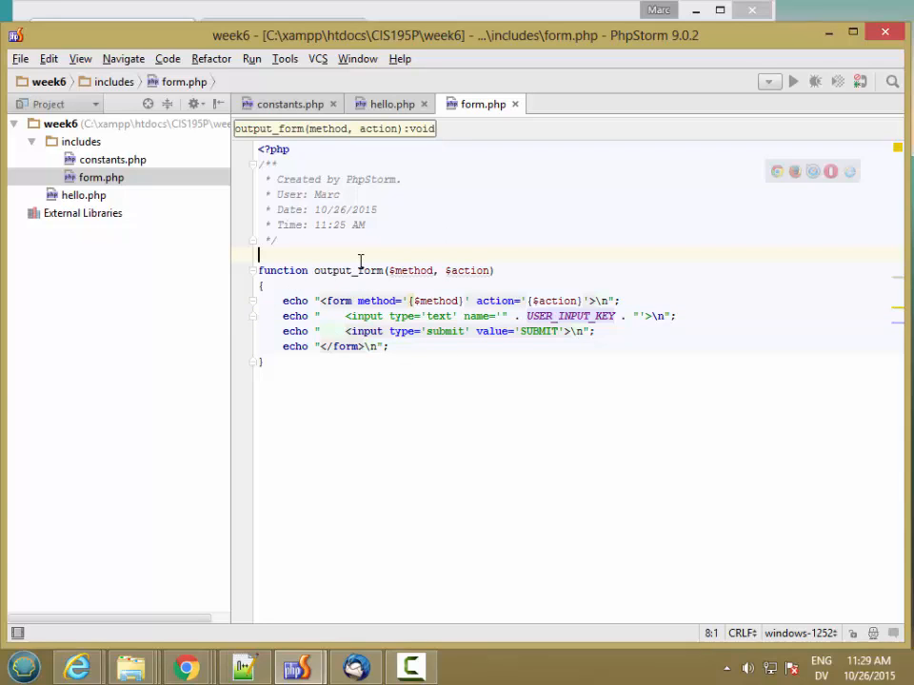
# Add require_once 'constants.php'; above output_form in form.php
pyautogui.write('require_once(')
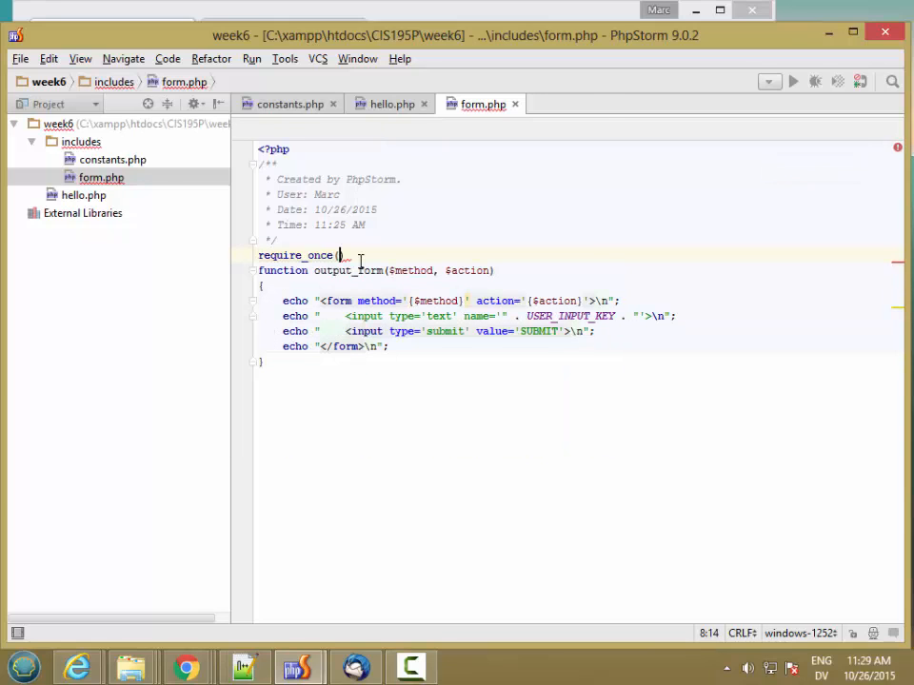
pyautogui.write("'con")
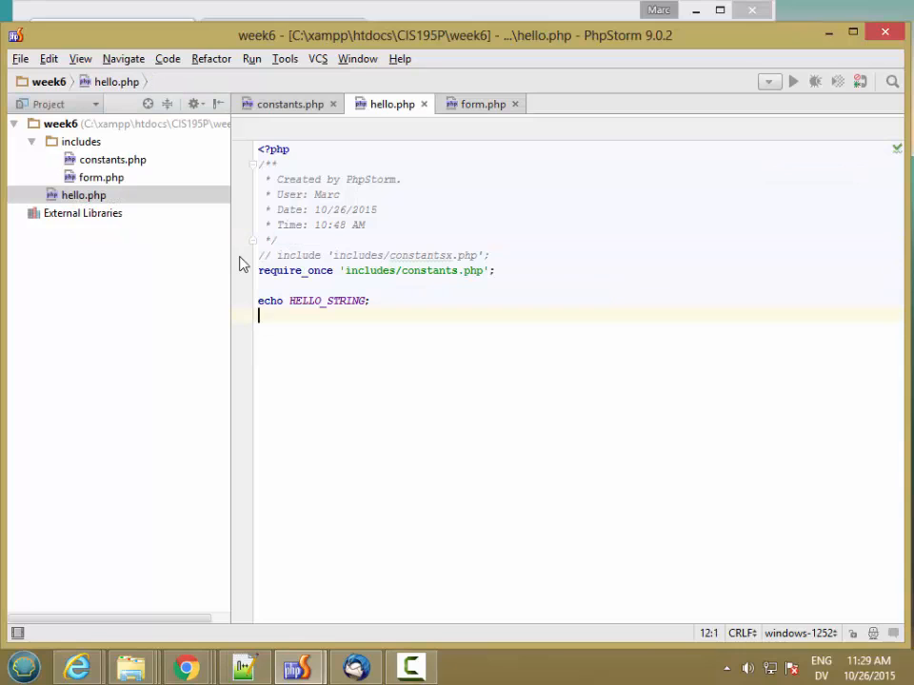
# Add require_once 'includes/form.php'; to hello.php after the constants include
pyautogui.write('require_once')
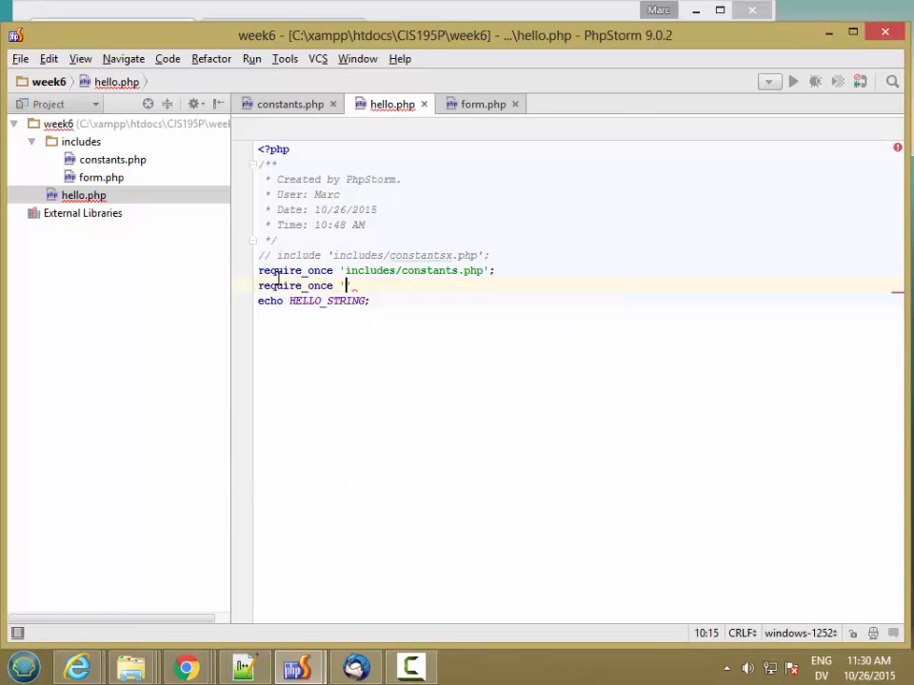
pyautogui.write('includes')
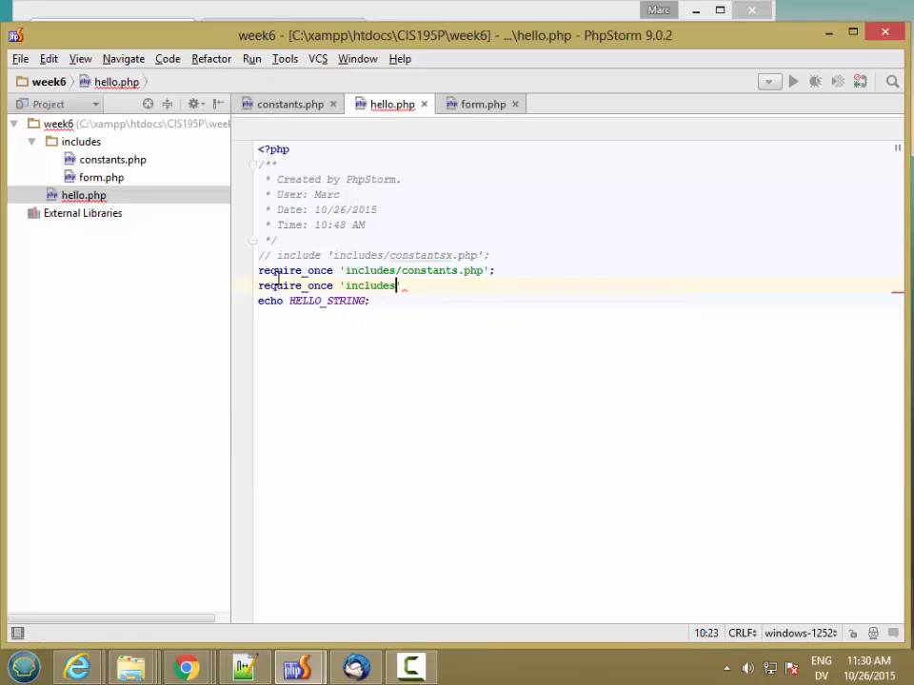
pyautogui.write('/form.php')
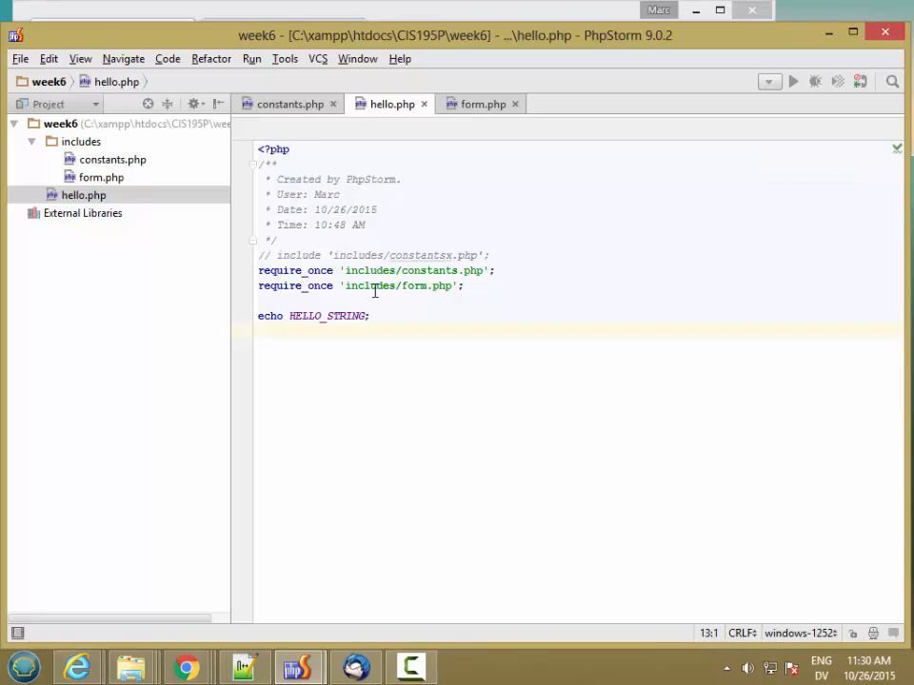
pyautogui.moveTo(369, 298)
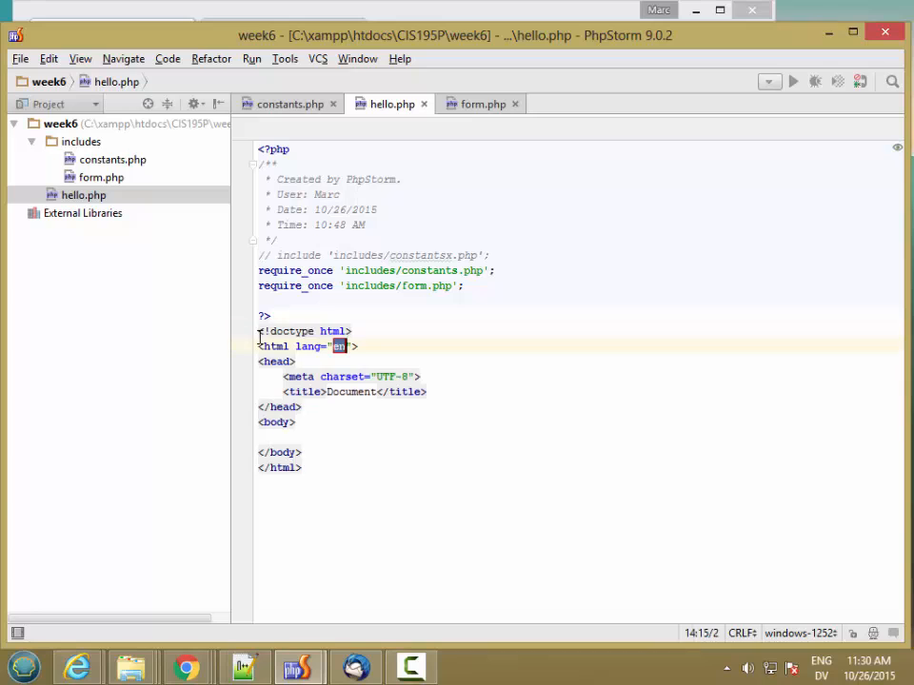
# Set the HTML page title to 'A test form'
pyautogui.doubleClick(350, 392)
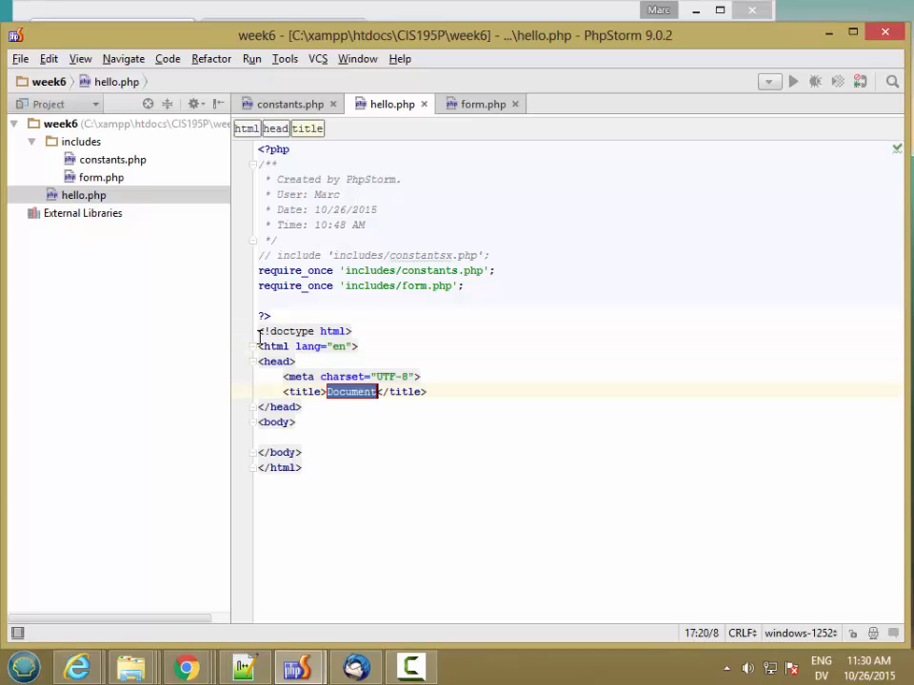
pyautogui.write('A test form')
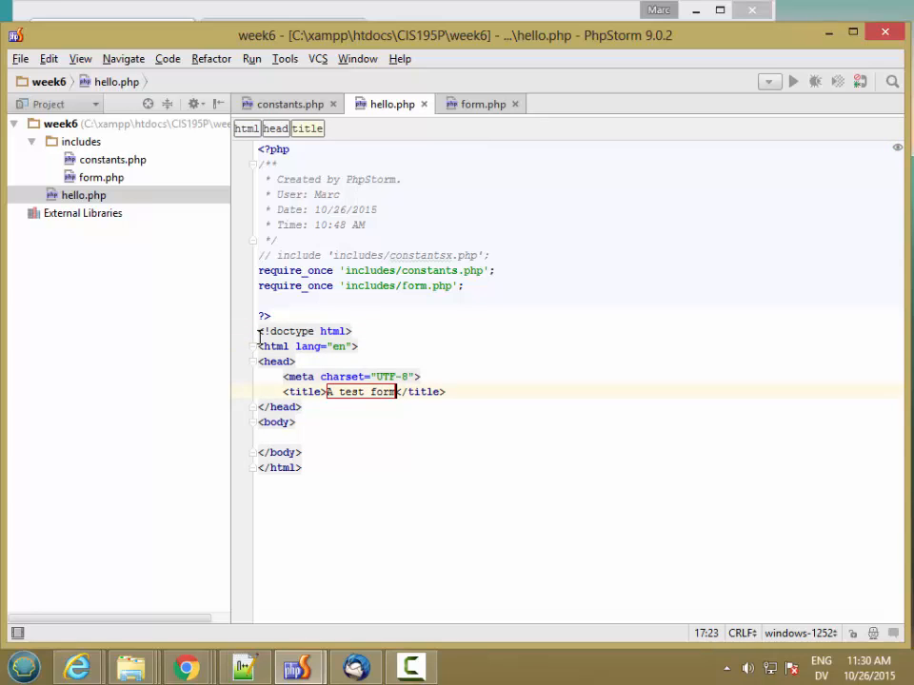
pyautogui.click(453, 415)
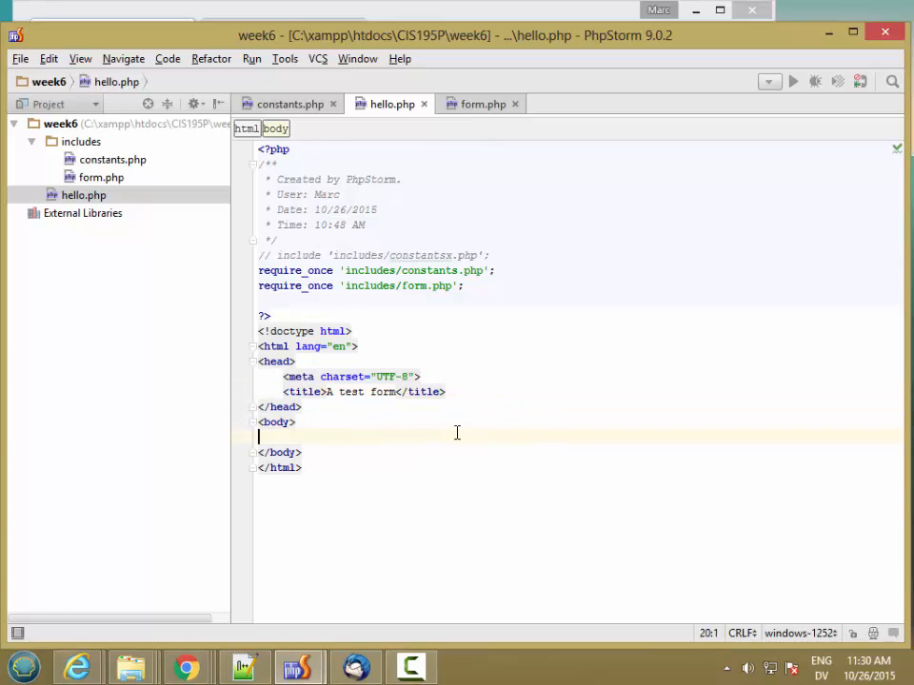
# In the body, call output_form("GET", TARGET_PAGE) inside a PHP block
pyautogui.write('<?ph')
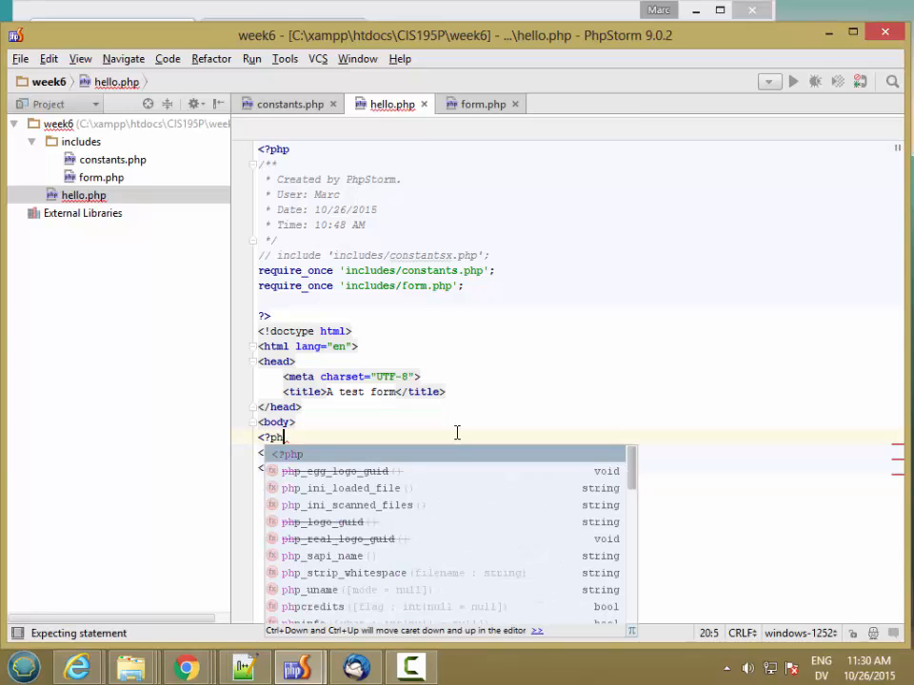
pyautogui.write('p_c')
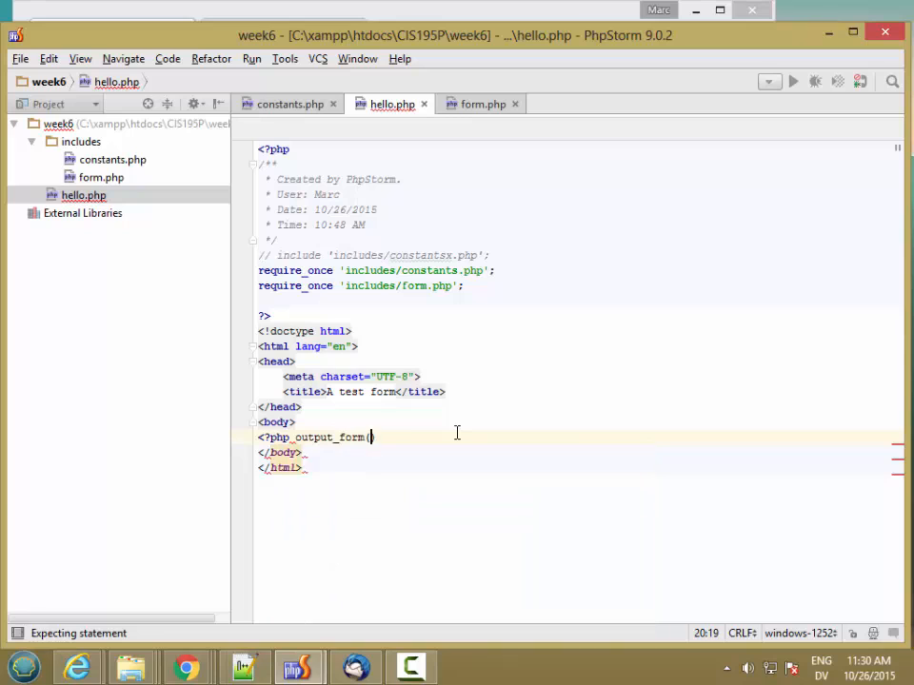
pyautogui.write('"G')
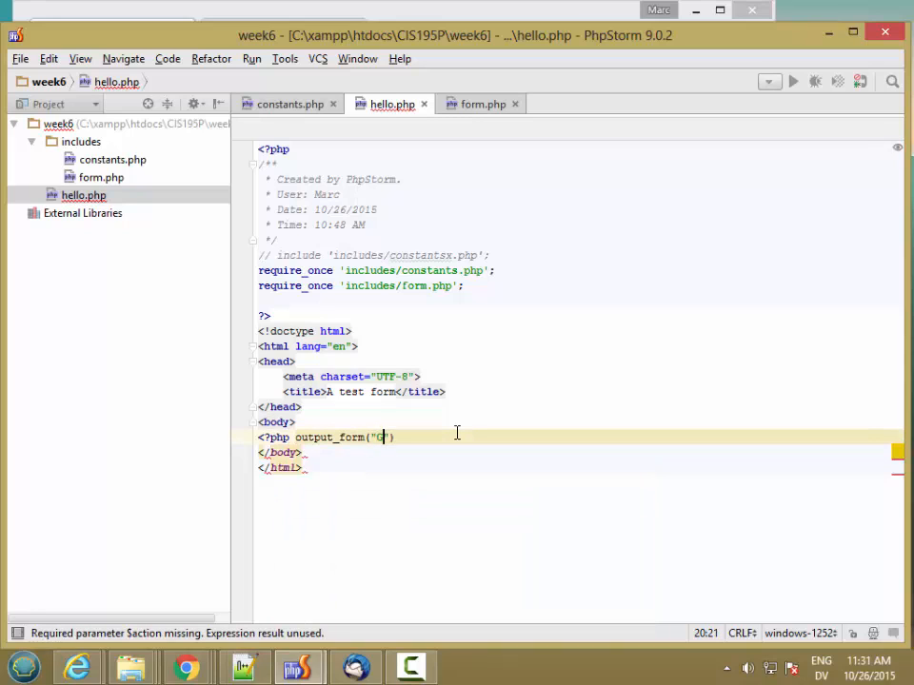
pyautogui.write('ET",')
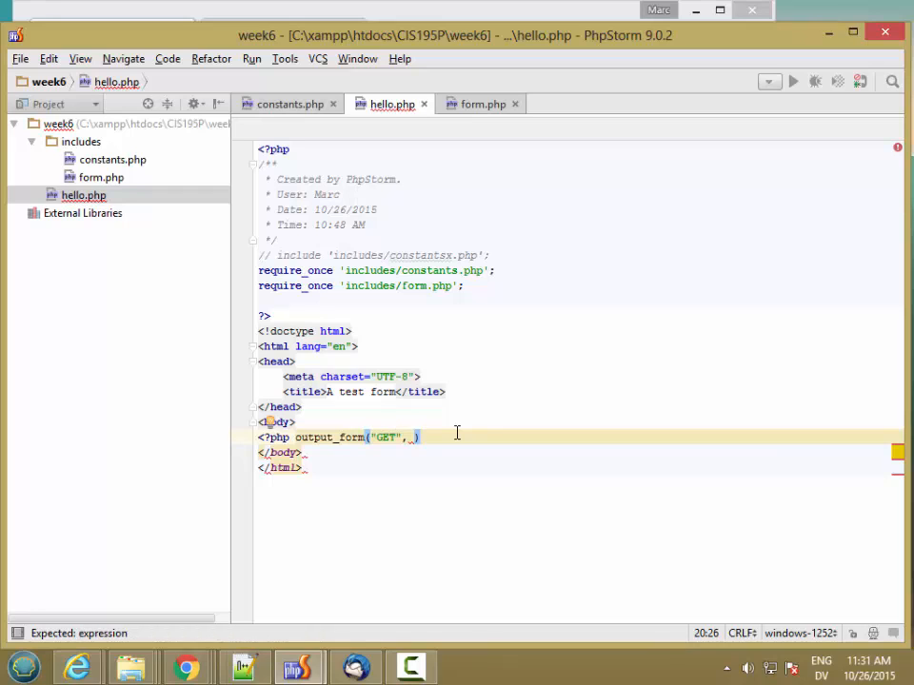
pyautogui.write('TARGET_PAGE')
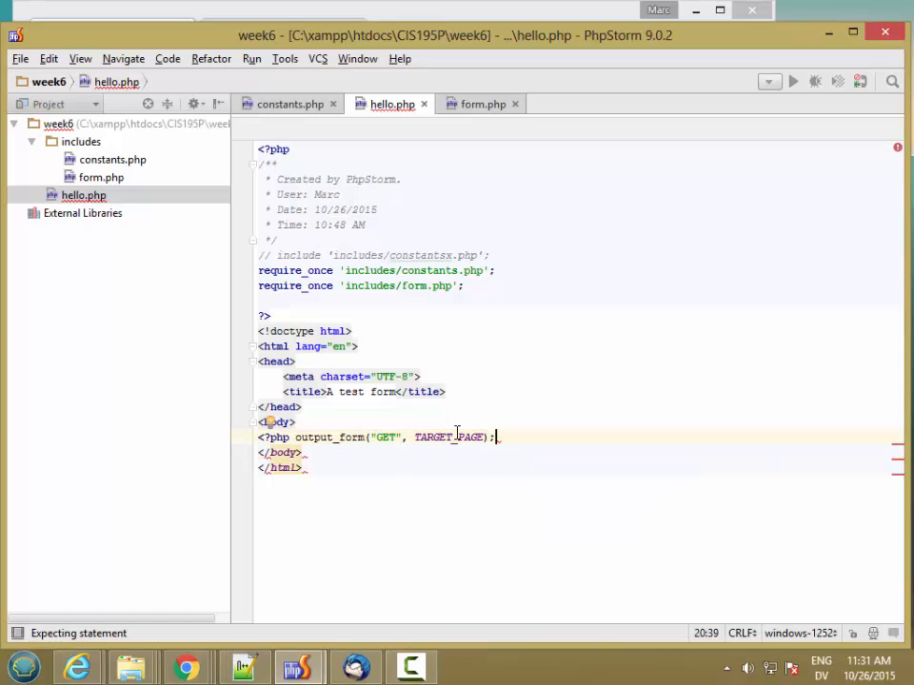
pyautogui.write('?>')
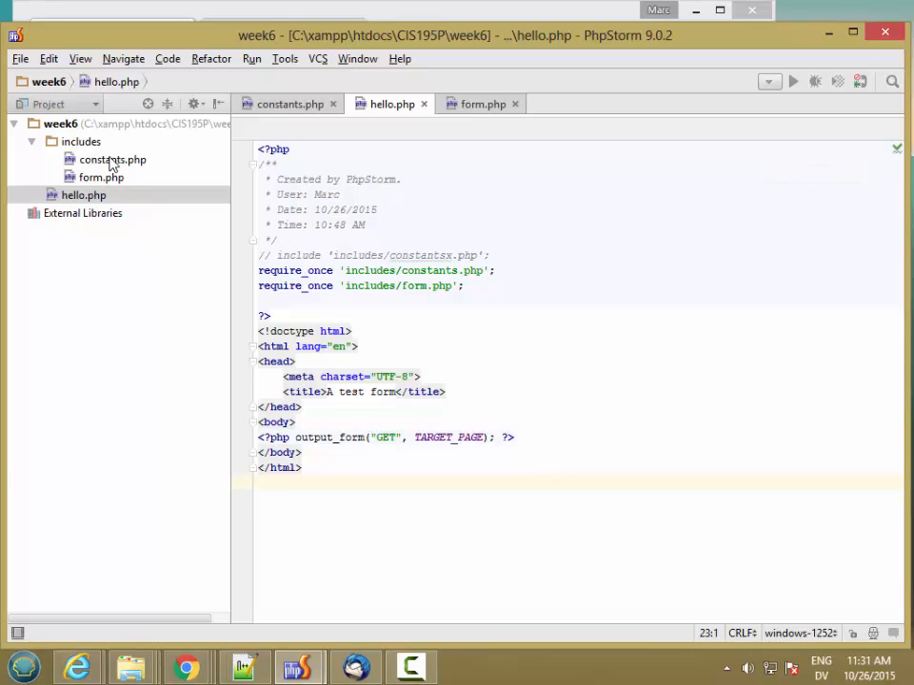
# Create a new PHP file handle_input.php in the week6 project root
pyautogui.click(290, 103)
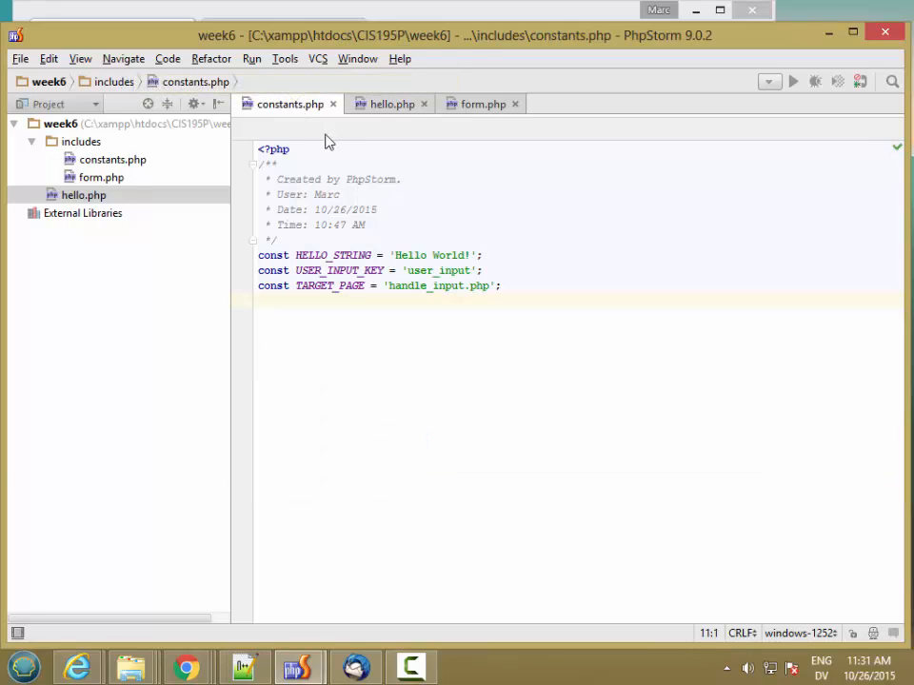
pyautogui.moveTo(76, 155)
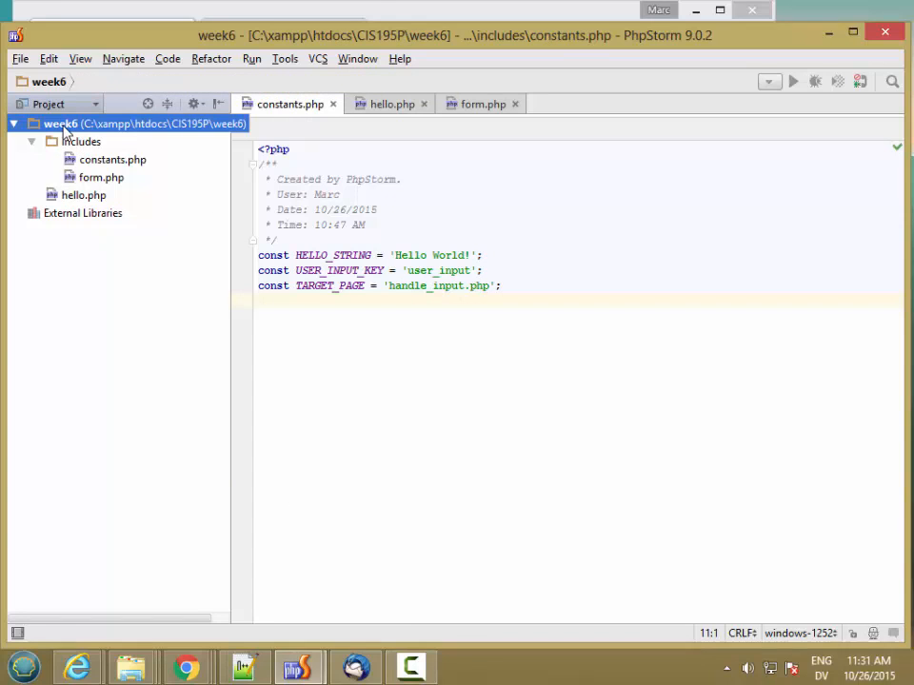
pyautogui.rightClick(61, 124)
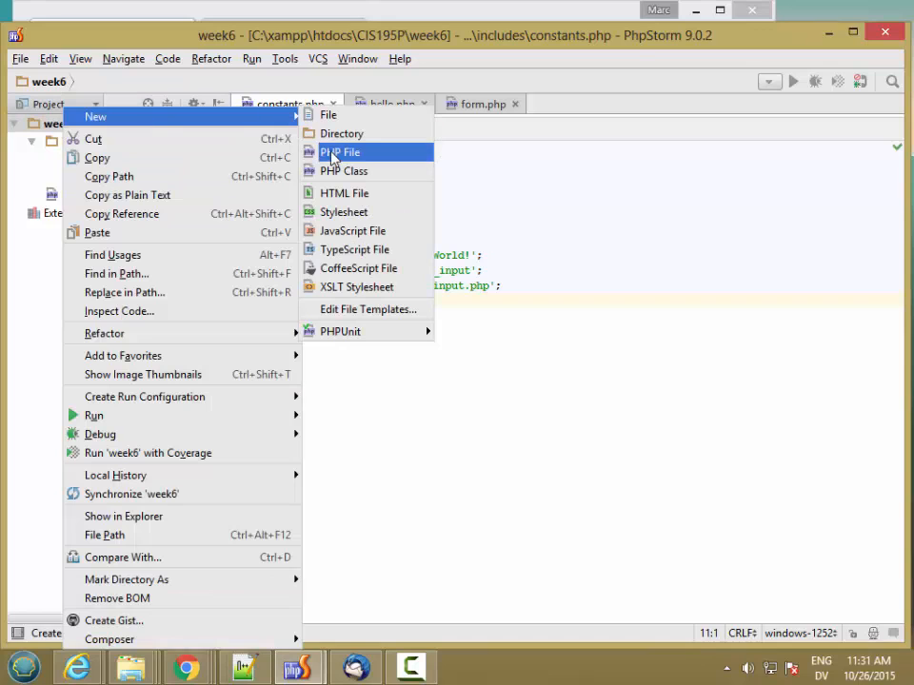
pyautogui.click(339, 152)
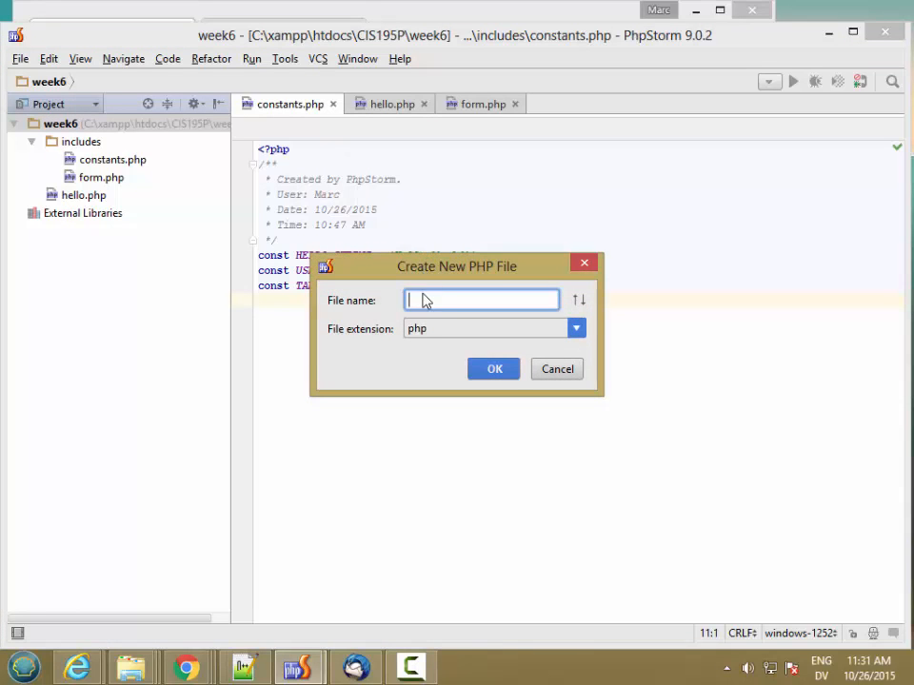
pyautogui.write('handle')
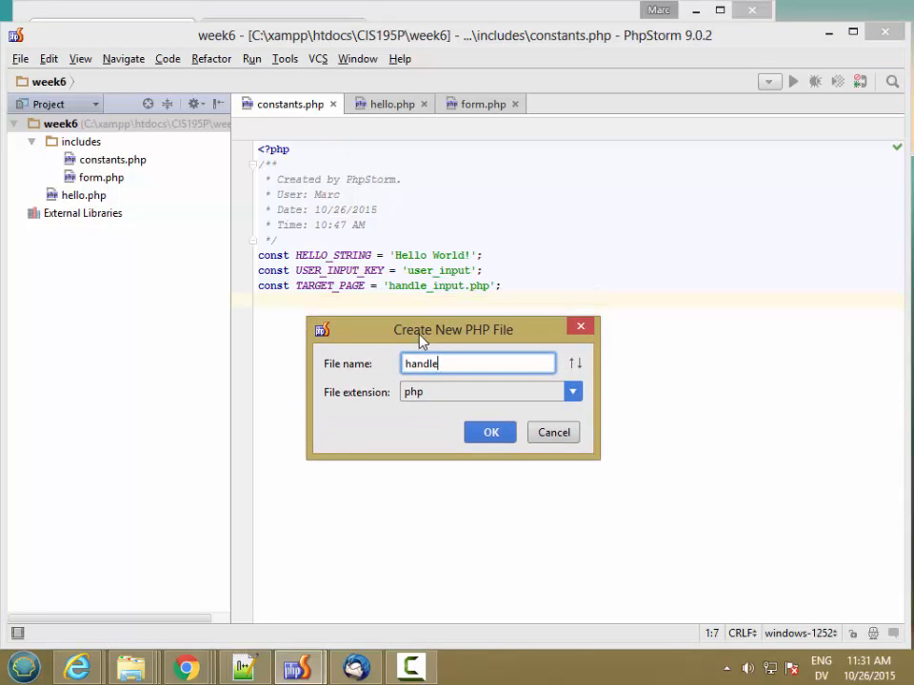
pyautogui.write('_input')
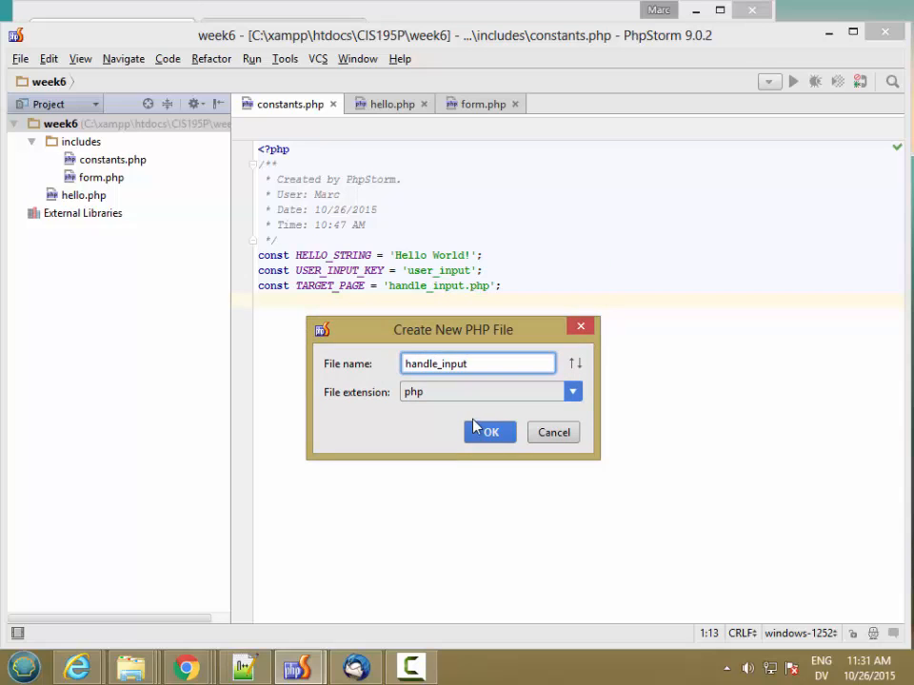
pyautogui.click(489, 432)
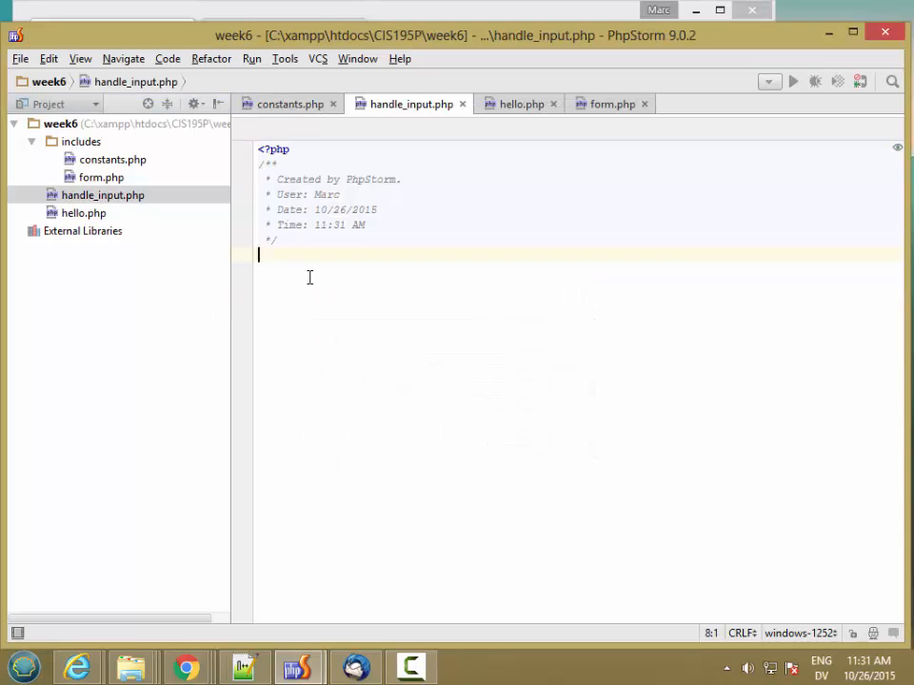
# Echo $_GET[USER_INPUT_KEY] in handle_input.php
pyautogui.write('e')
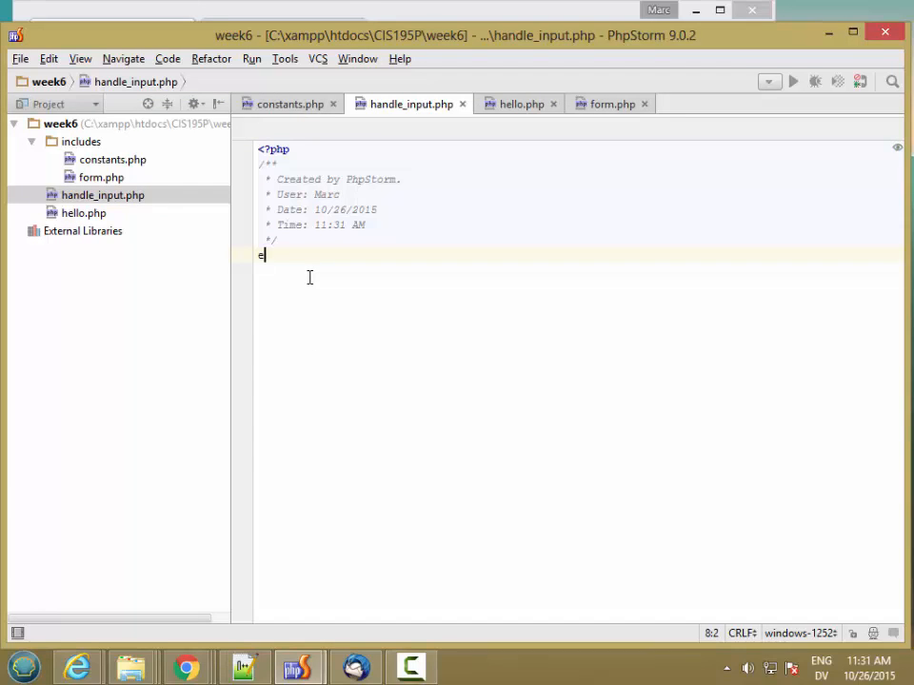
pyautogui.write('echo')
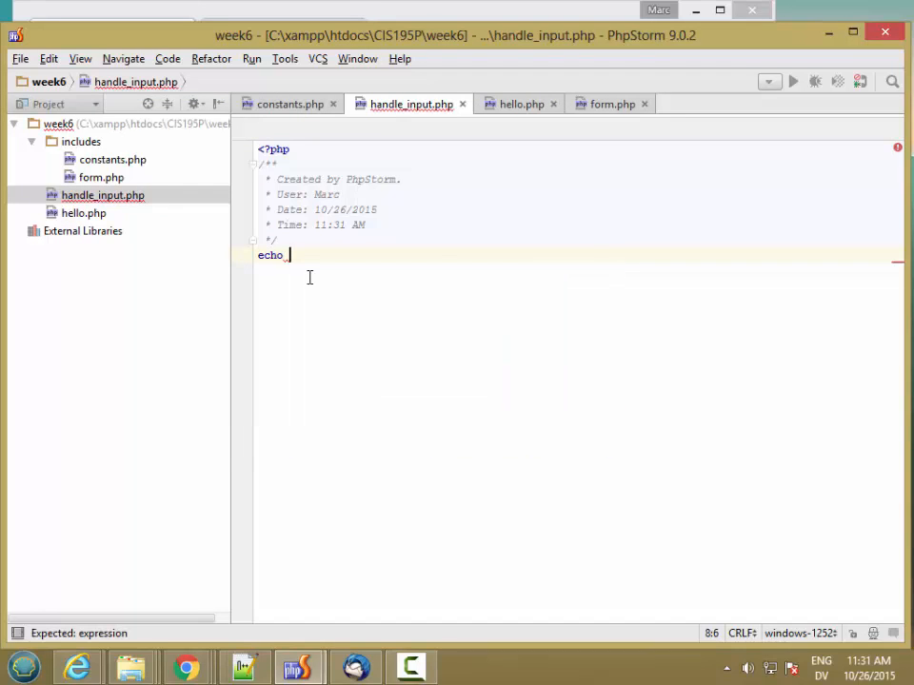
pyautogui.write('$_GET')
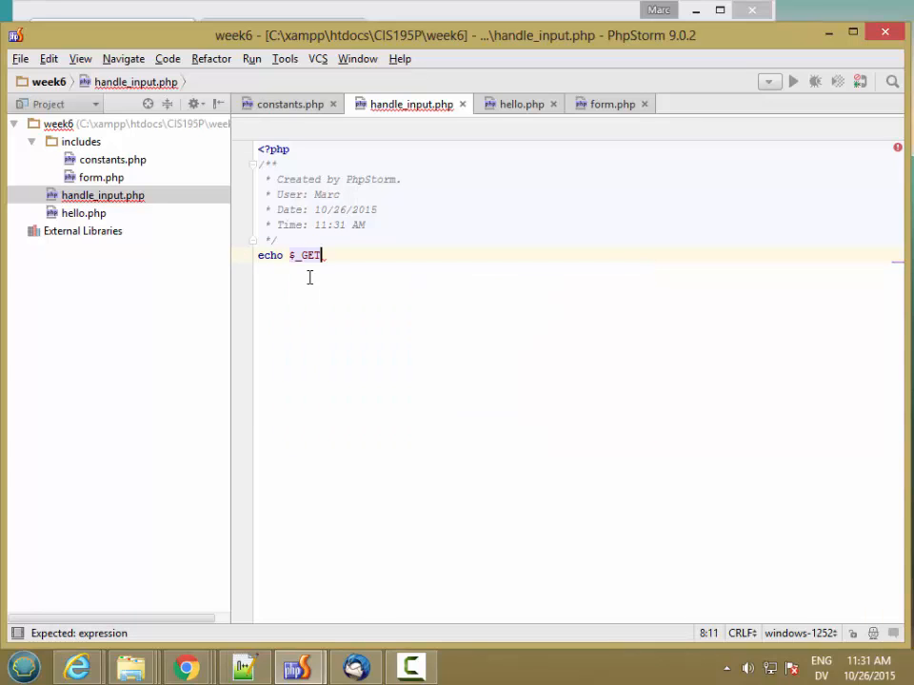
pyautogui.write('[US')
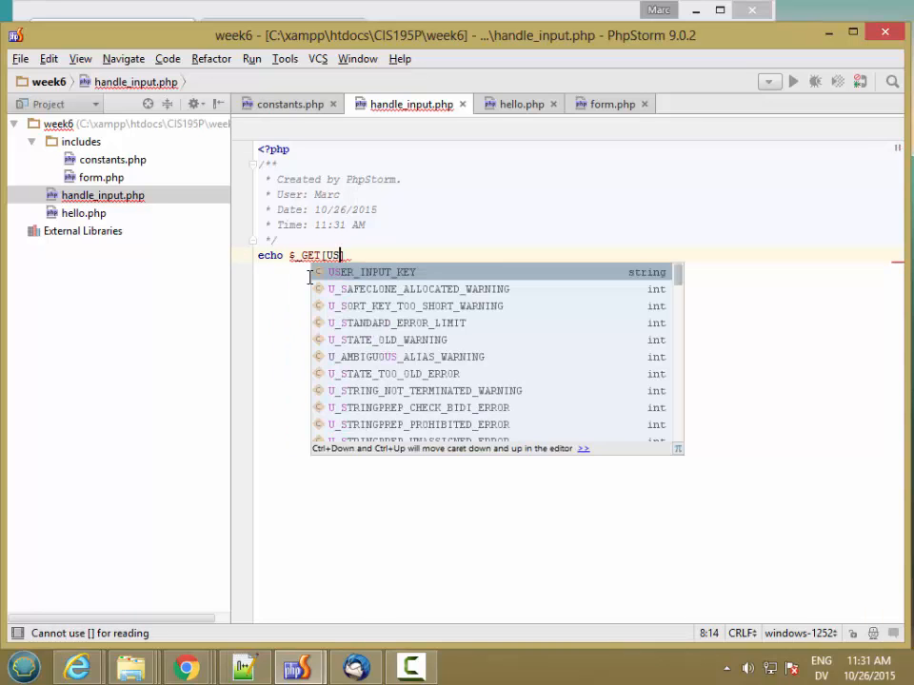
pyautogui.press('Enter')
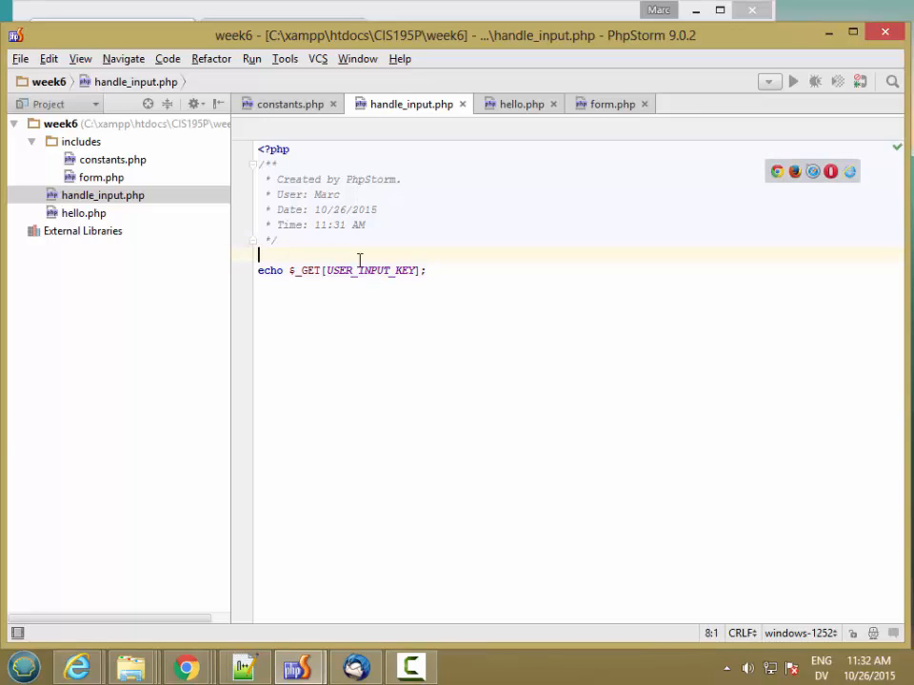
# Add require_once('includes/constants.php'); and switch to Chrome to test
pyautogui.write('require_once')
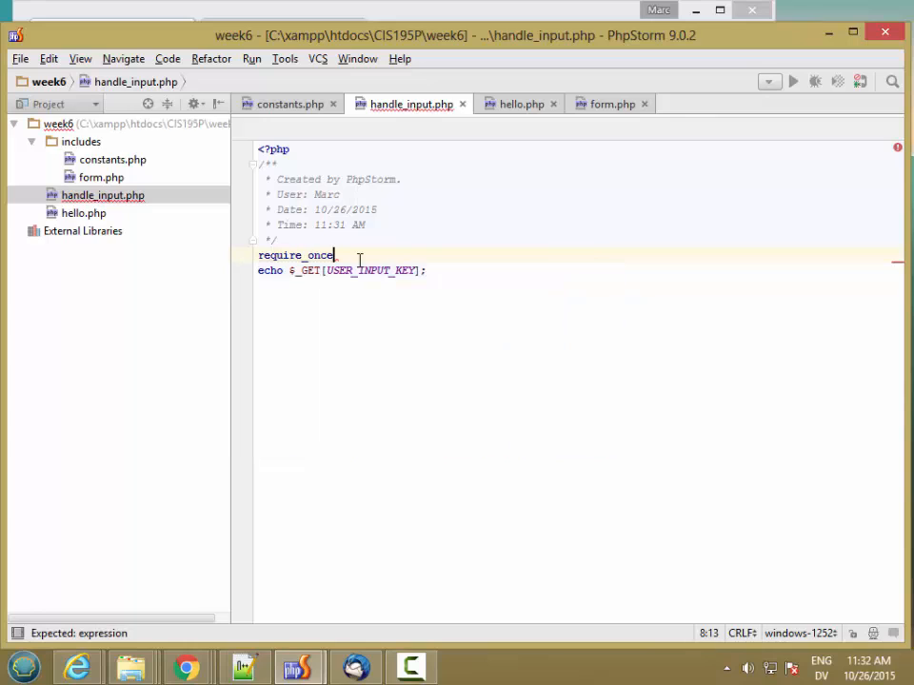
pyautogui.write("('includes/")
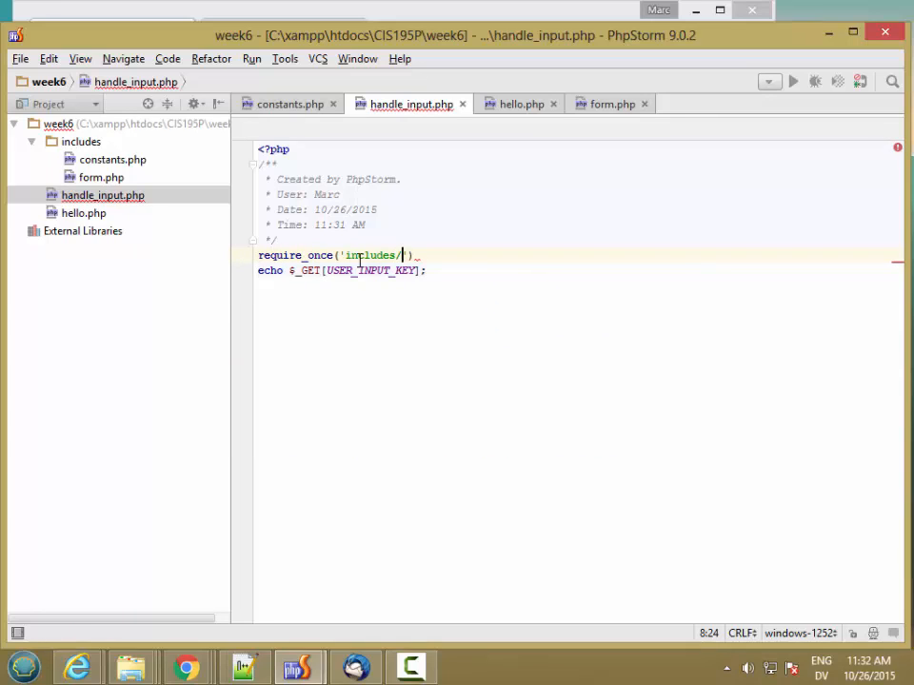
pyautogui.write("constants.php'")
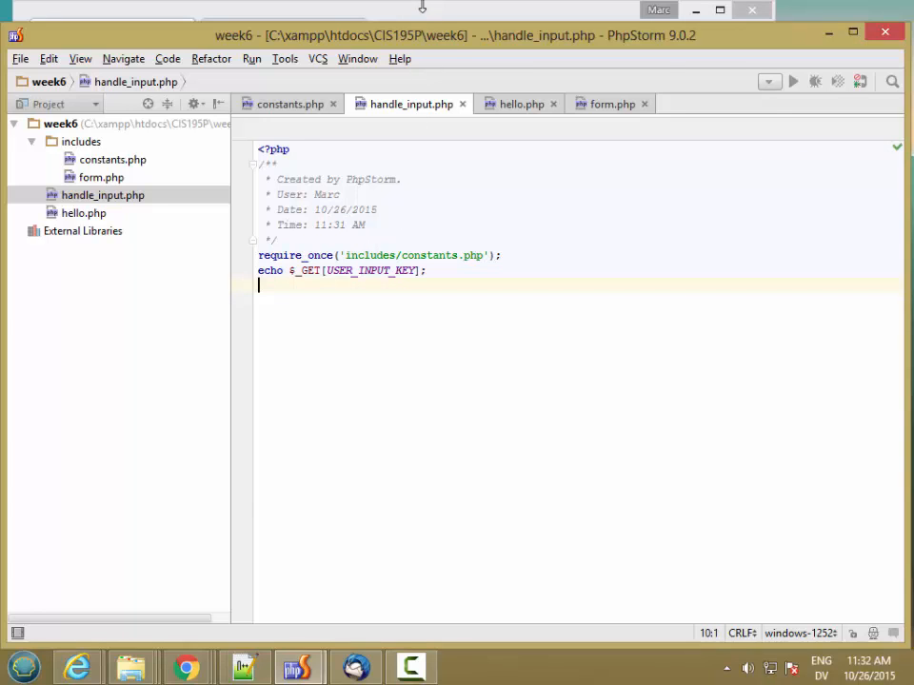
pyautogui.click(187, 666)
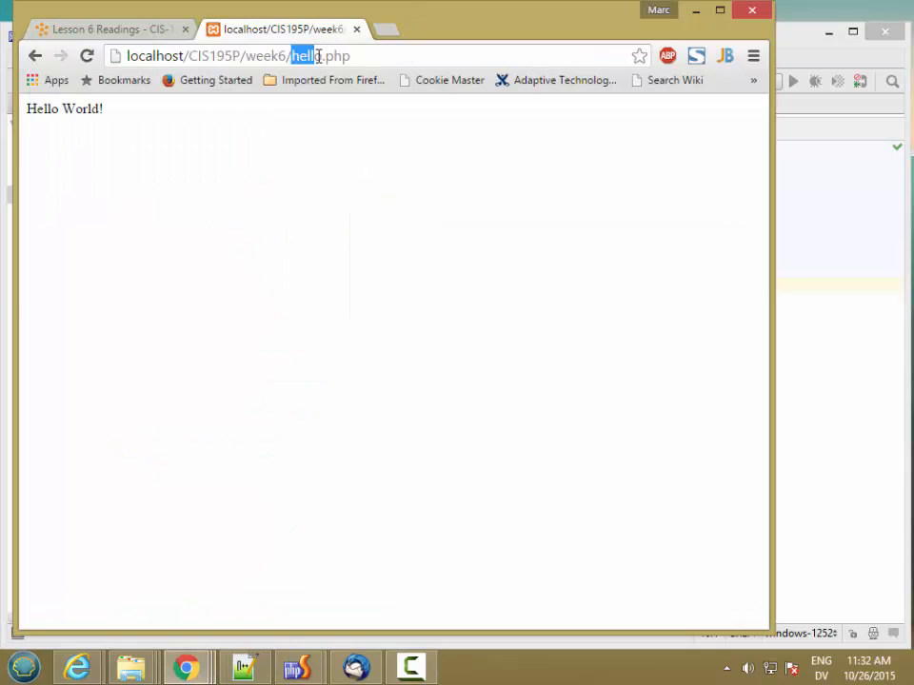
# Reload hello.php, enter 'Hello PHP!' in the form field and submit it to handle_input.php
pyautogui.click(86, 55)
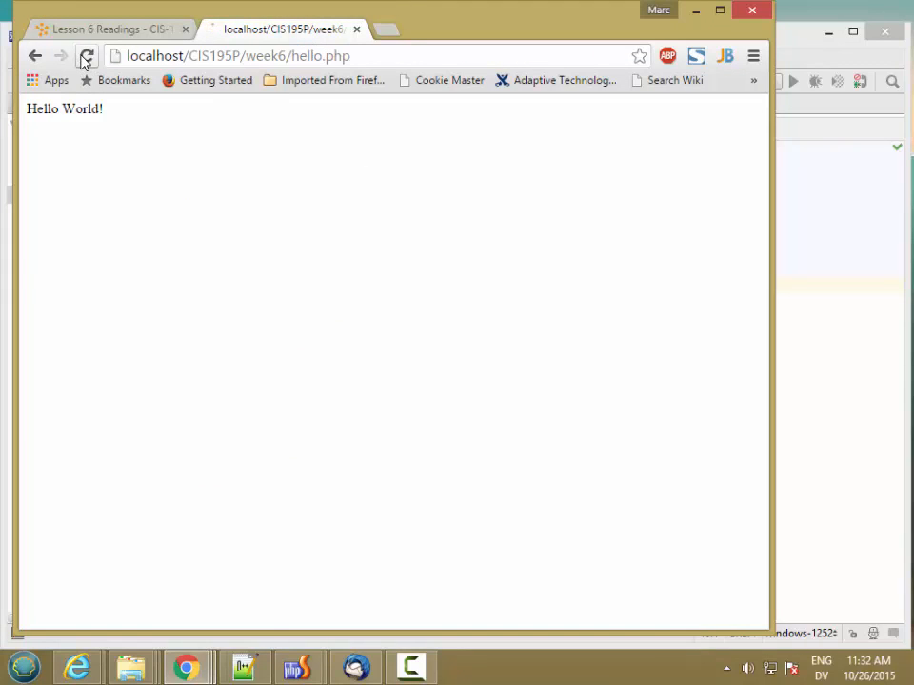
pyautogui.click(86, 55)
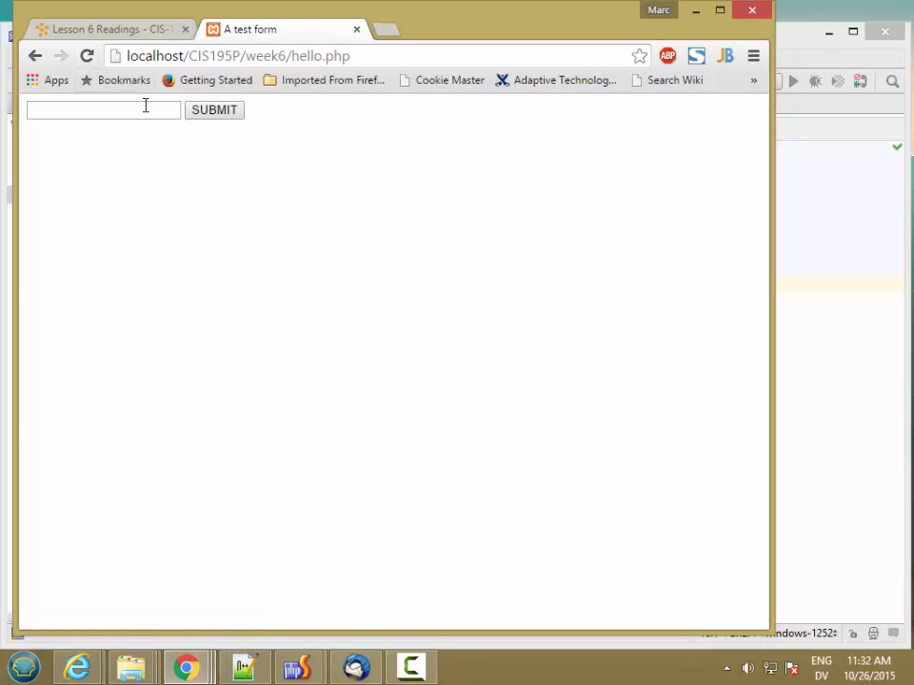
pyautogui.write('Hello PHP')
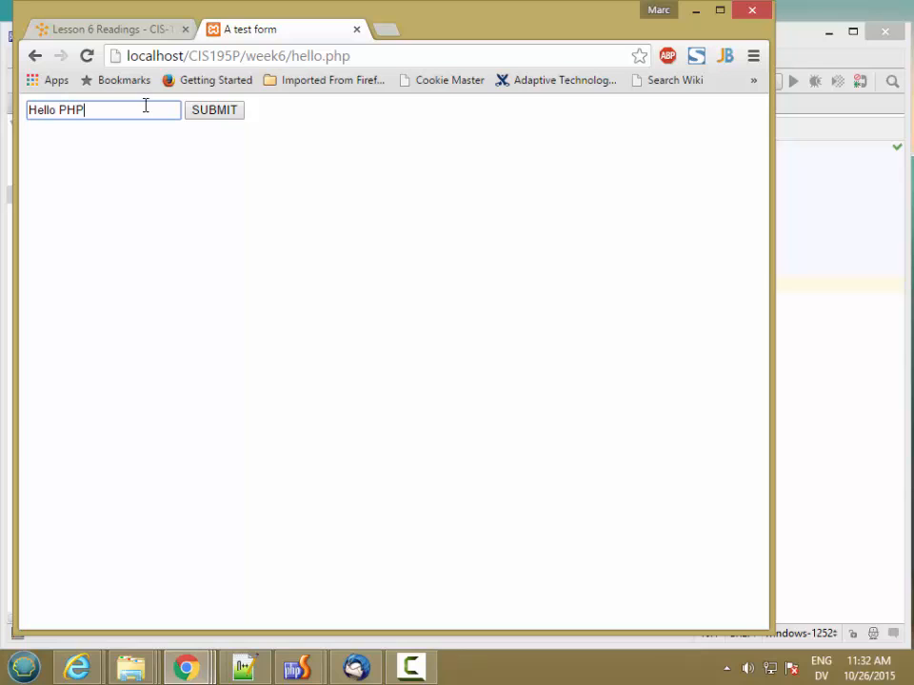
pyautogui.write('!')
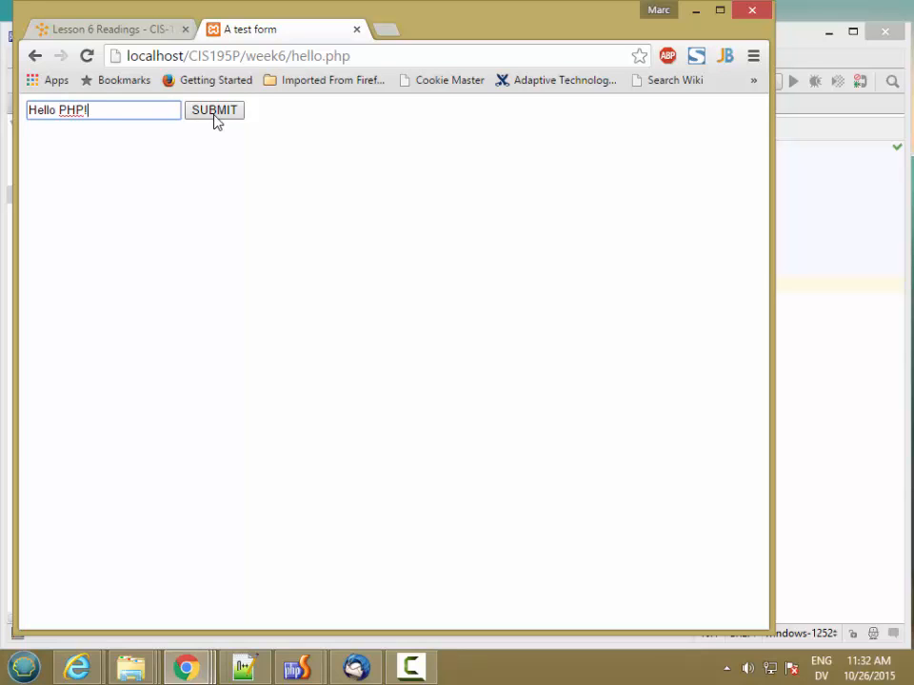
pyautogui.click(213, 108)
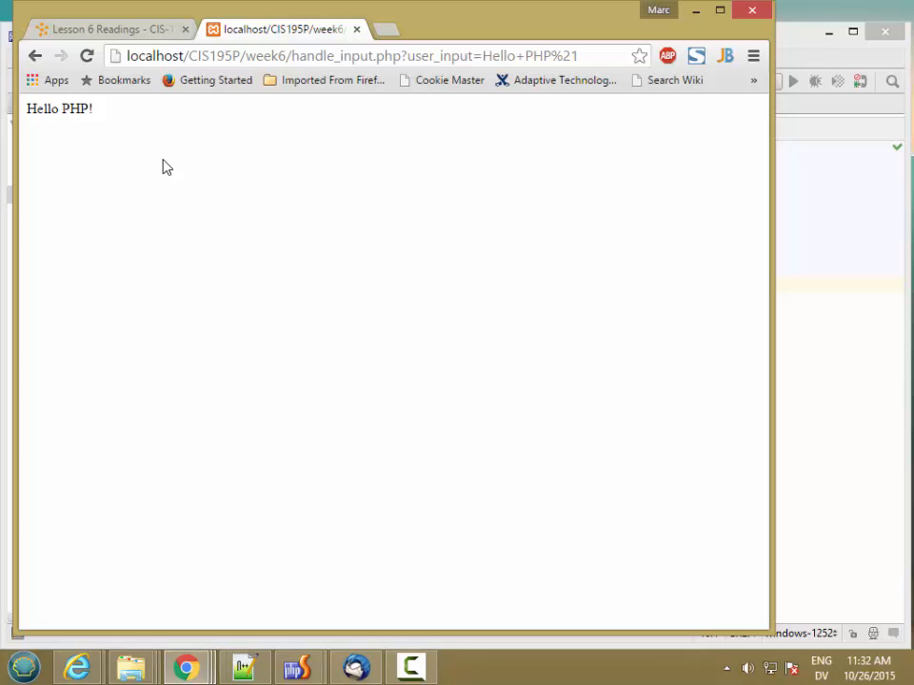
pyautogui.moveTo(175, 160)
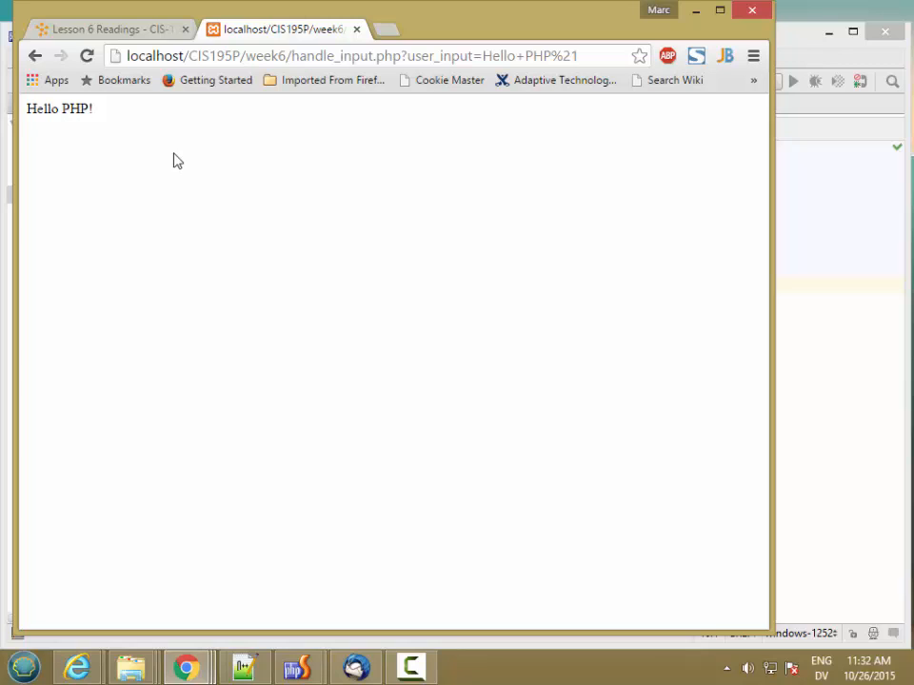
# In DevTools Network, reload and inspect the handle_input.php GET request carrying user_input=Hello+PHP%21
pyautogui.press('F12')
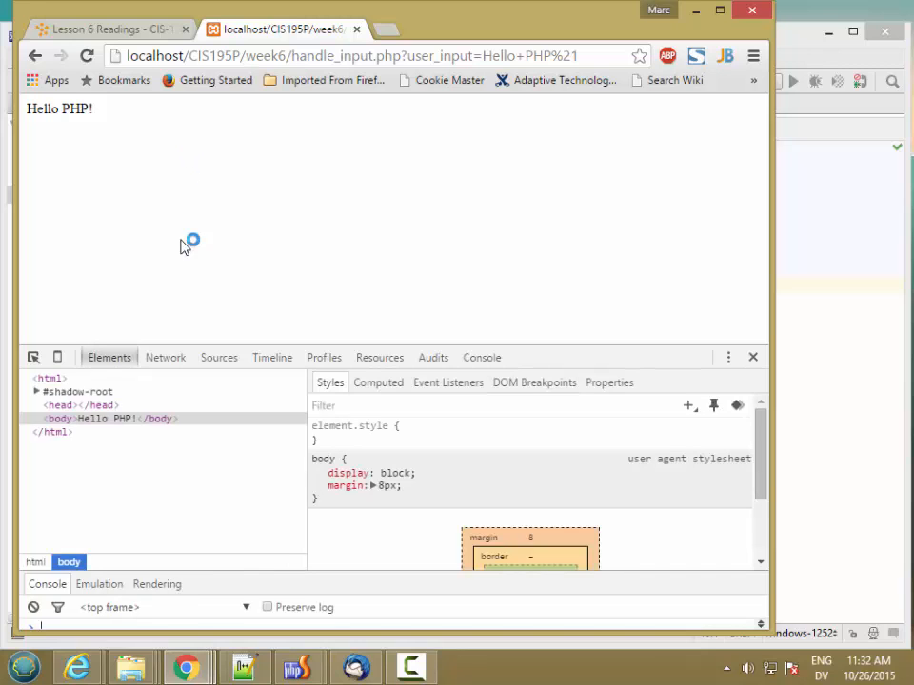
pyautogui.click(165, 358)
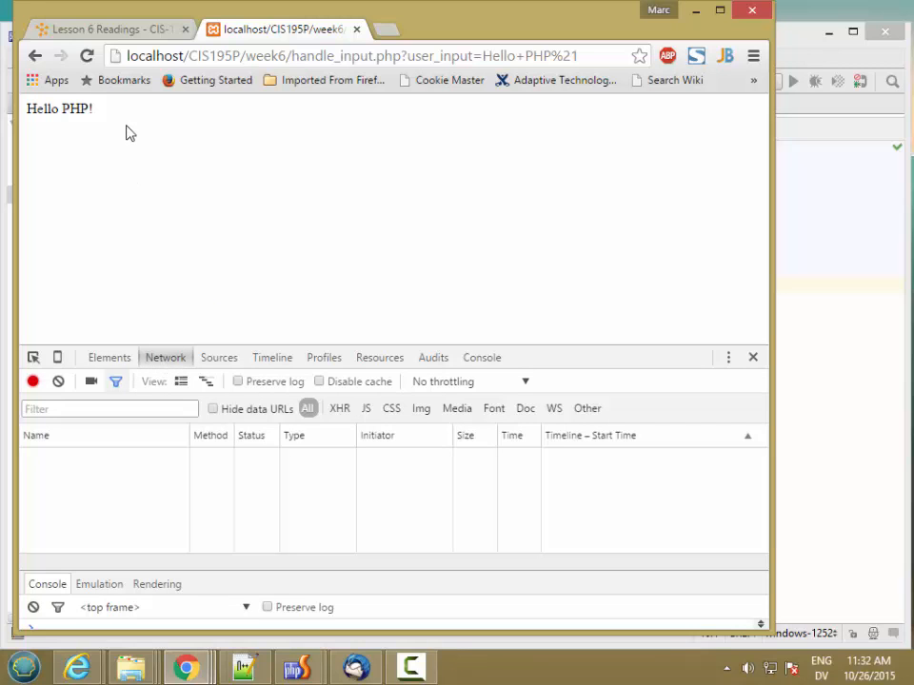
pyautogui.click(85, 55)
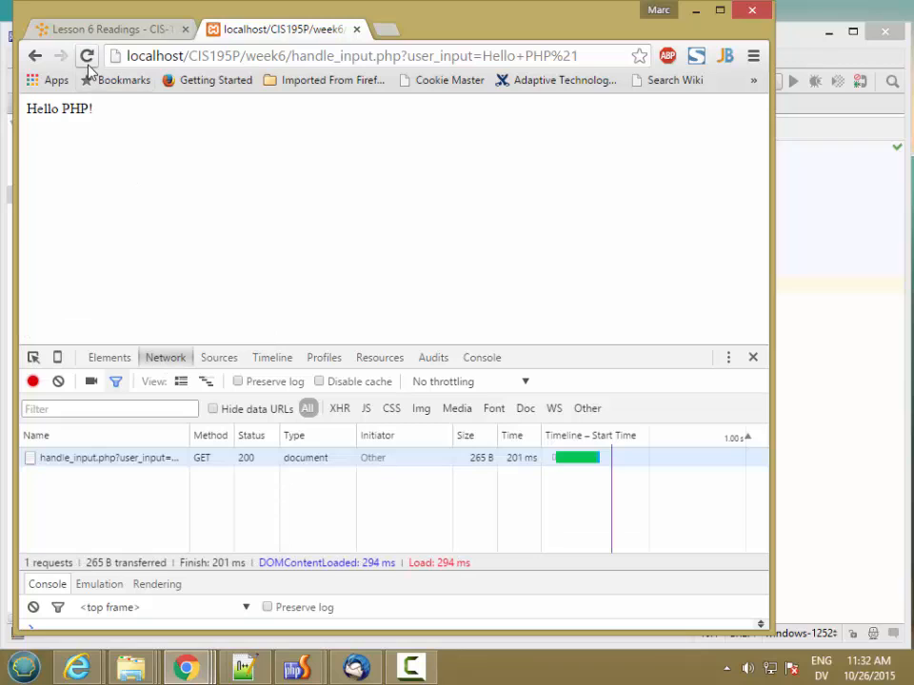
pyautogui.click(110, 457)
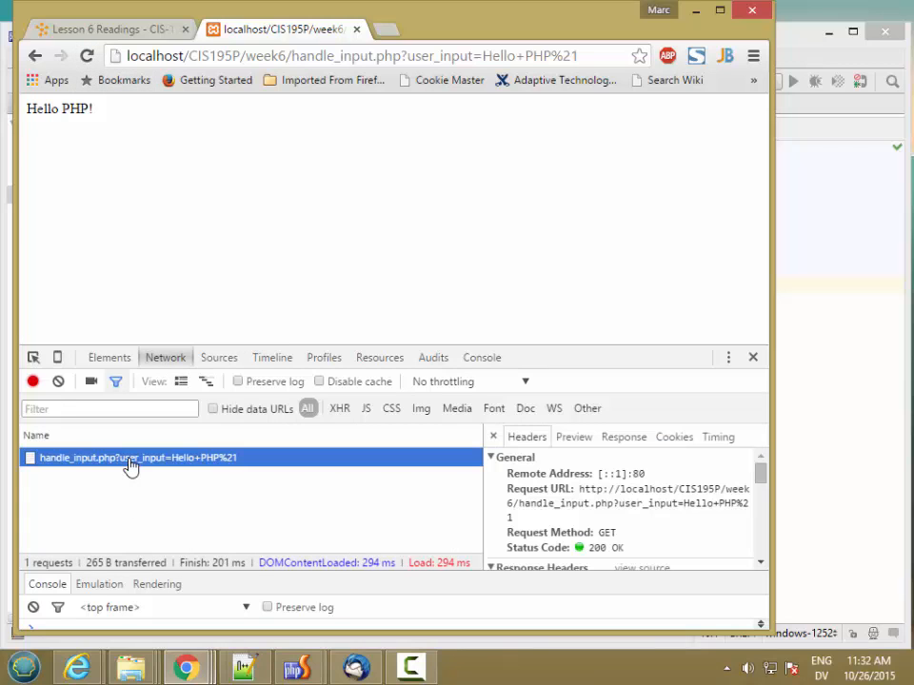
pyautogui.moveTo(494, 522)
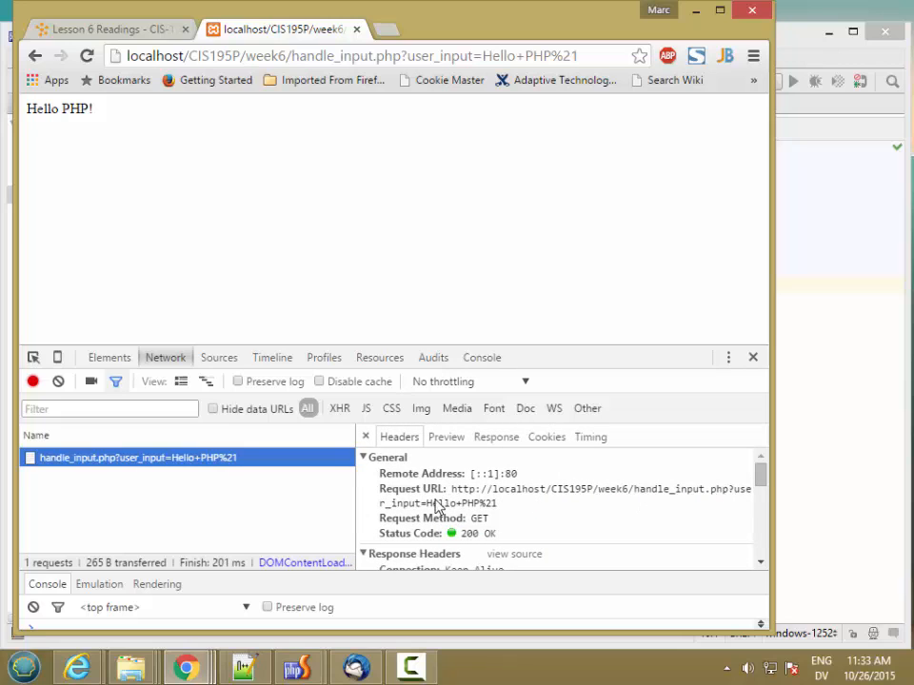
pyautogui.doubleClick(459, 502)
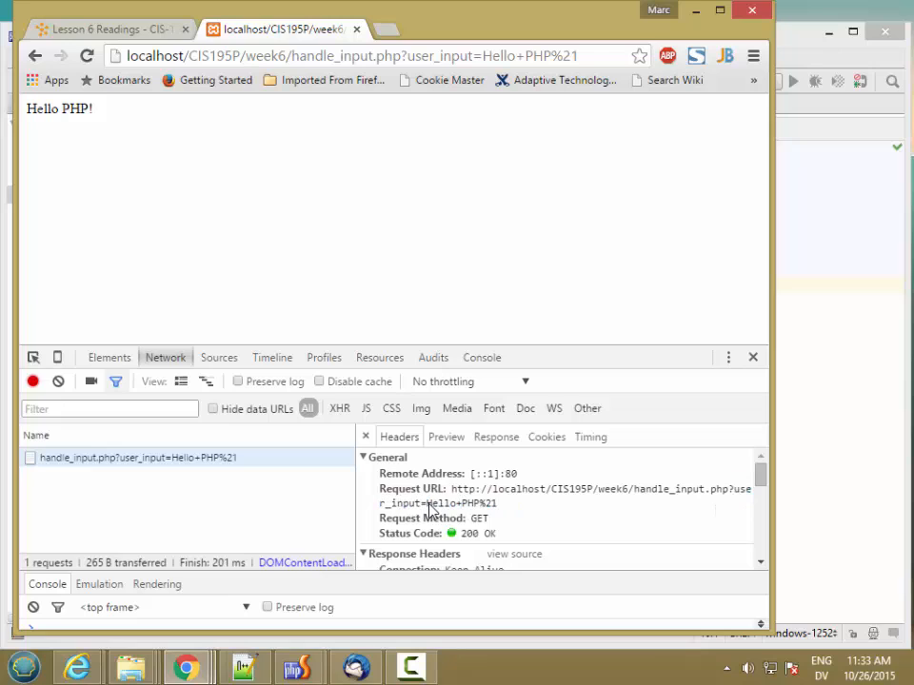
pyautogui.moveTo(461, 512)
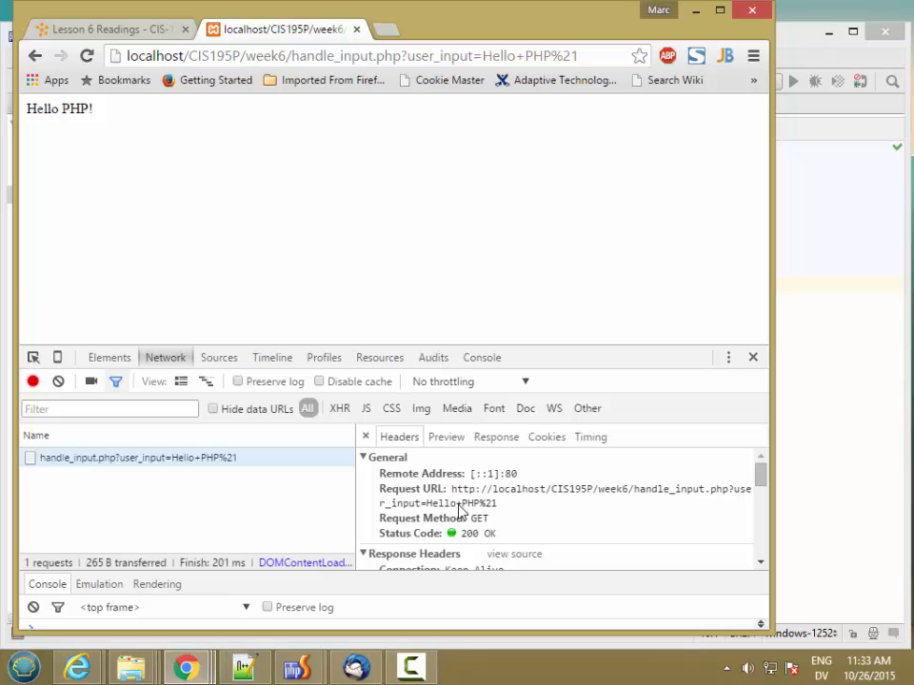
pyautogui.moveTo(480, 514)
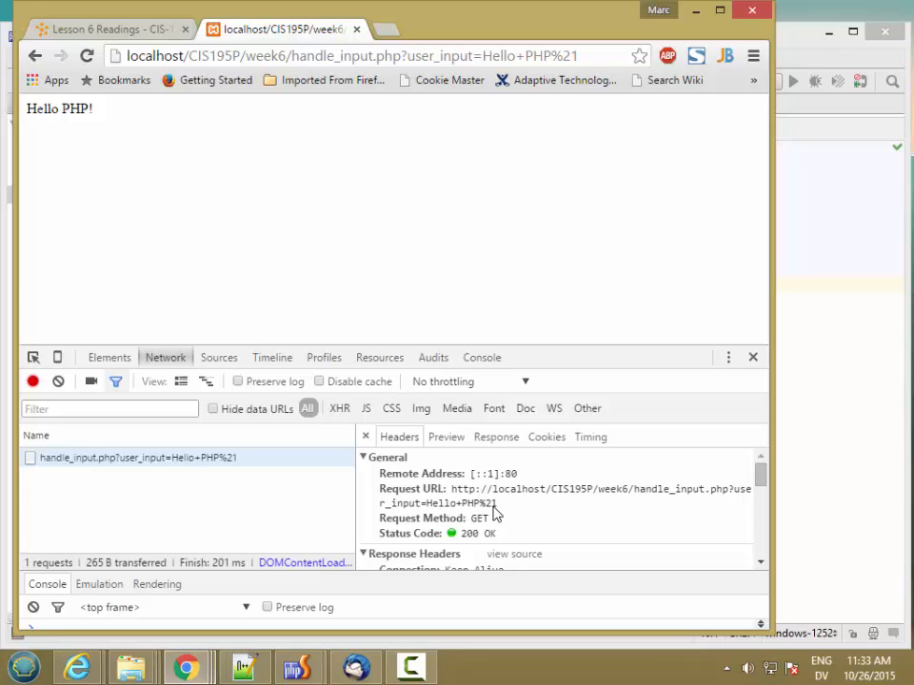
pyautogui.moveTo(758, 476)
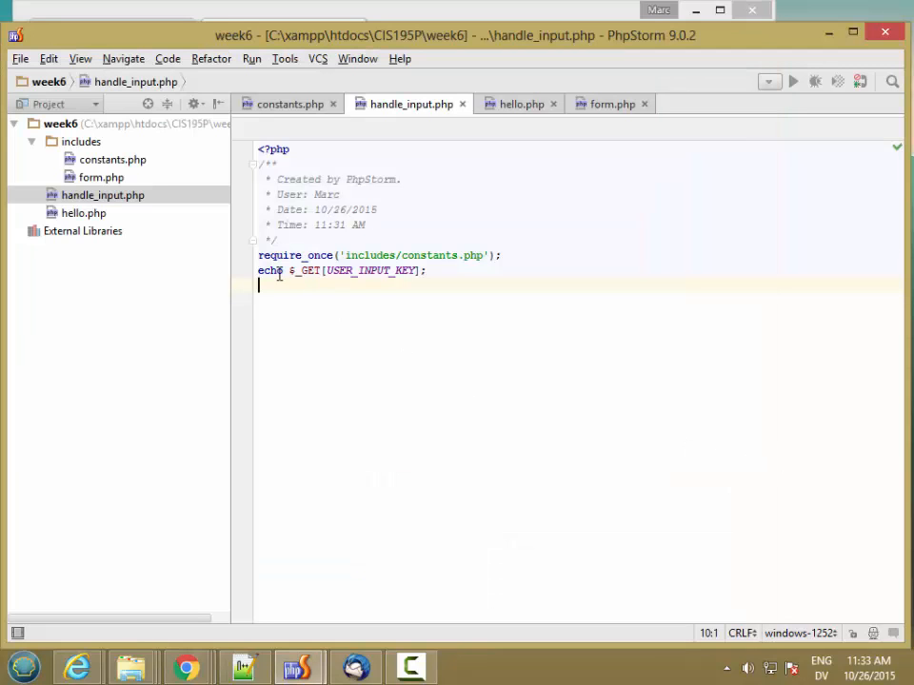
# Change output_form to 'POST' in hello.php and read the input from $_POST in handle_input.php
pyautogui.moveTo(289, 270); pyautogui.dragTo(390, 270)
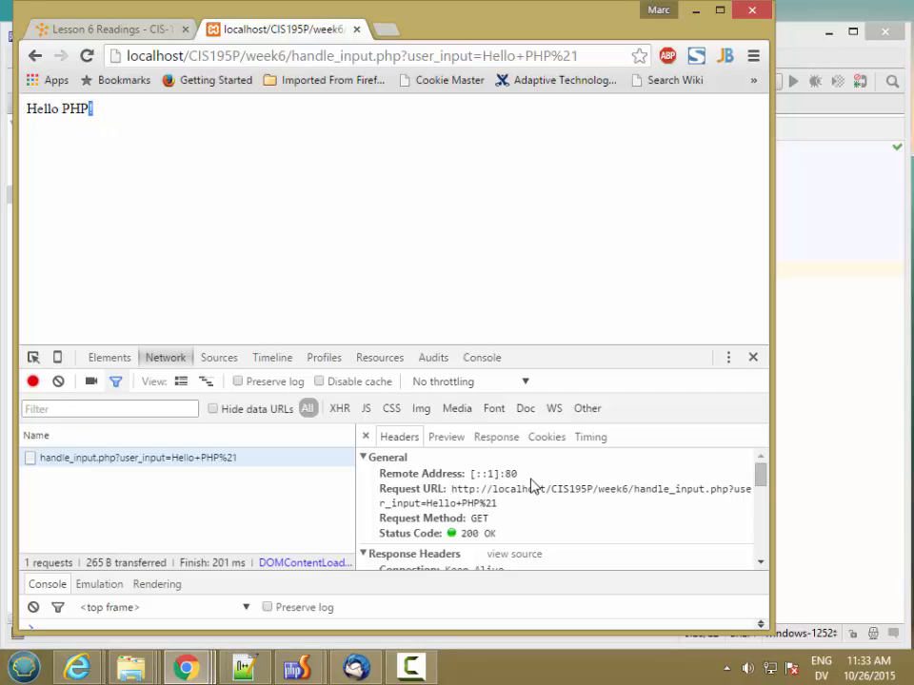
pyautogui.moveTo(745, 491)
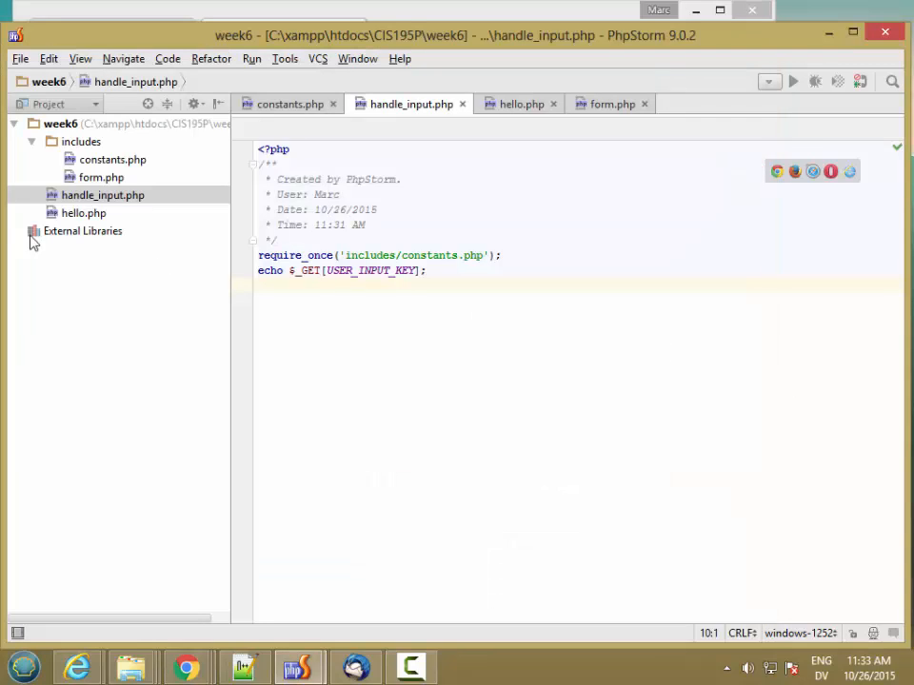
pyautogui.click(84, 213)
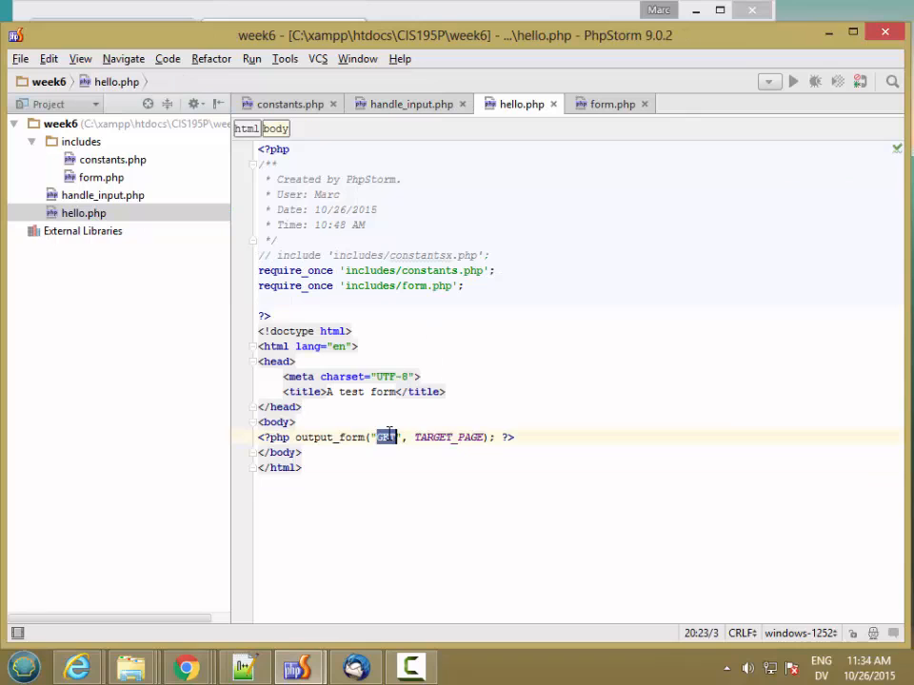
pyautogui.write('POST')
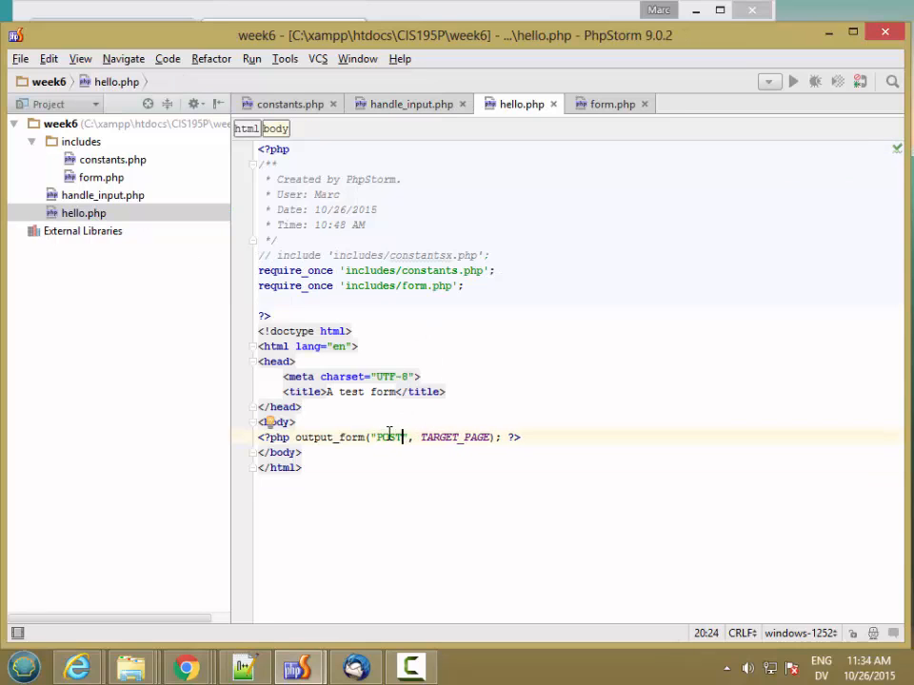
pyautogui.click(102, 194)
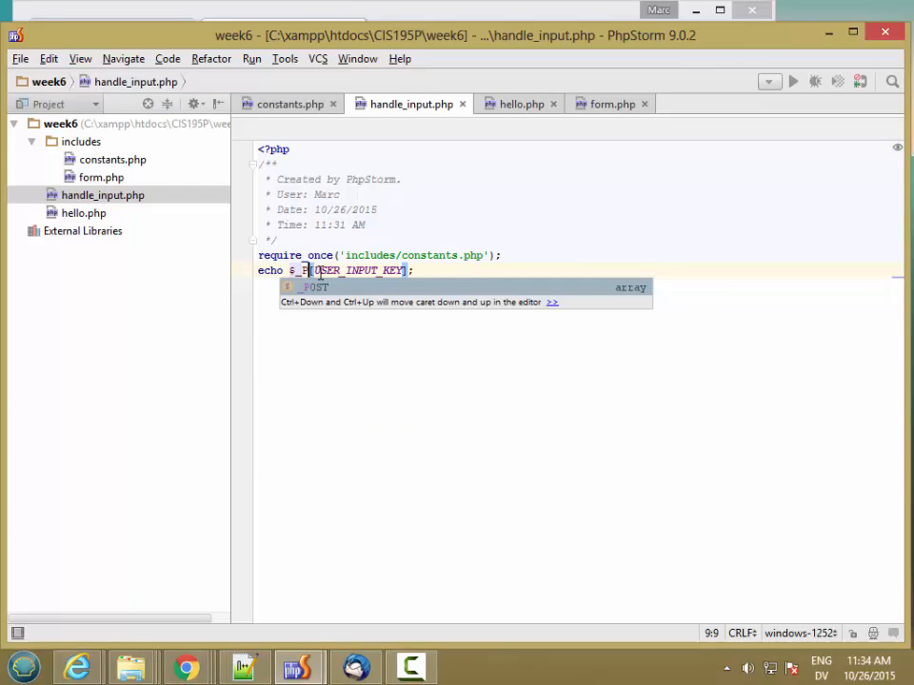
pyautogui.press('Tab')
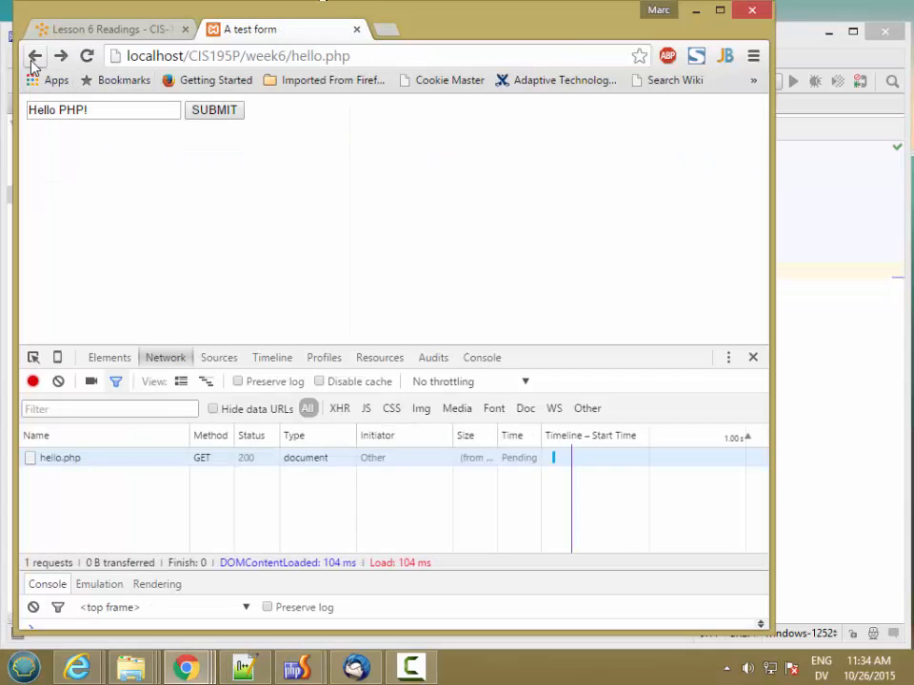
# Reload the test form, enter 'Hello PHP!' and submit it via POST to handle_input.php
pyautogui.click(86, 55)
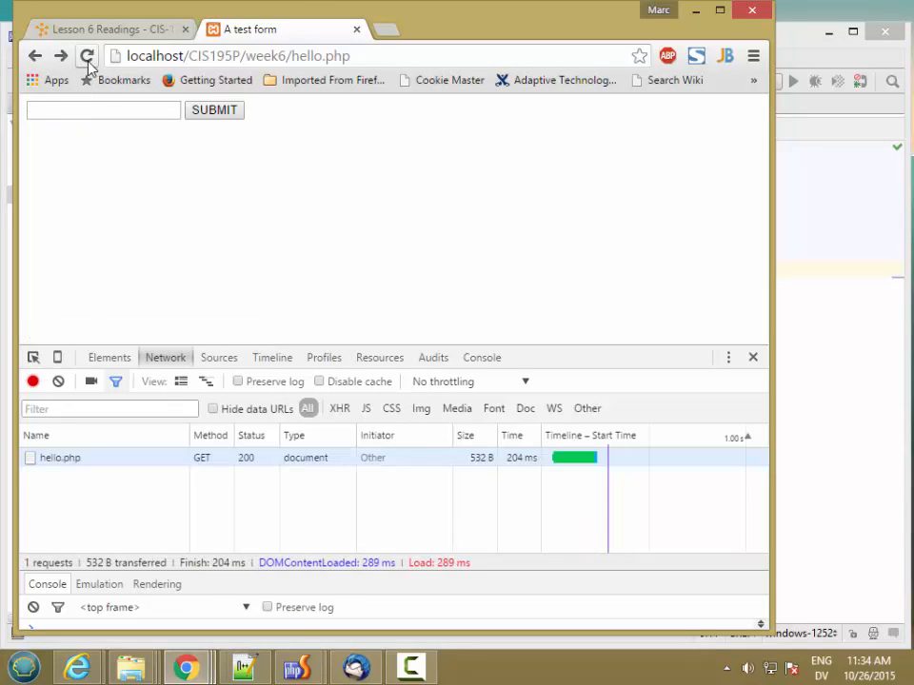
pyautogui.write('Hello PHP!')
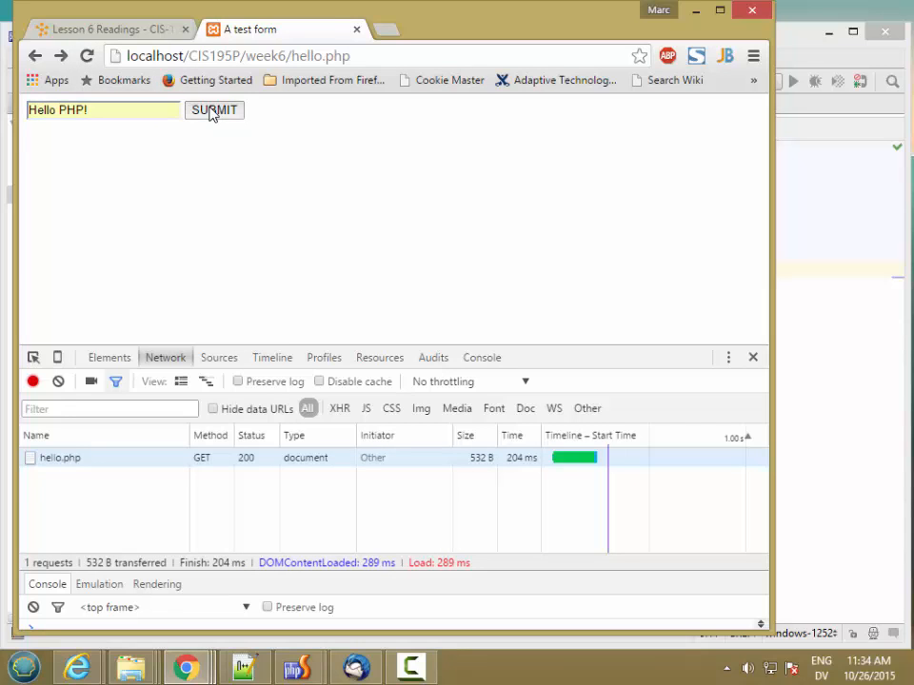
pyautogui.click(213, 109)
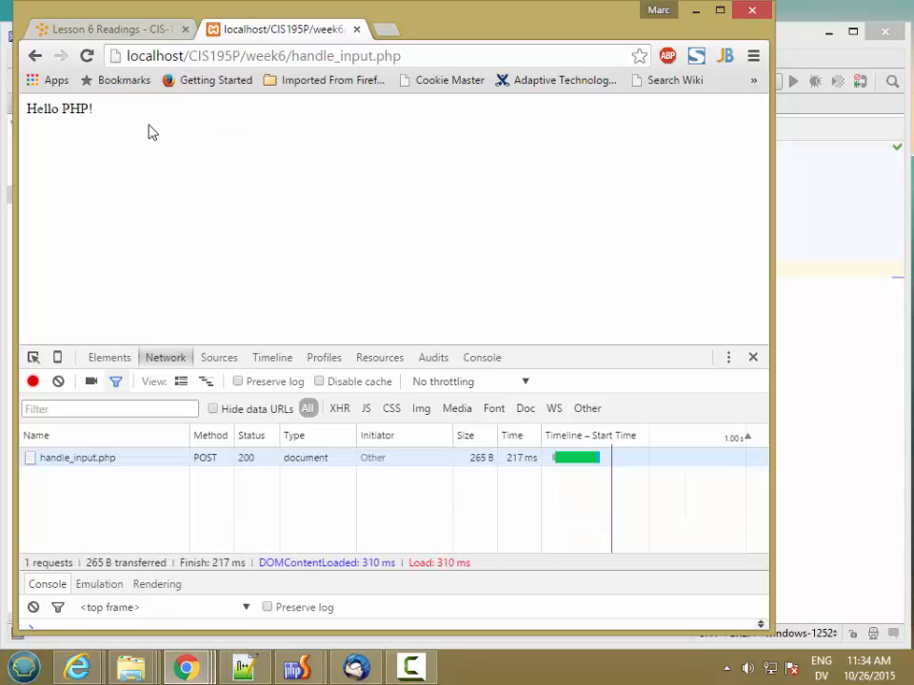
pyautogui.moveTo(80, 124)
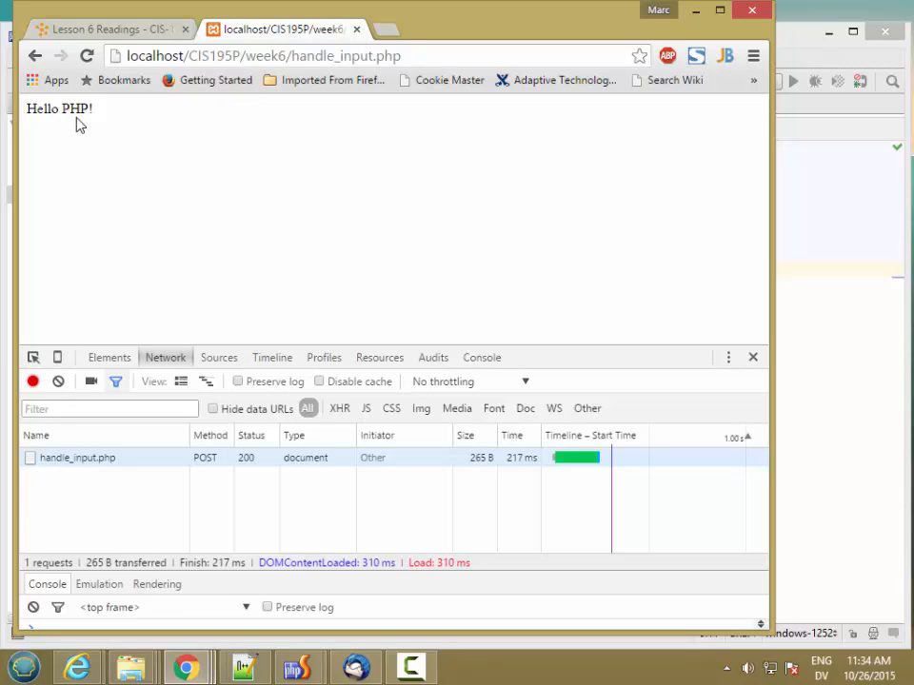
pyautogui.moveTo(221, 465)
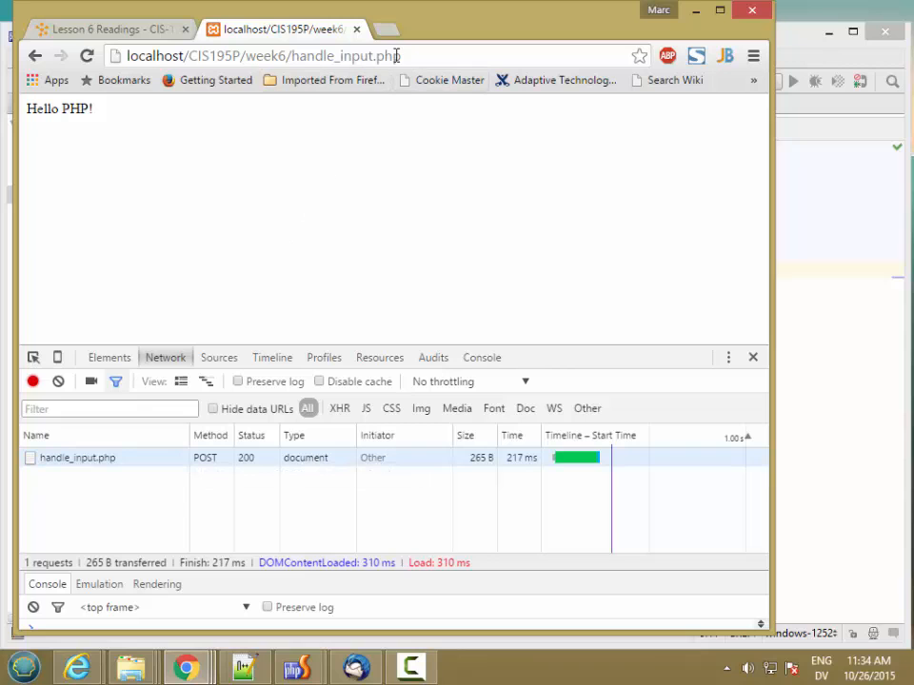
# Select the handle_input.php POST request and view its raw request headers, highlighting HTTP/1.1
pyautogui.click(76, 457)
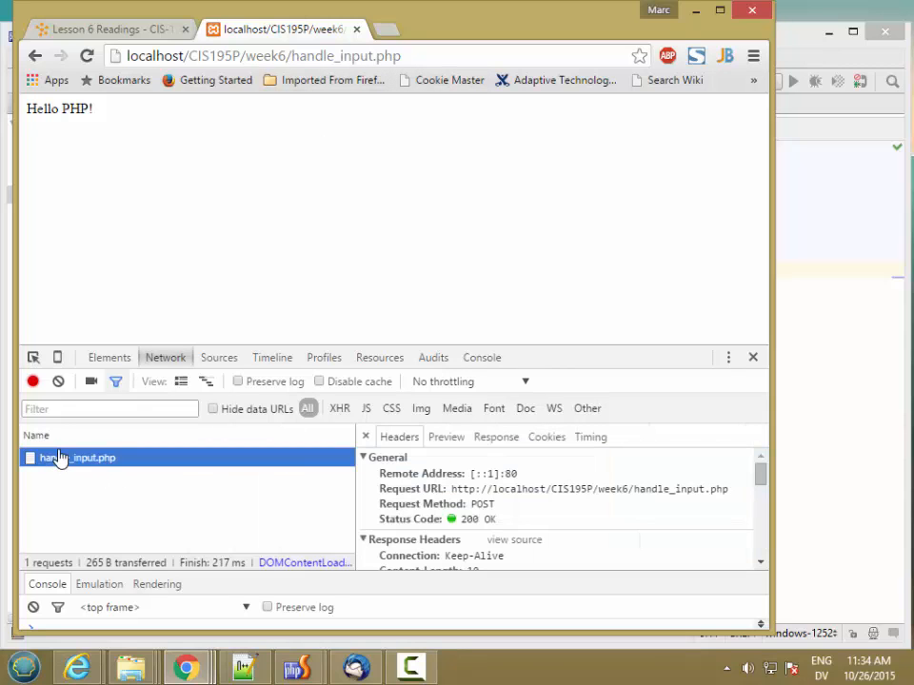
pyautogui.scroll(-3)
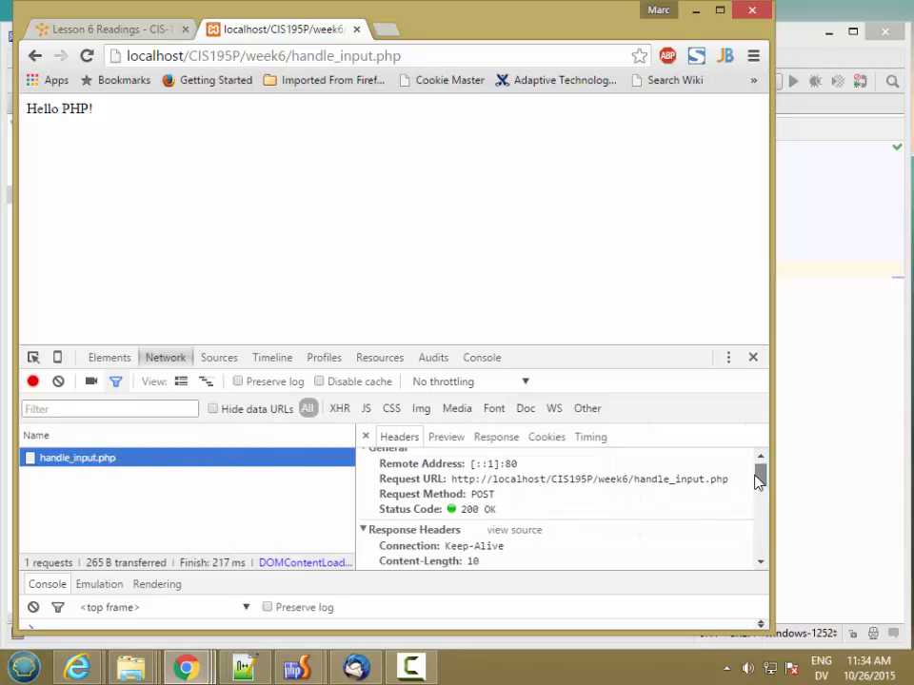
pyautogui.scroll(-3)
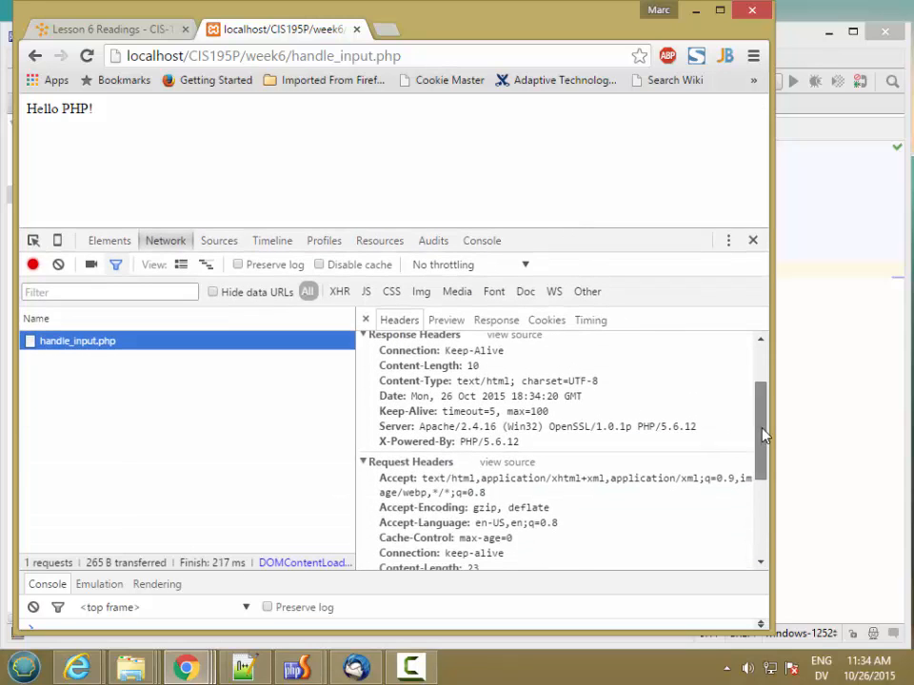
pyautogui.scroll(-3)
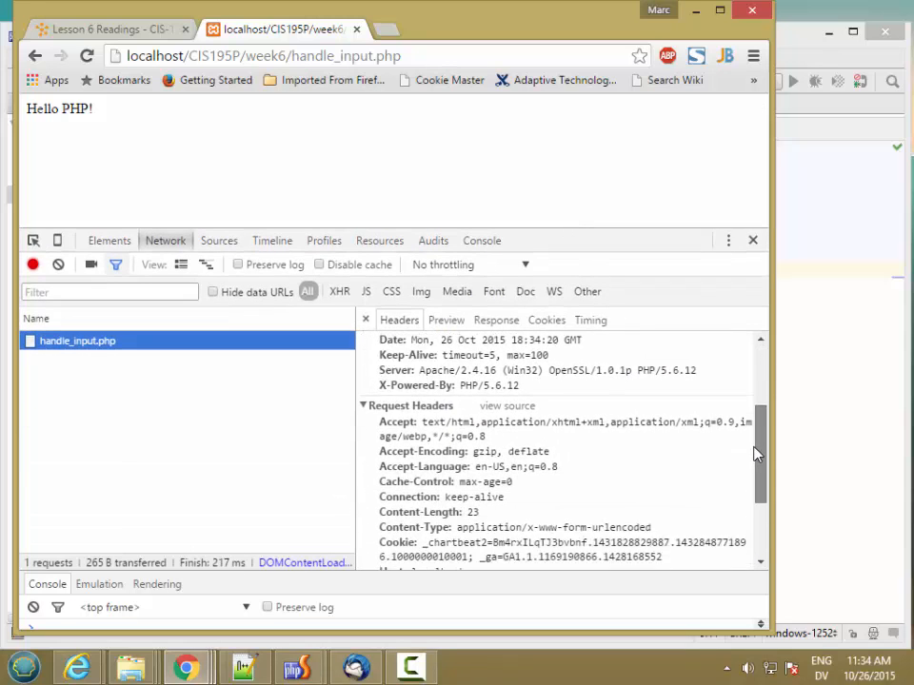
pyautogui.scroll(-3)
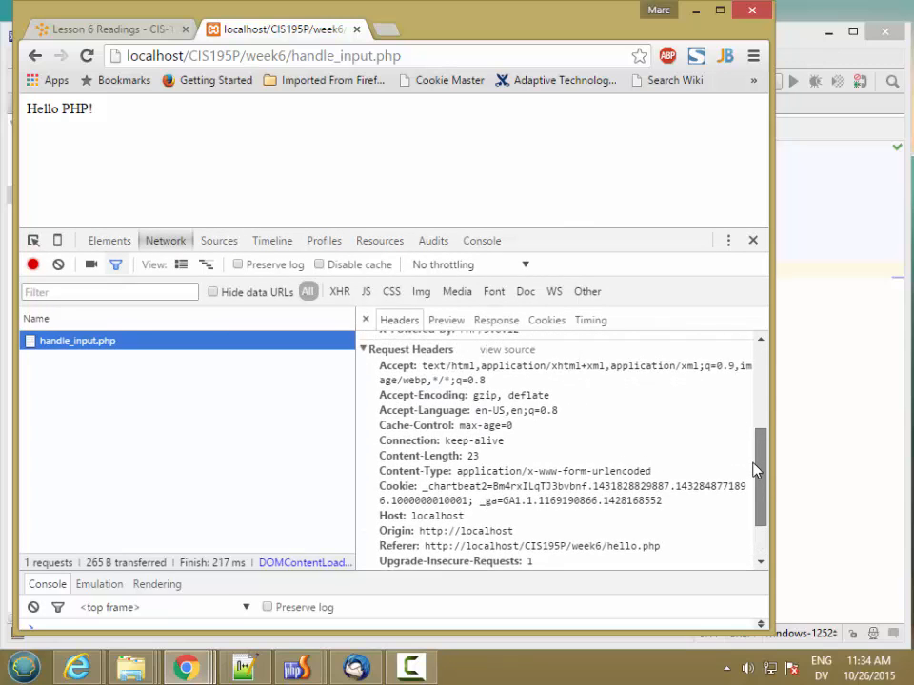
pyautogui.click(507, 350)
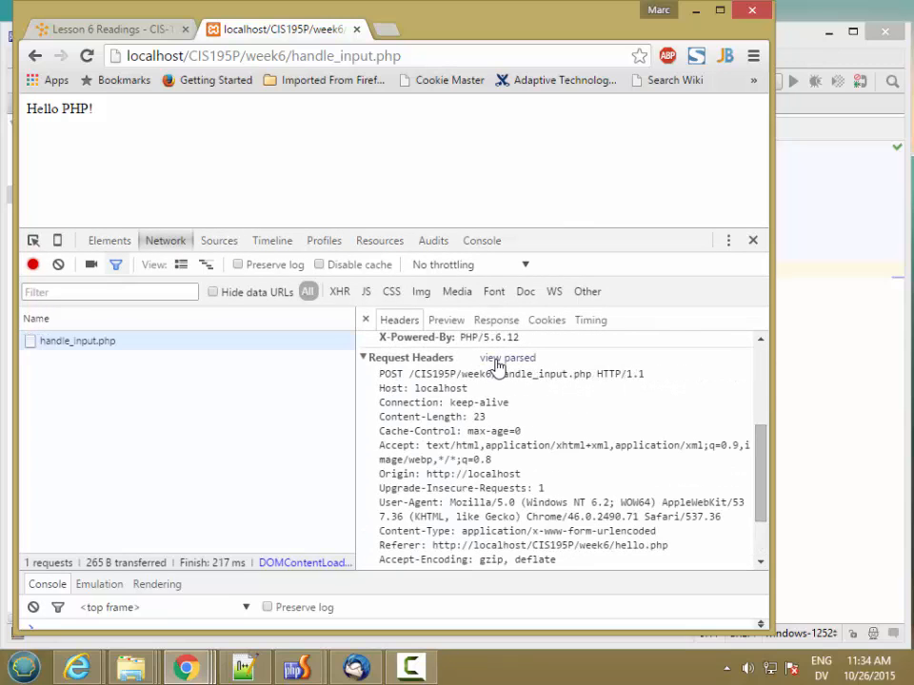
pyautogui.doubleClick(388, 373)
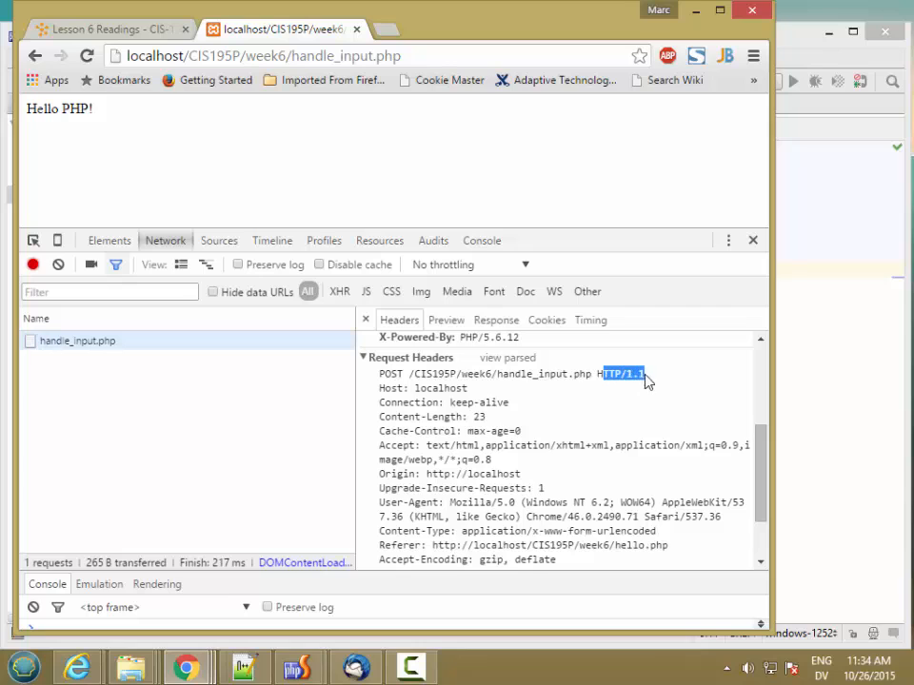
pyautogui.moveTo(462, 434)
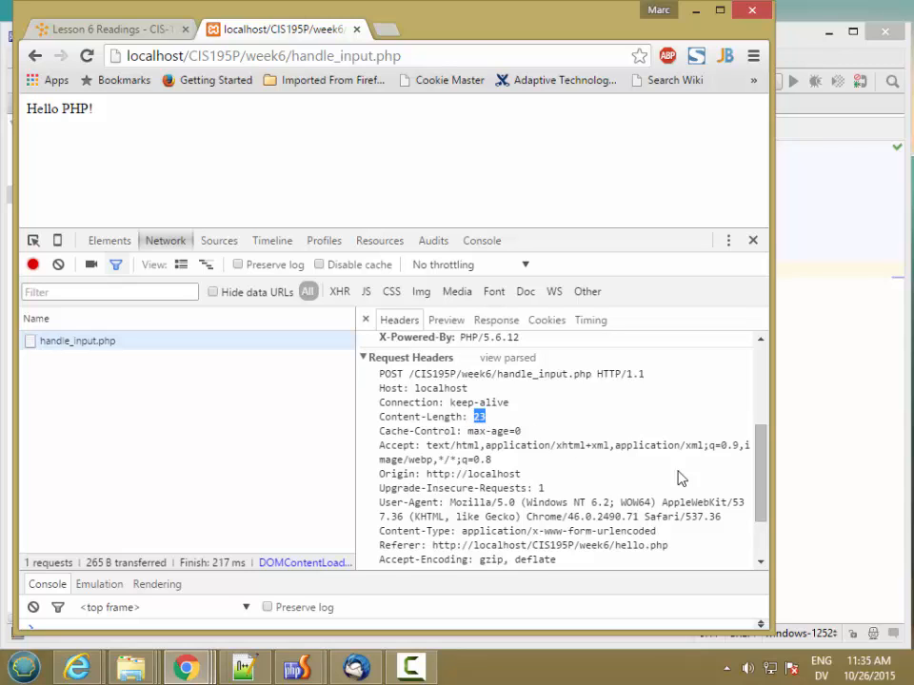
pyautogui.scroll(-3)
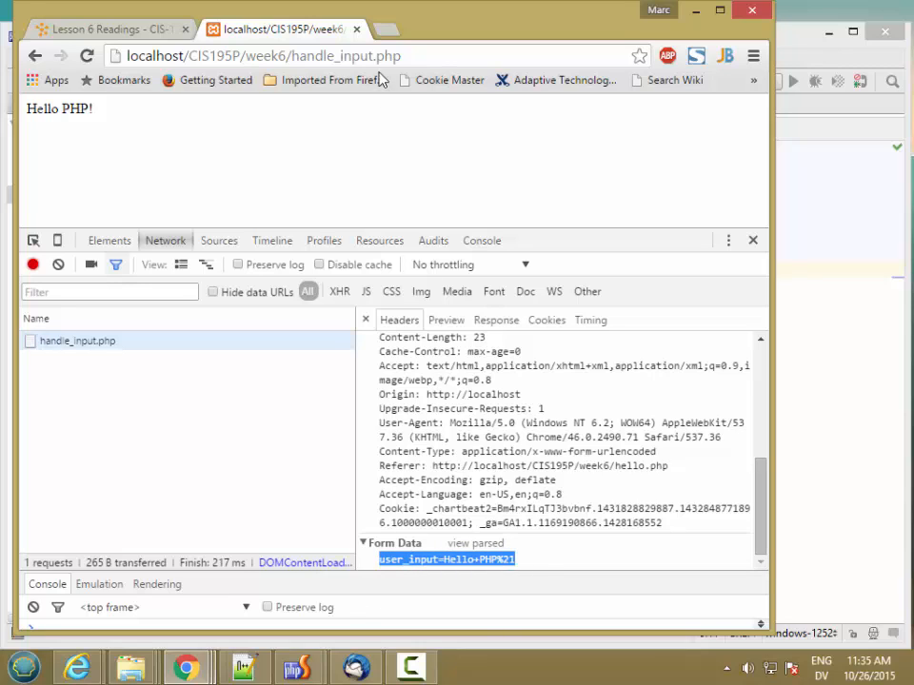
pyautogui.moveTo(438, 457)
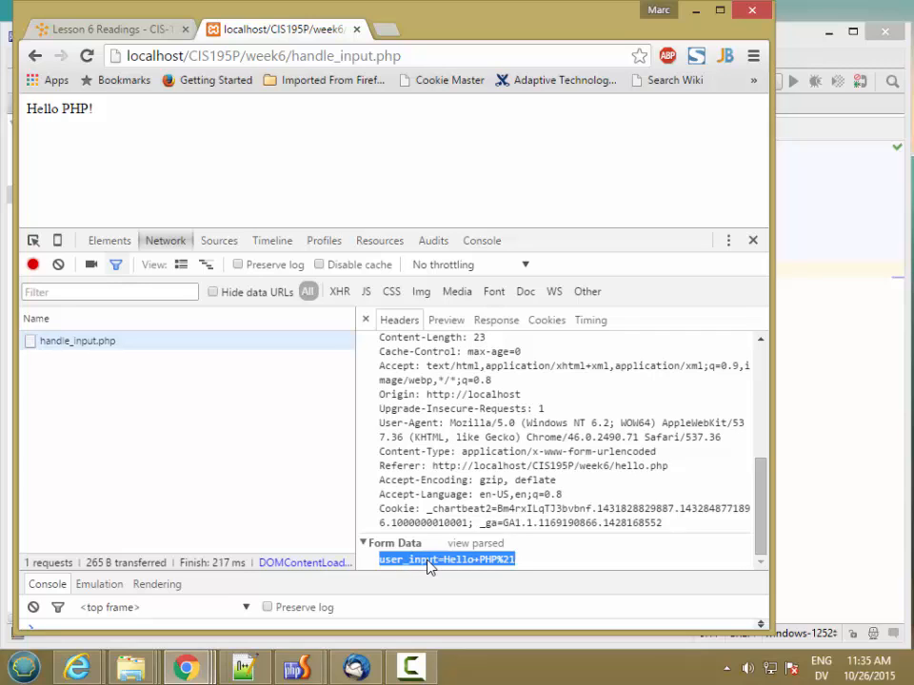
pyautogui.moveTo(449, 564)
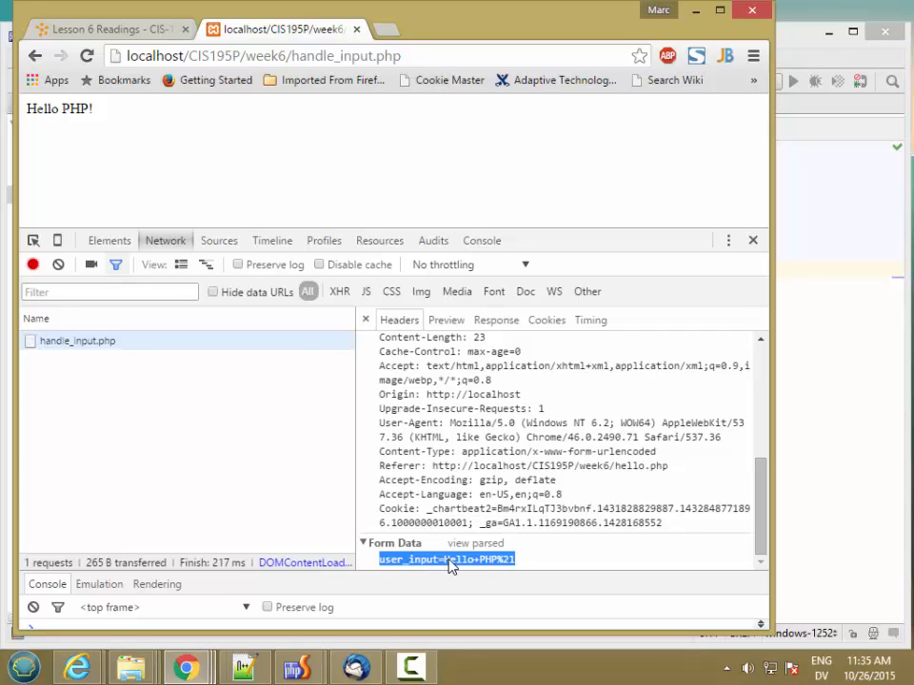
pyautogui.moveTo(530, 567)
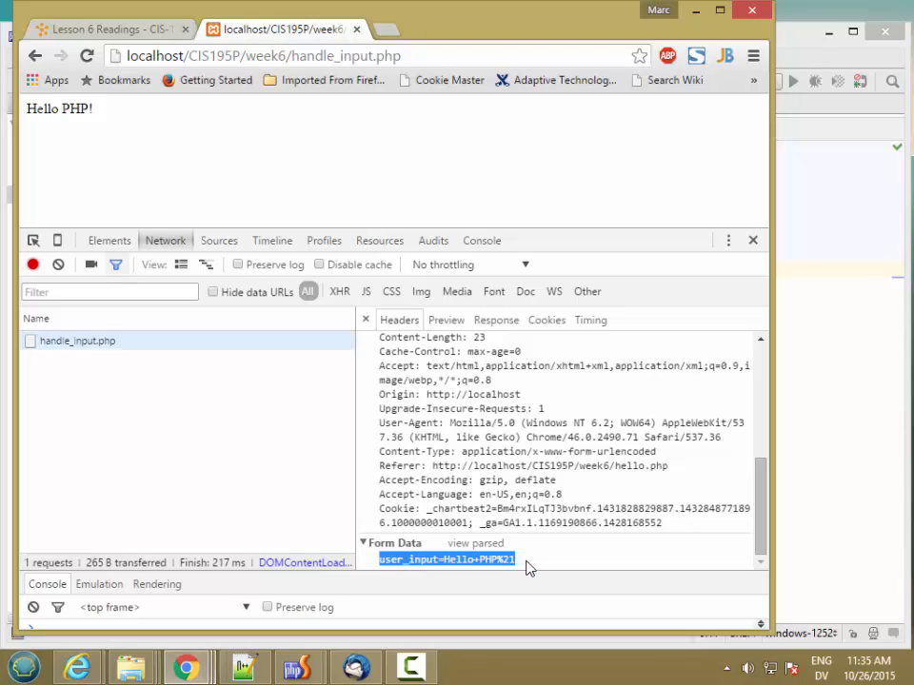